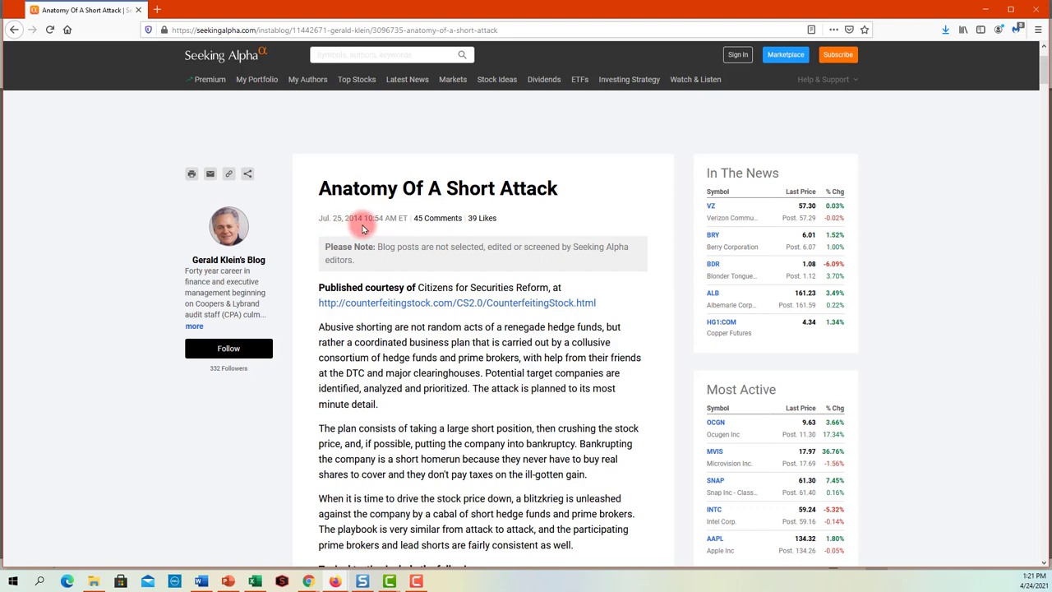
# - Scroll the Anatomy Of A Short Attack article to the 'Typical tactics include the following' section
pyautogui.click(209, 79)
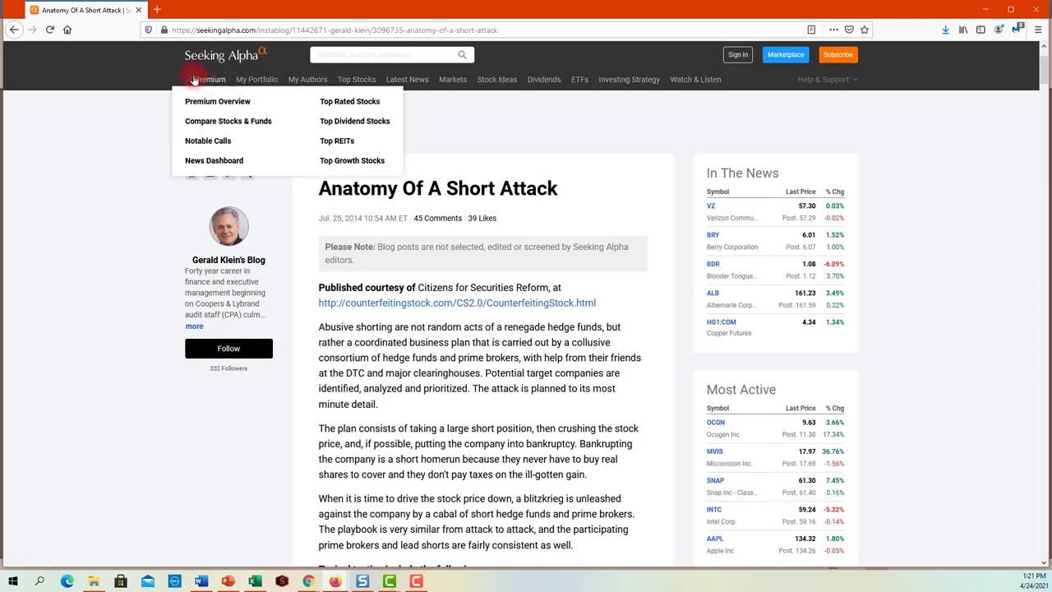
pyautogui.click(305, 119)
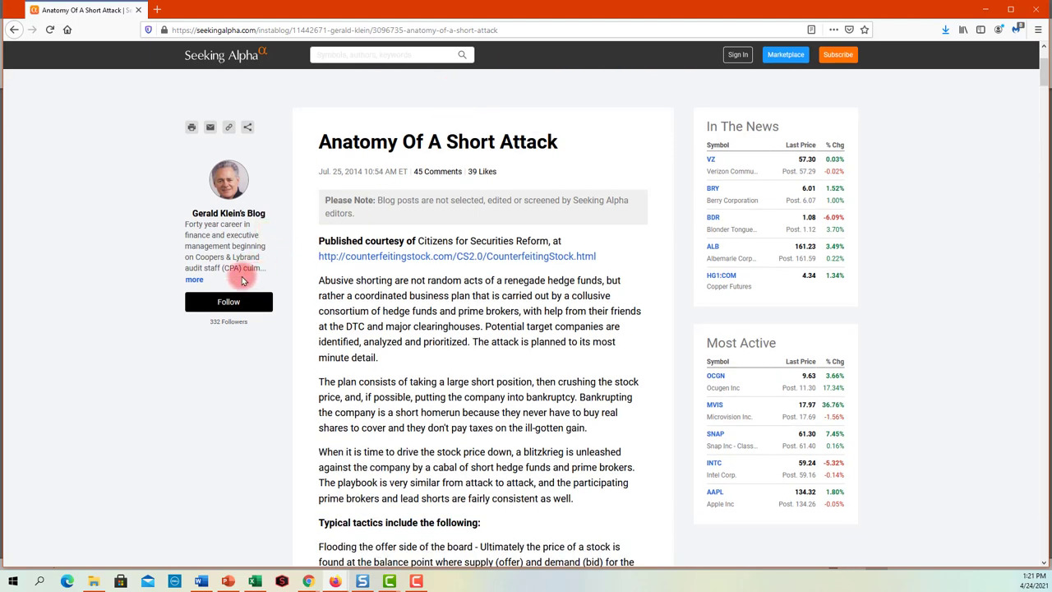
pyautogui.scroll(-3)
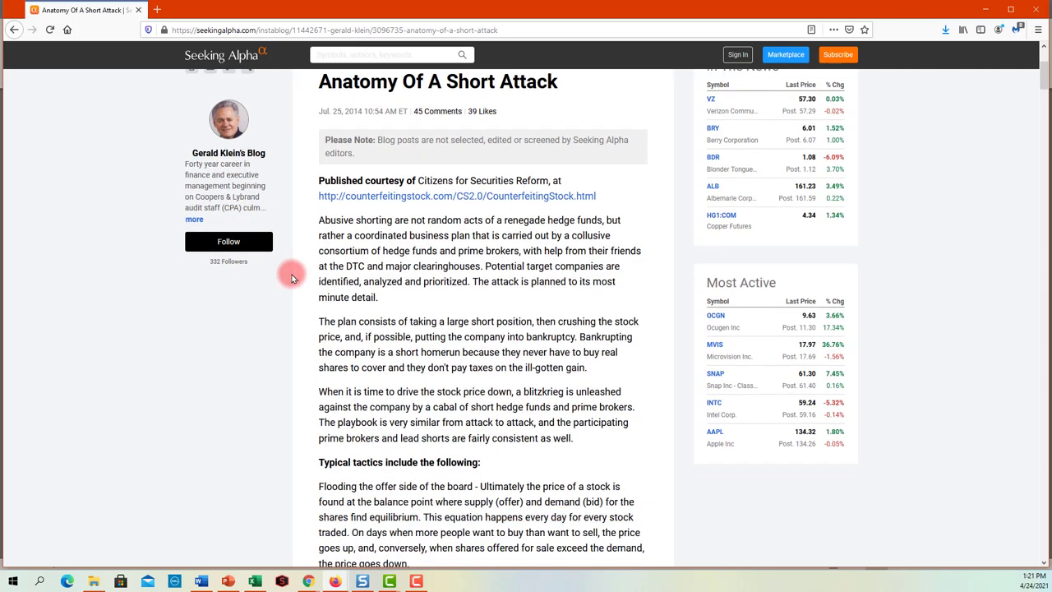
pyautogui.scroll(-3)
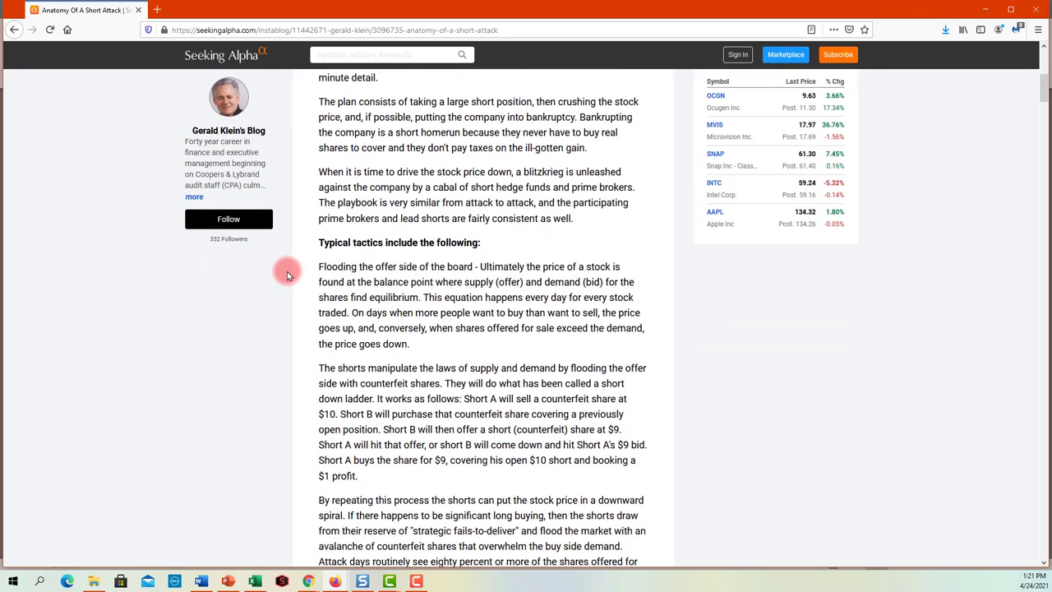
pyautogui.scroll(-3)
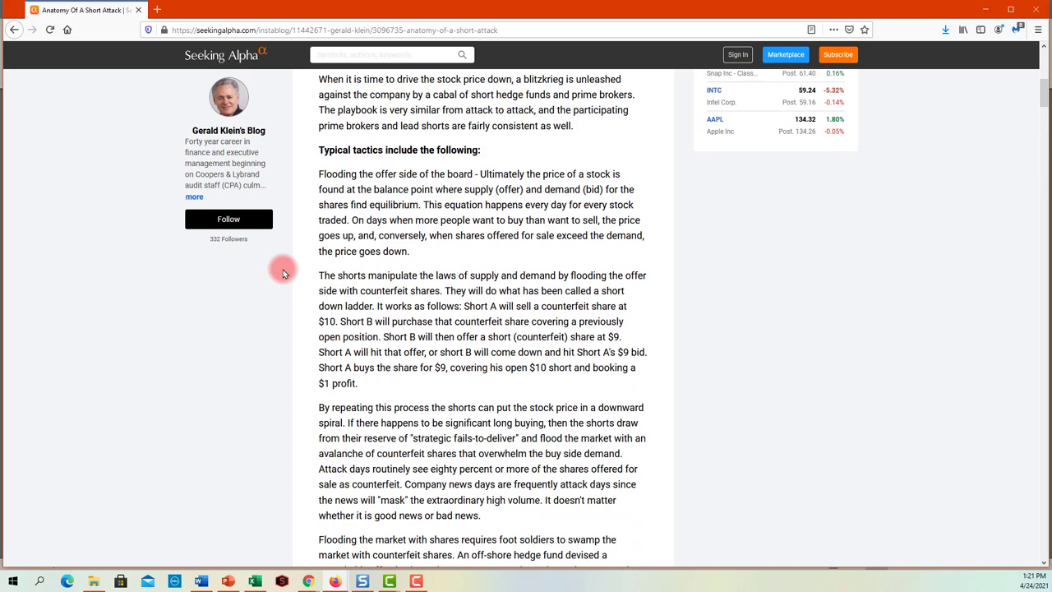
pyautogui.scroll(-3)
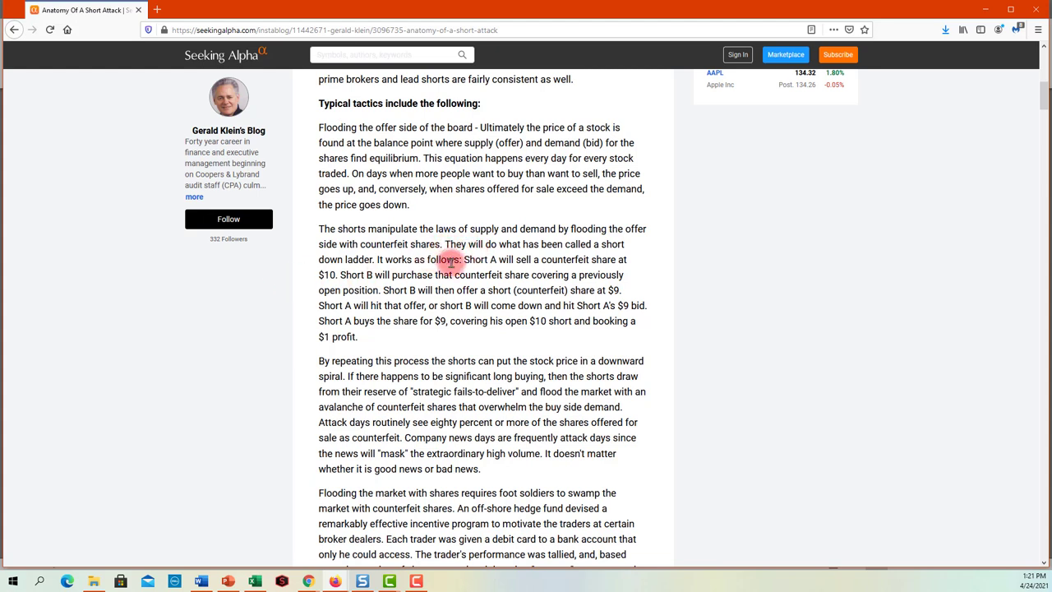
pyautogui.moveTo(524, 240)
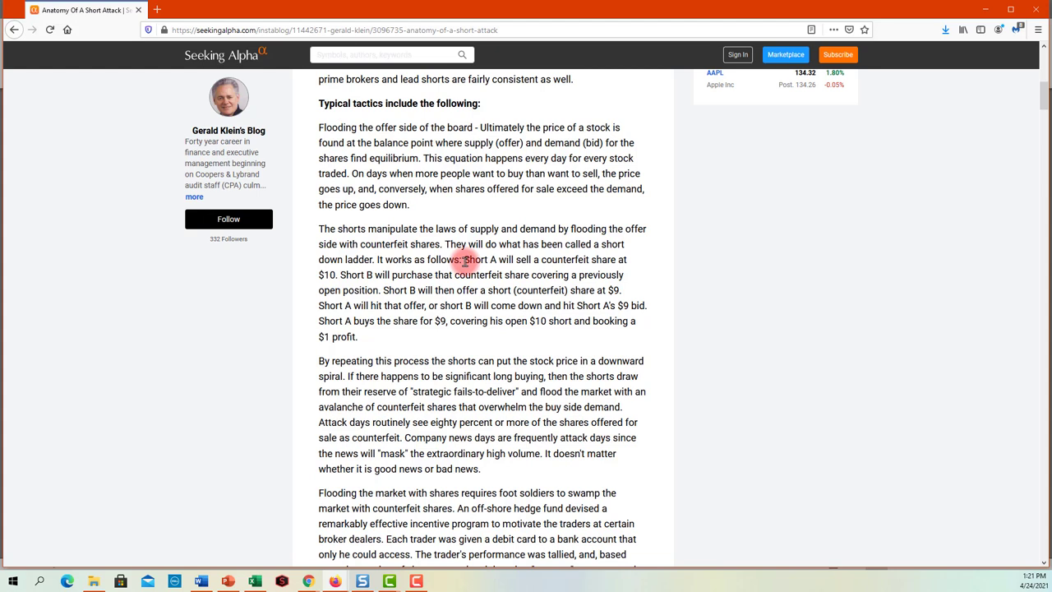
pyautogui.moveTo(334, 279)
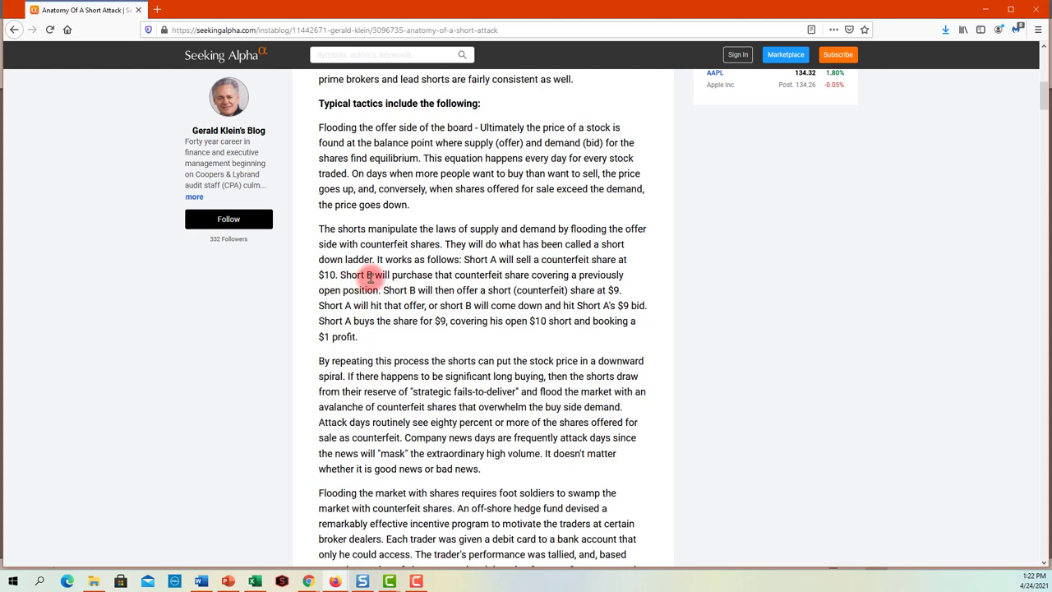
pyautogui.moveTo(478, 275)
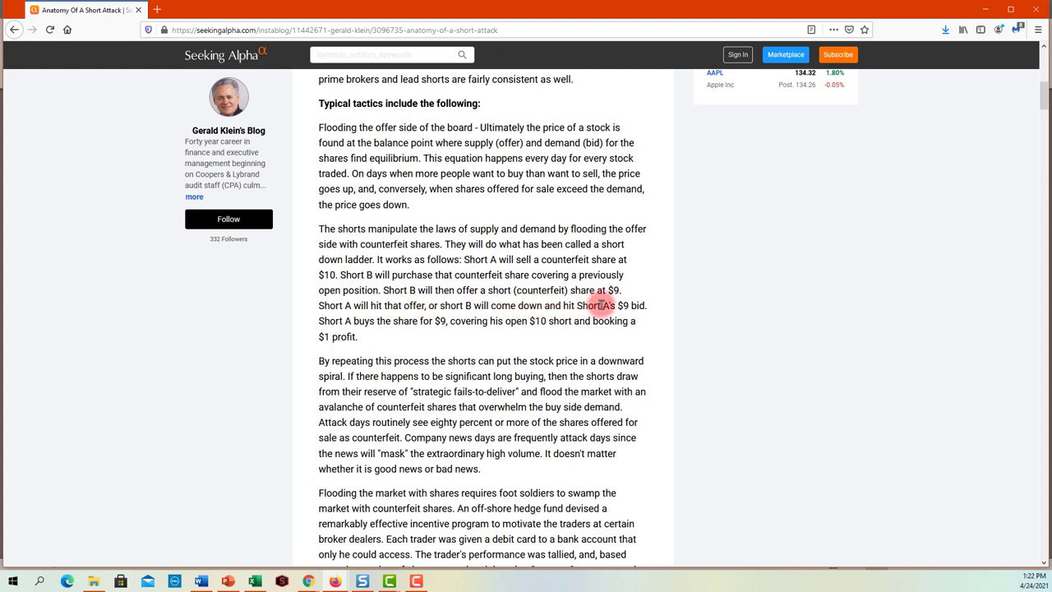
pyautogui.moveTo(419, 339)
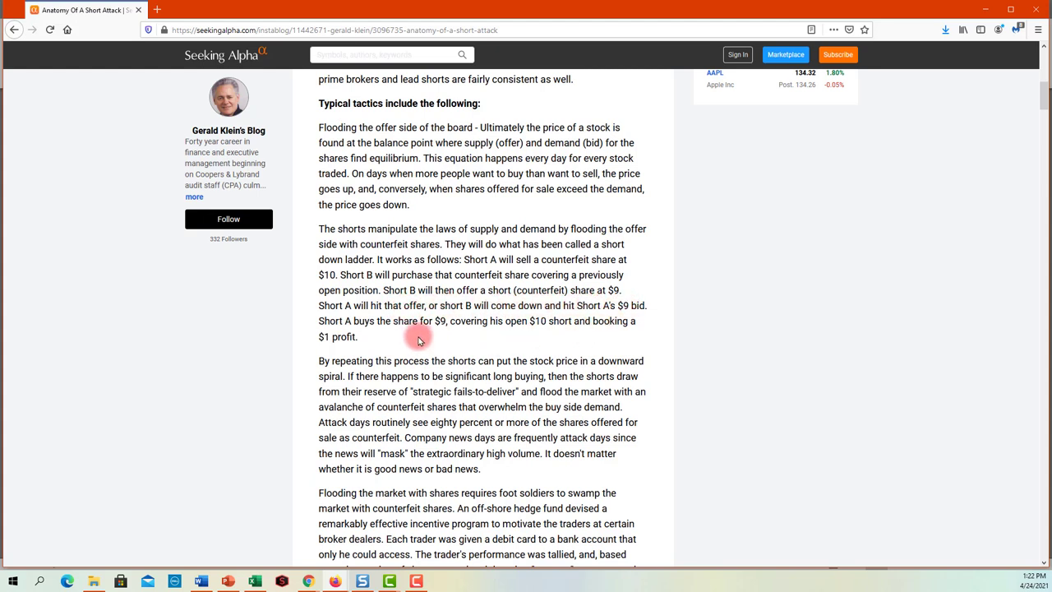
pyautogui.moveTo(537, 335)
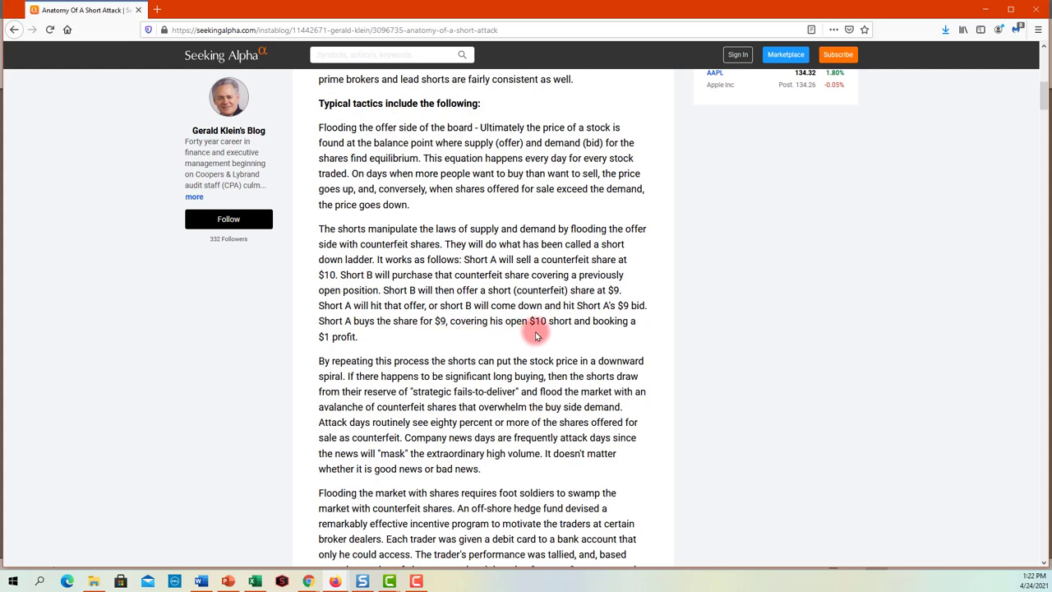
pyautogui.moveTo(432, 338)
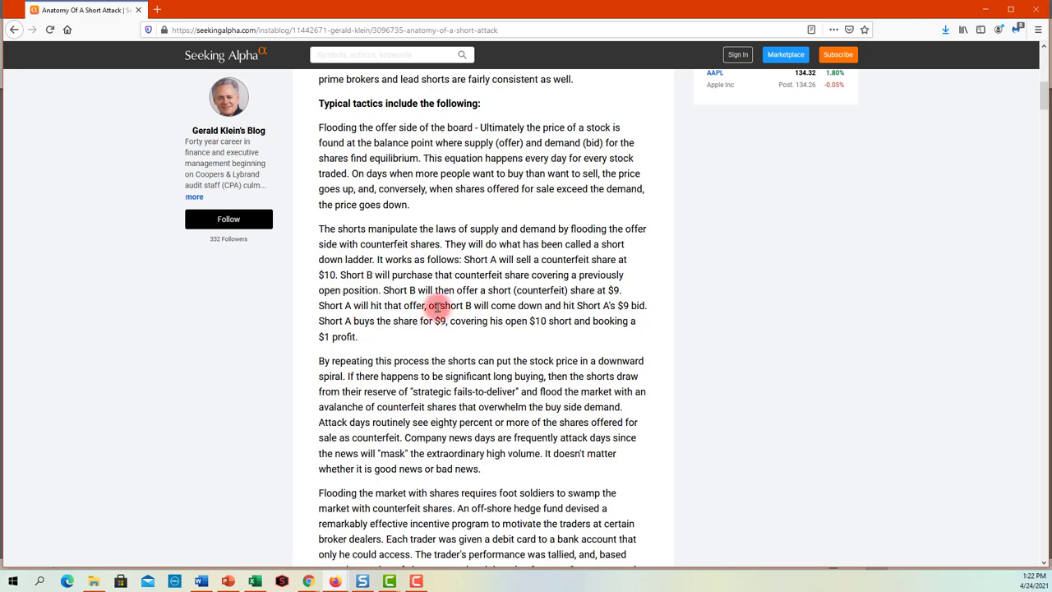
pyautogui.scroll(-3)
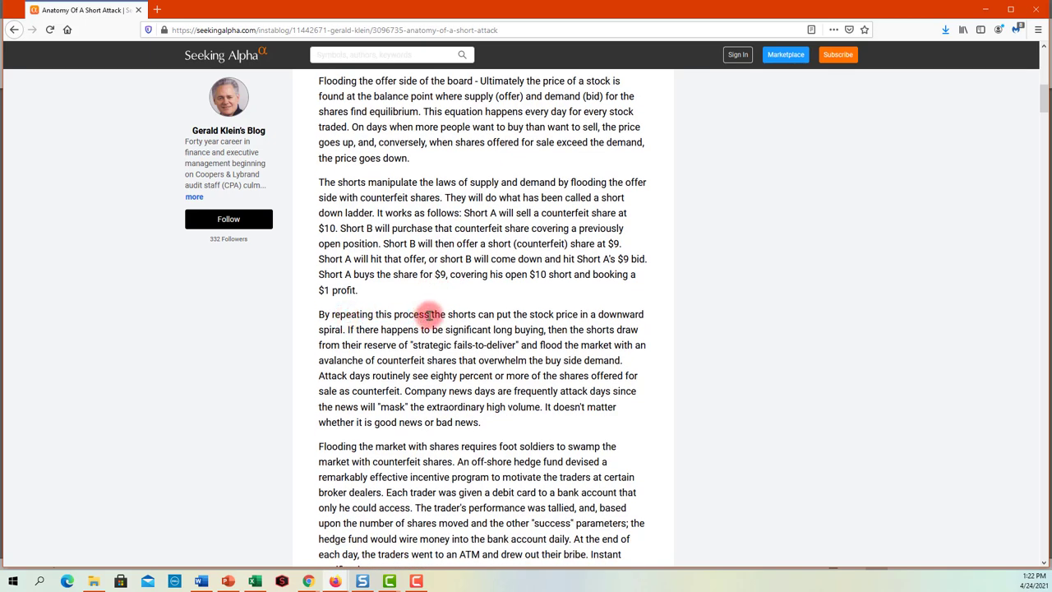
pyautogui.moveTo(566, 314)
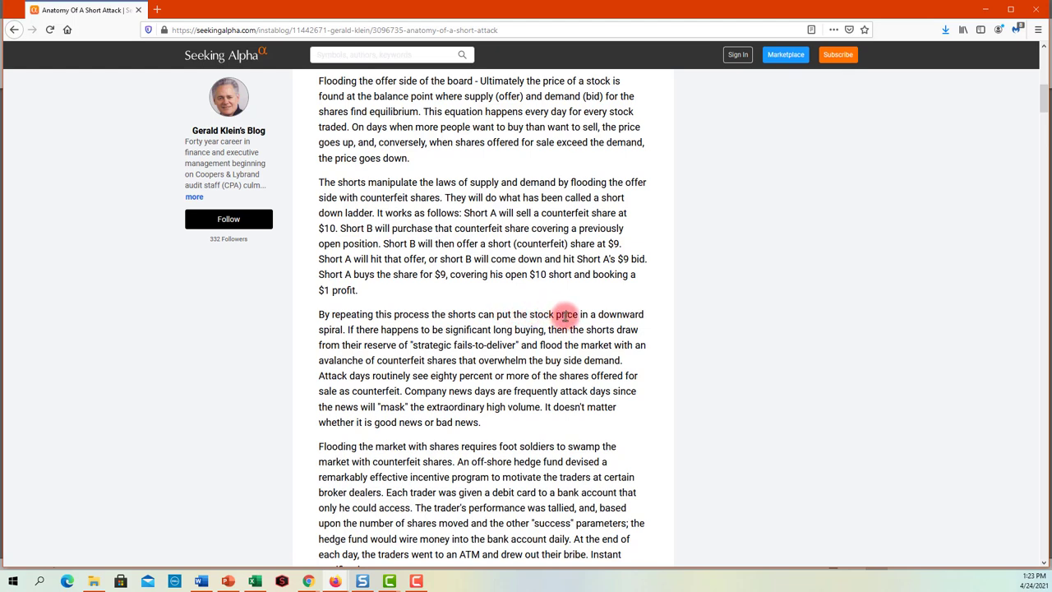
pyautogui.moveTo(477, 321)
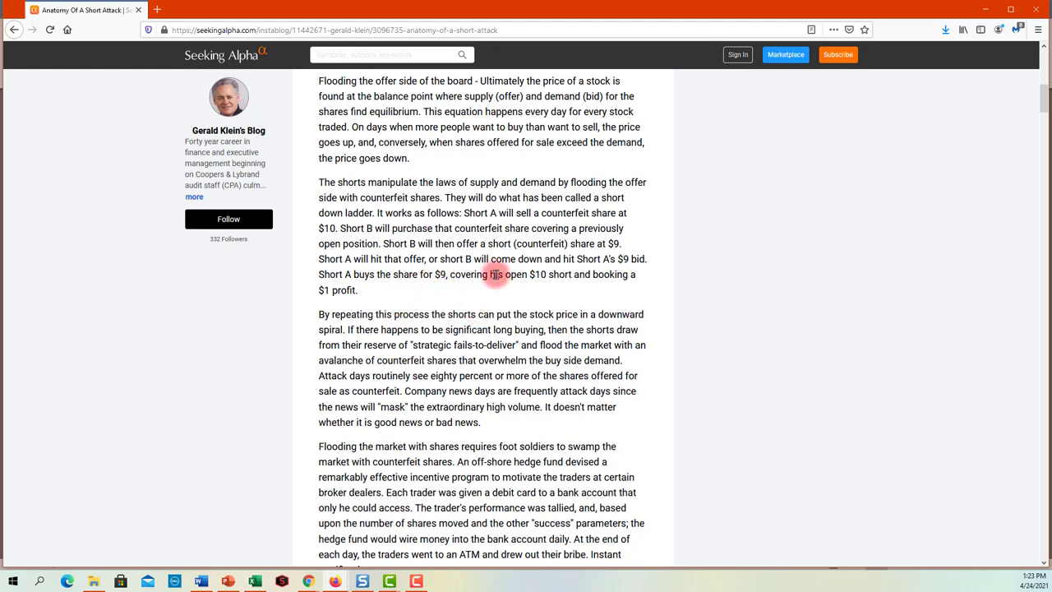
pyautogui.moveTo(479, 299)
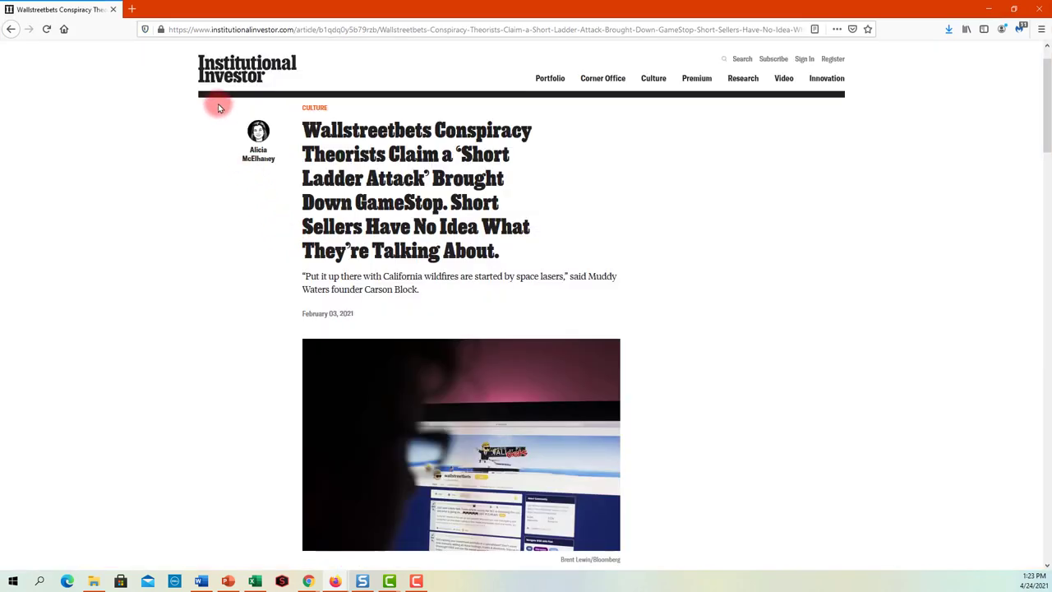
pyautogui.moveTo(214, 110)
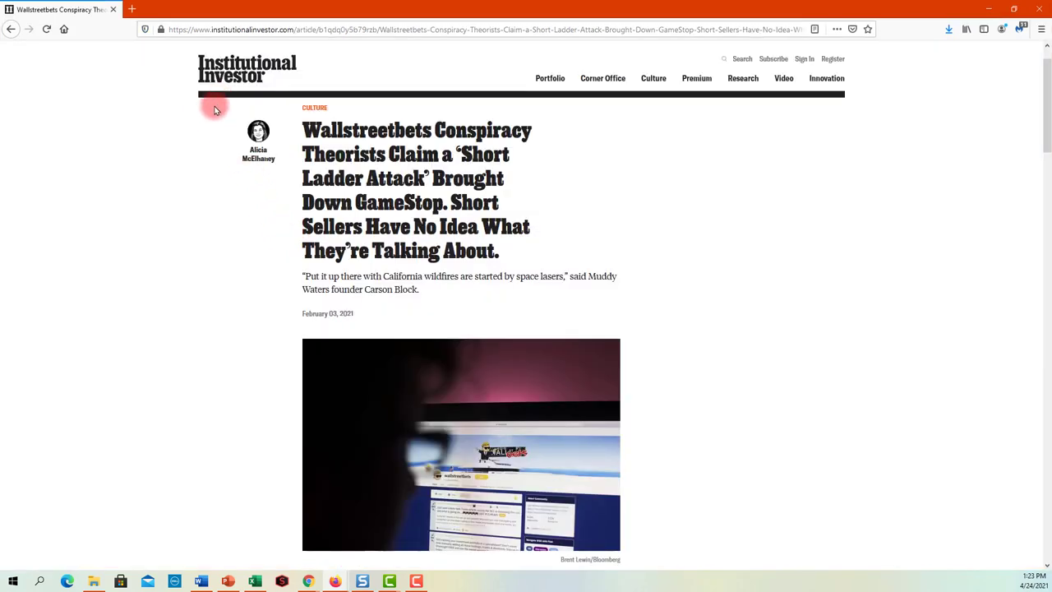
pyautogui.moveTo(376, 157)
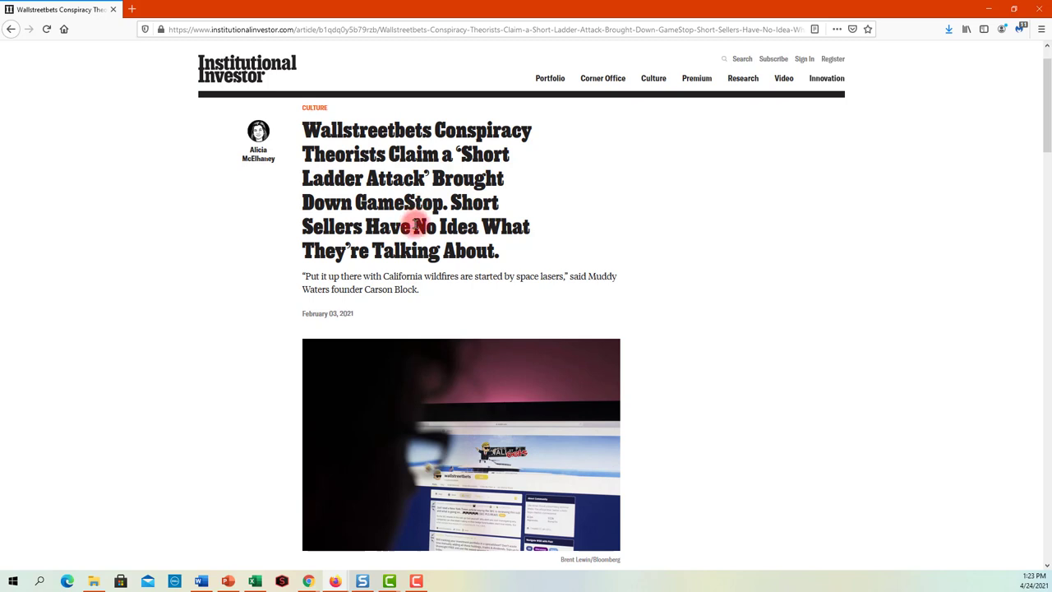
# - Scroll the Institutional Investor short ladder article past the headline and photo into the body text
pyautogui.scroll(-3)
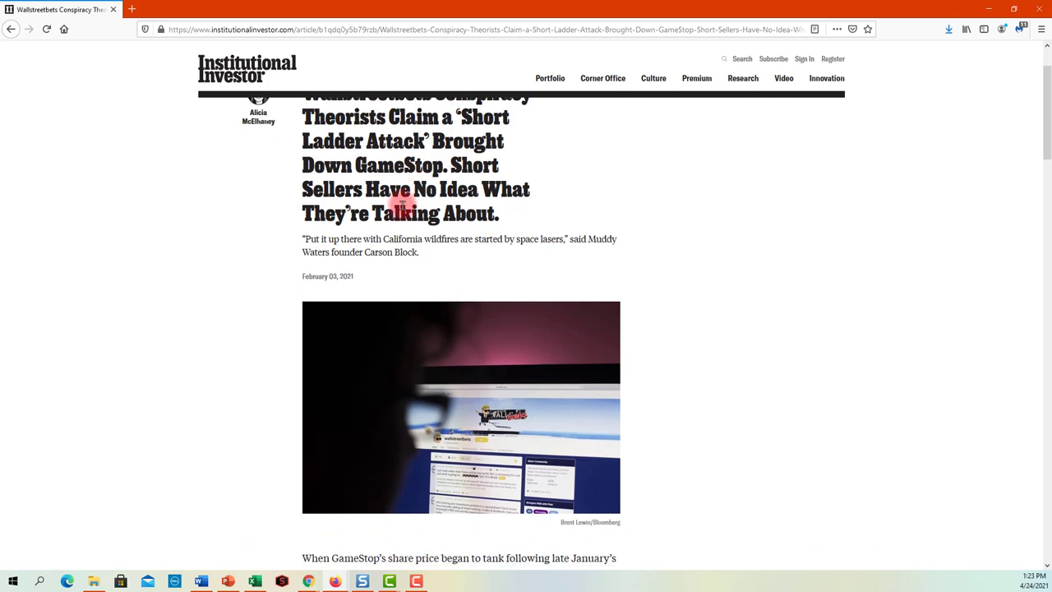
pyautogui.scroll(-3)
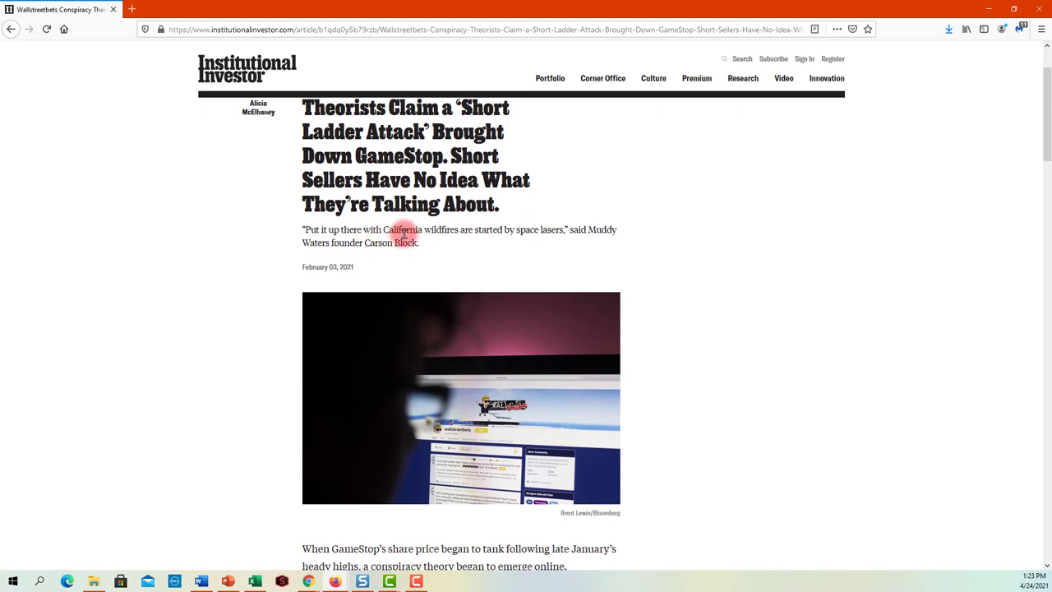
pyautogui.scroll(-3)
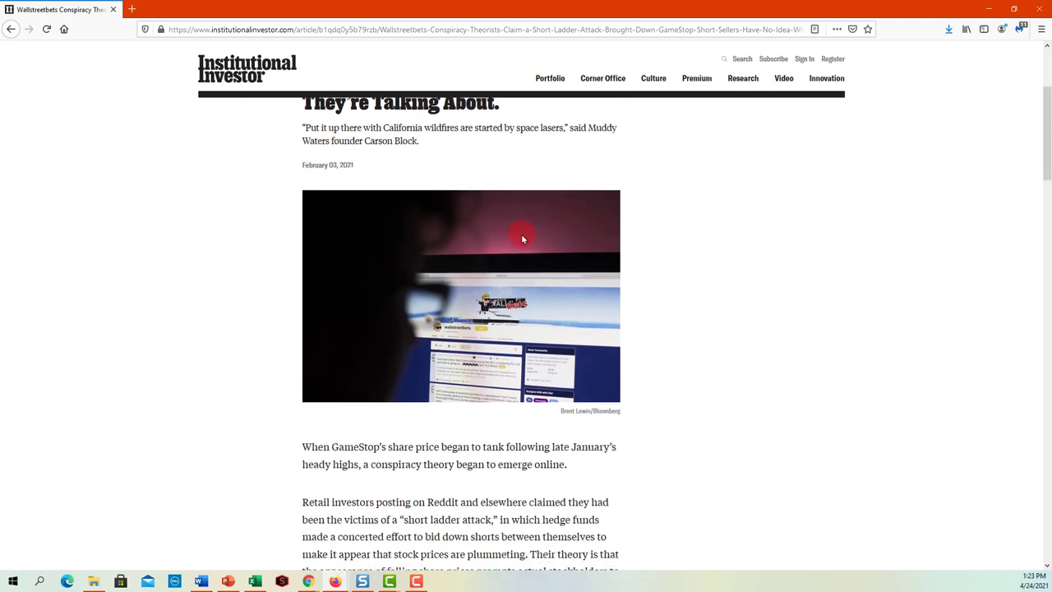
pyautogui.scroll(-3)
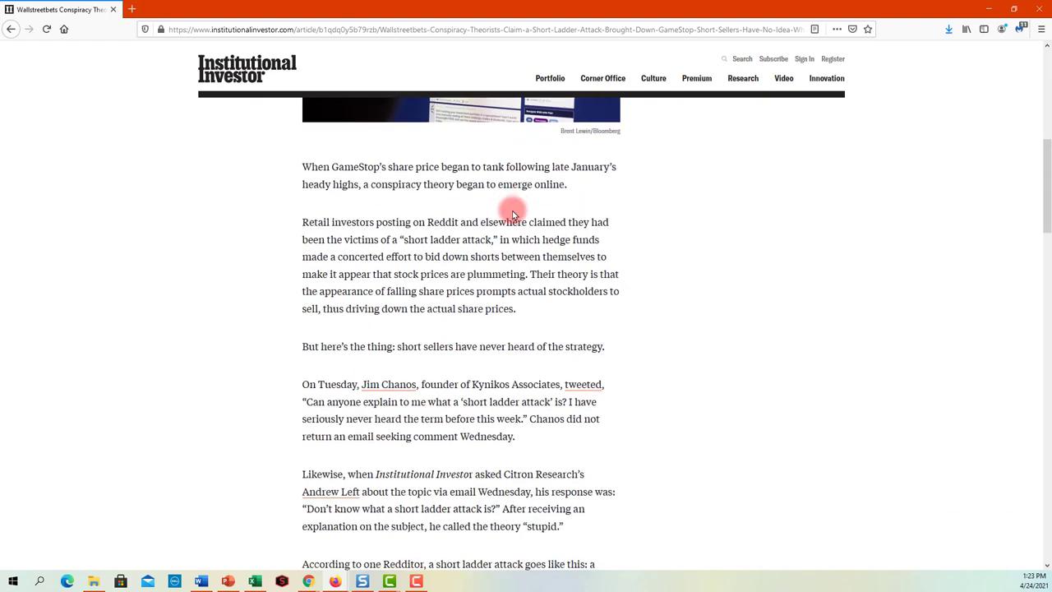
pyautogui.scroll(-3)
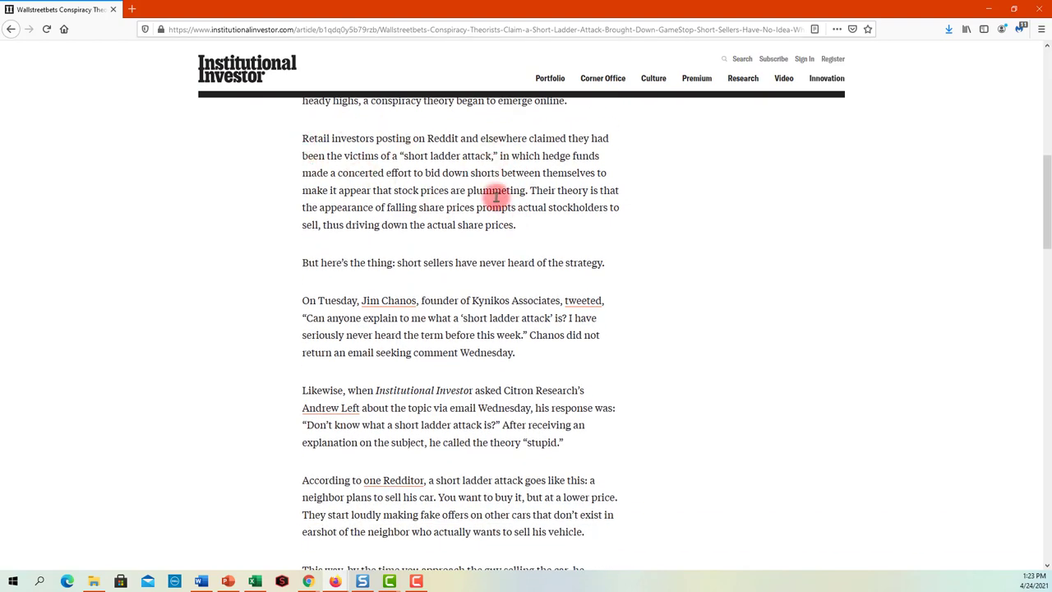
pyautogui.moveTo(398, 266)
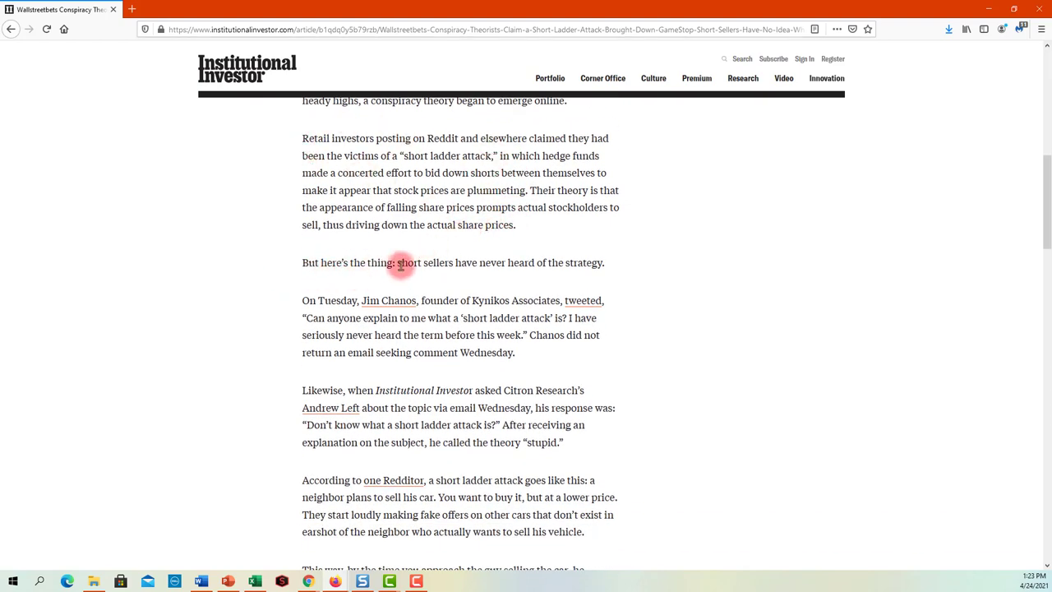
pyautogui.moveTo(598, 258)
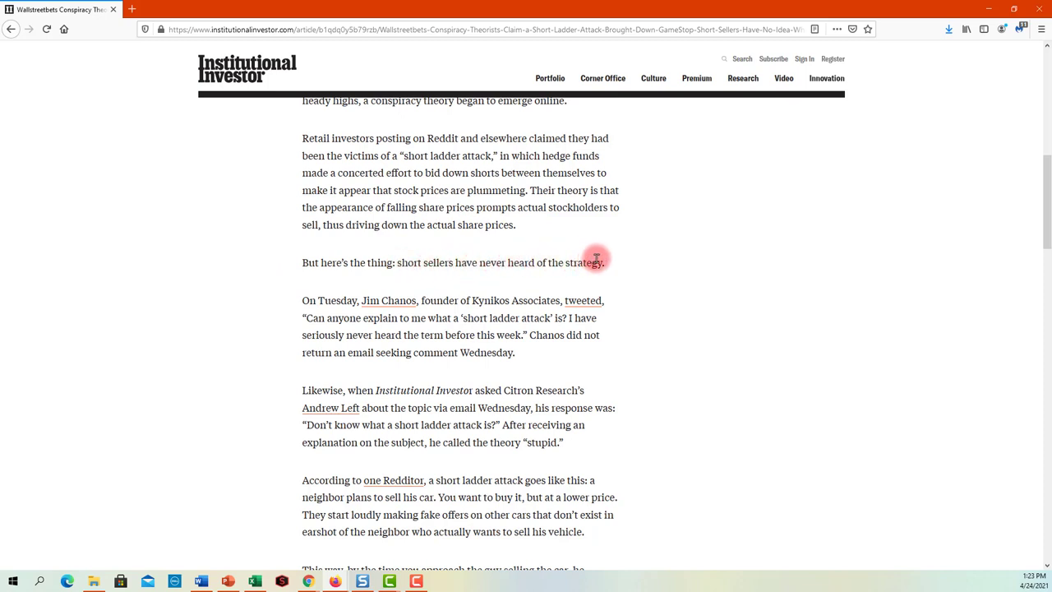
pyautogui.moveTo(411, 318)
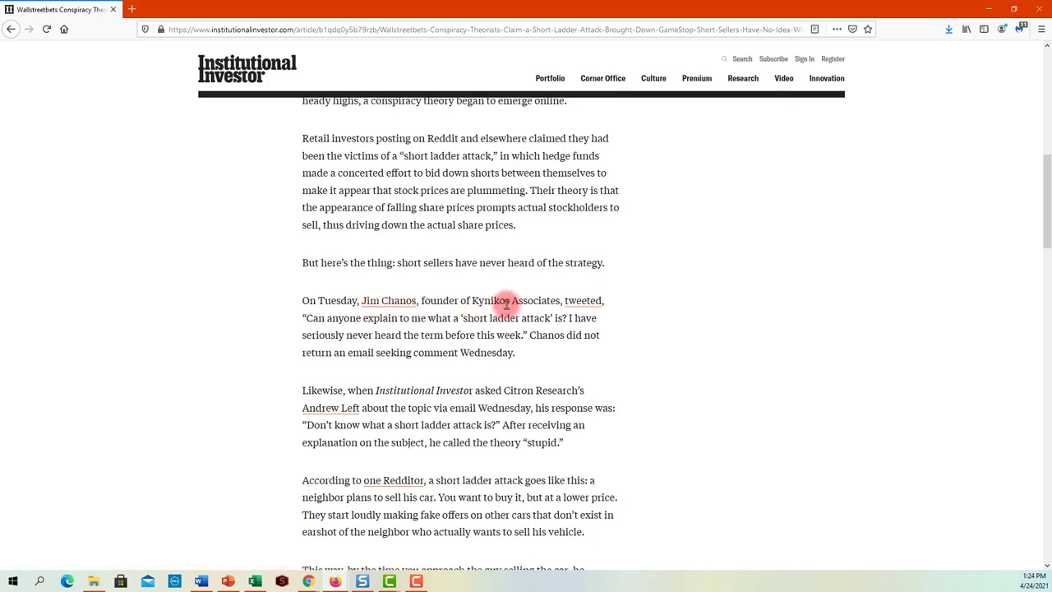
pyautogui.moveTo(393, 329)
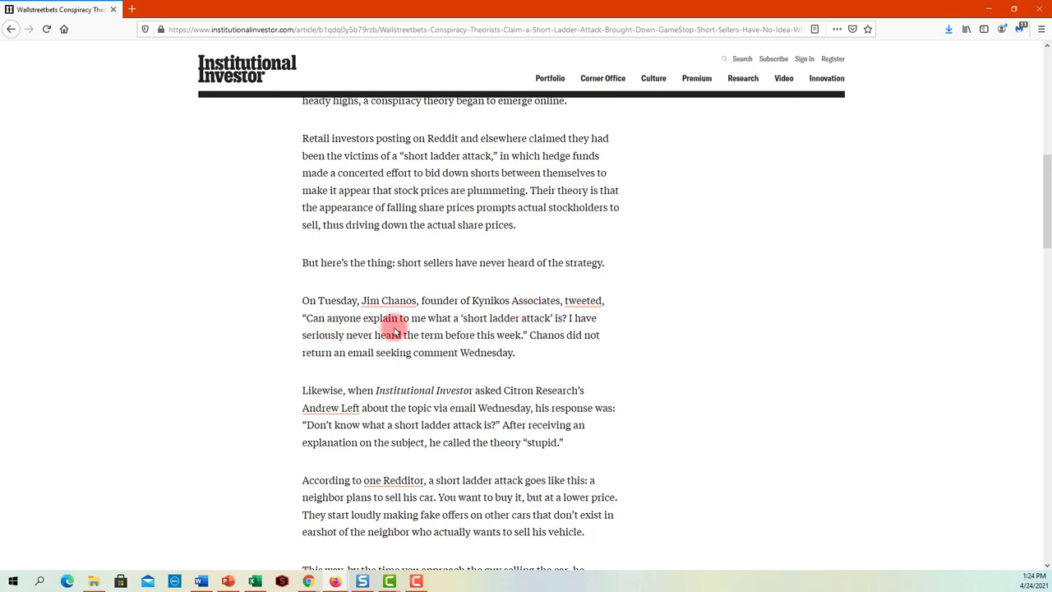
pyautogui.moveTo(461, 329)
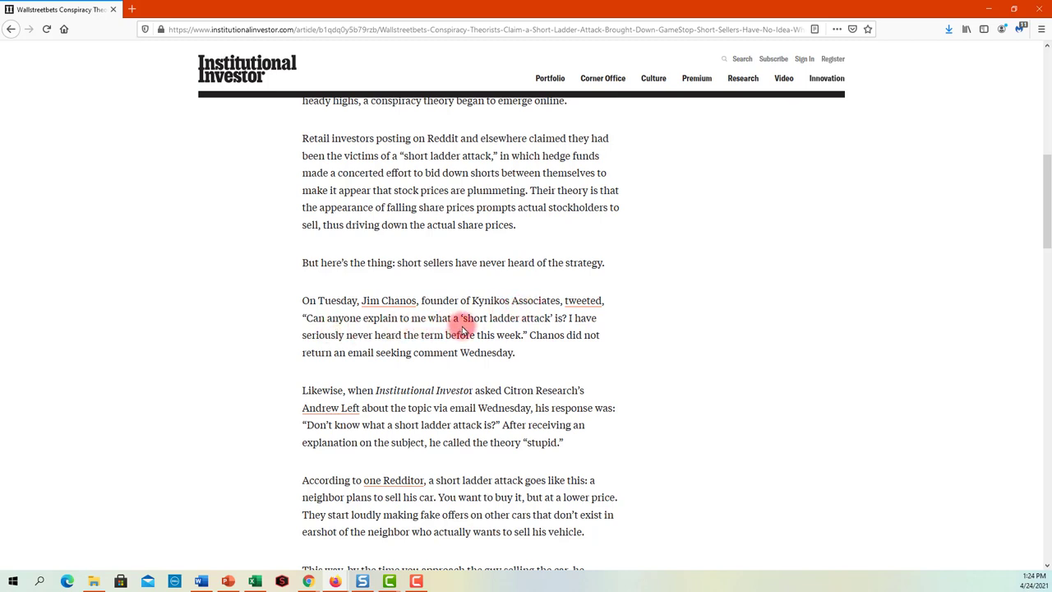
pyautogui.moveTo(379, 344)
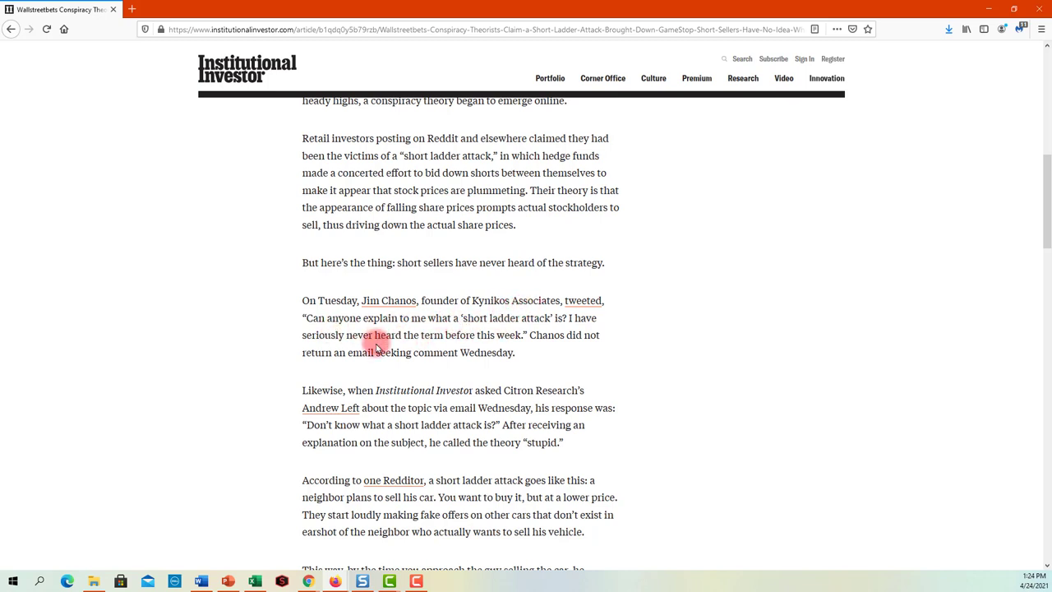
pyautogui.moveTo(485, 335)
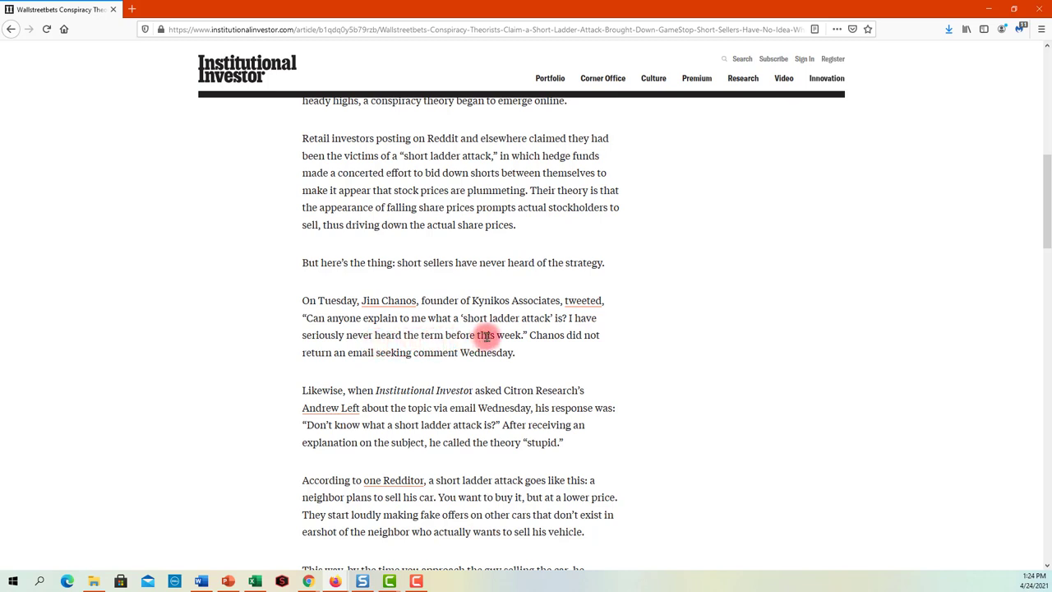
pyautogui.moveTo(514, 349)
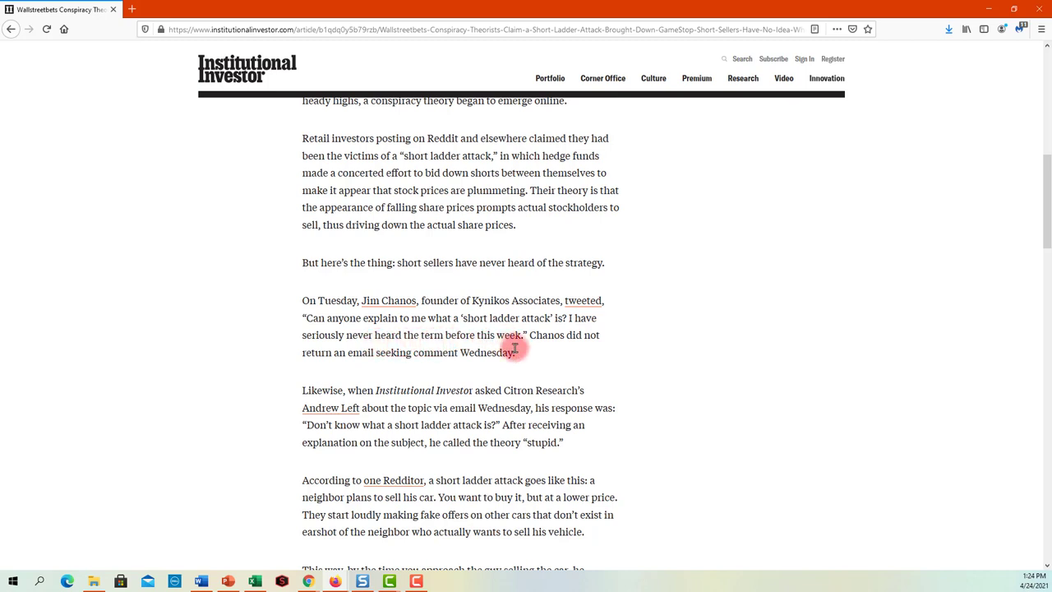
pyautogui.moveTo(526, 354)
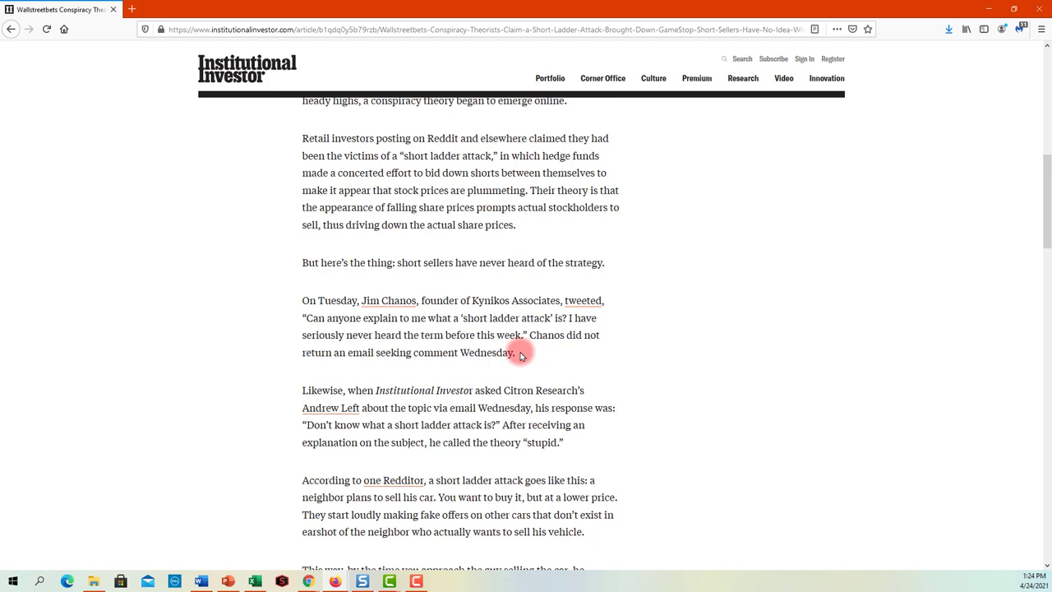
pyautogui.click(255, 580)
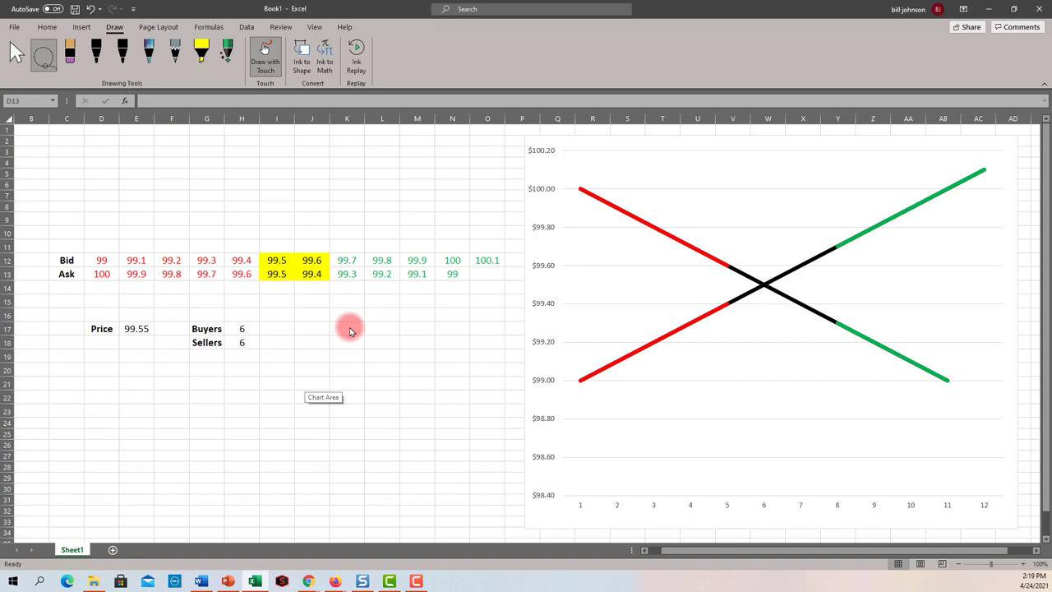
pyautogui.moveTo(346, 334)
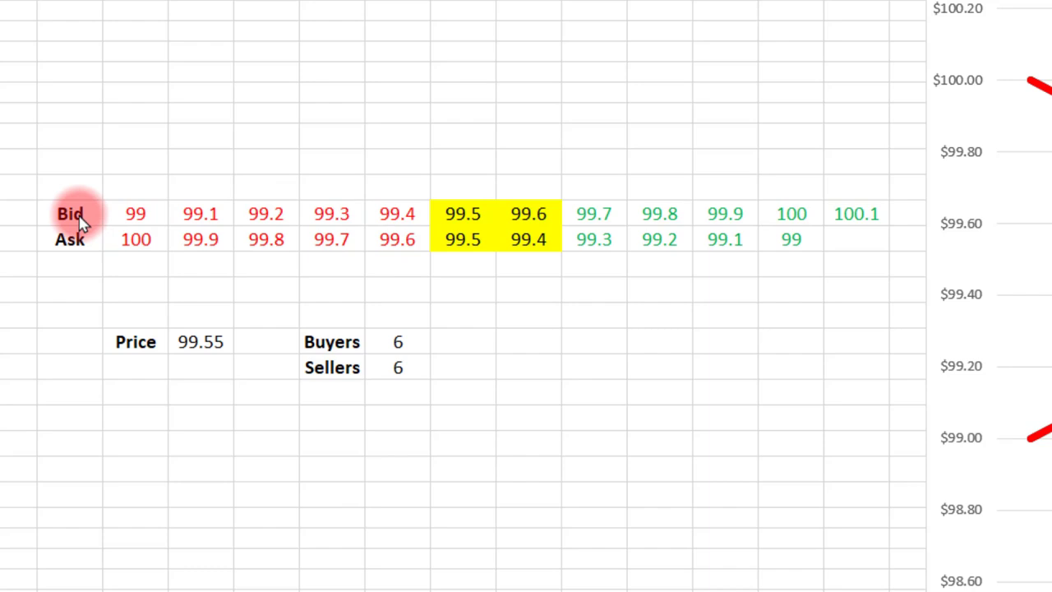
pyautogui.click(136, 214)
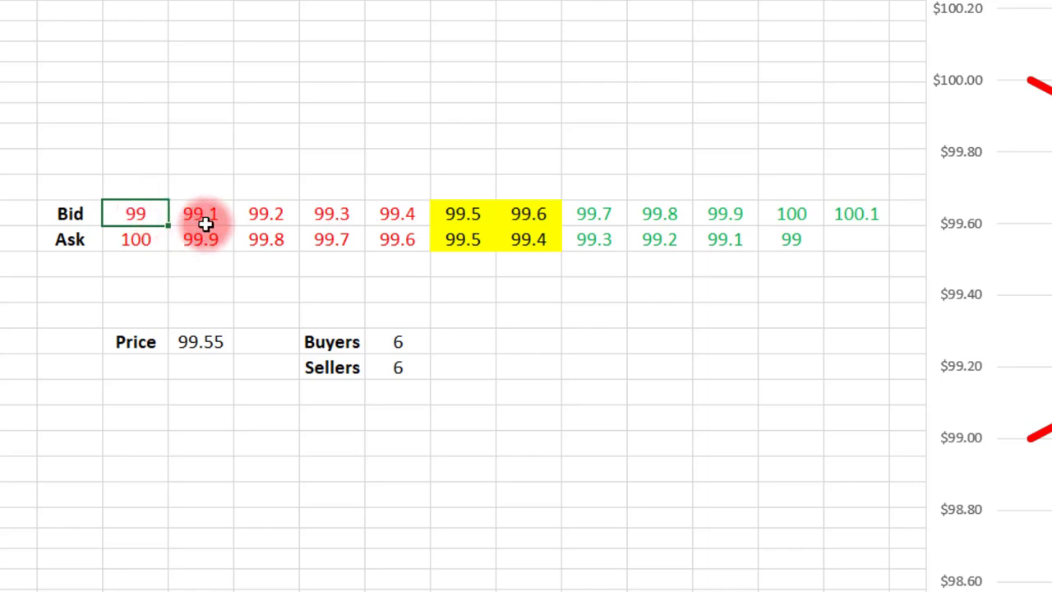
pyautogui.click(201, 213)
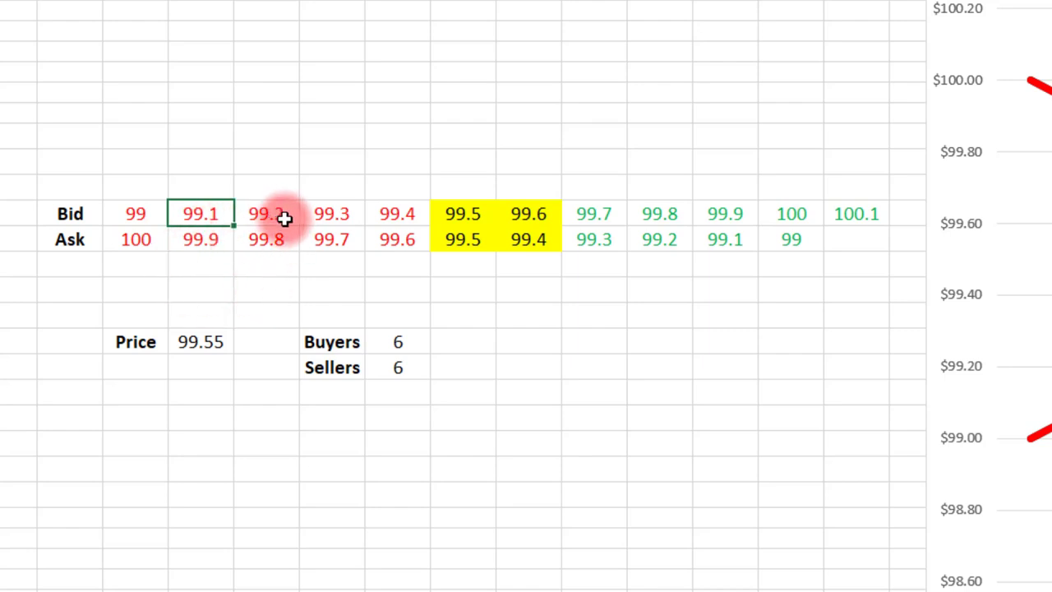
pyautogui.moveTo(130, 222)
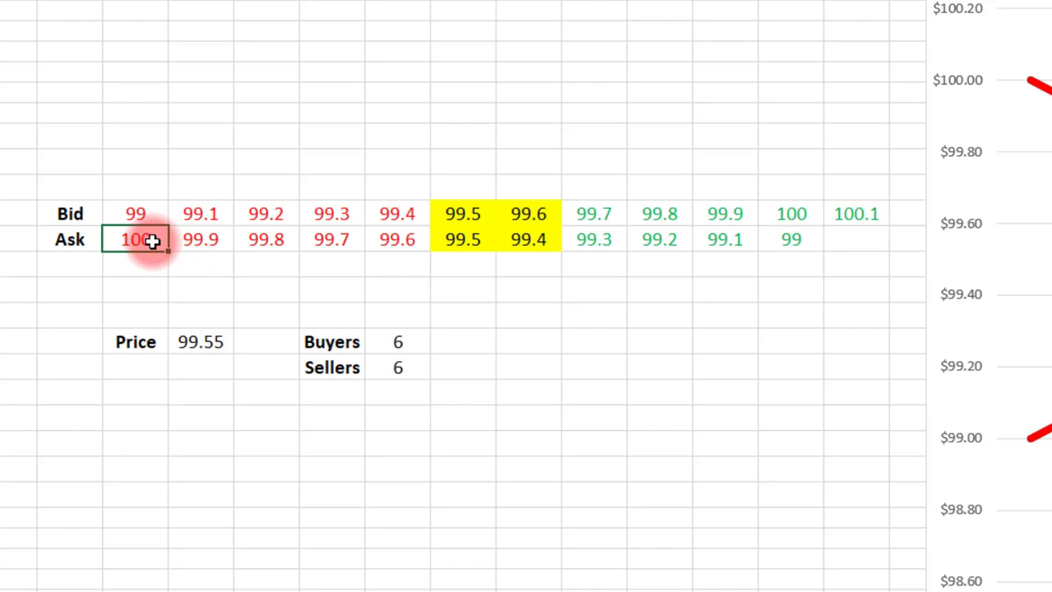
pyautogui.moveTo(215, 259)
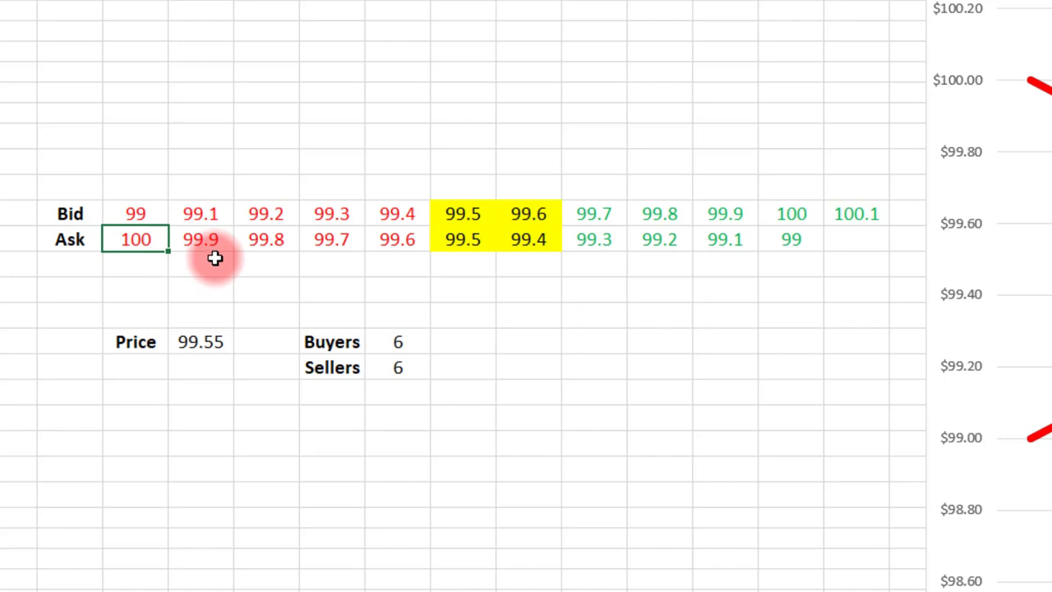
pyautogui.moveTo(683, 239)
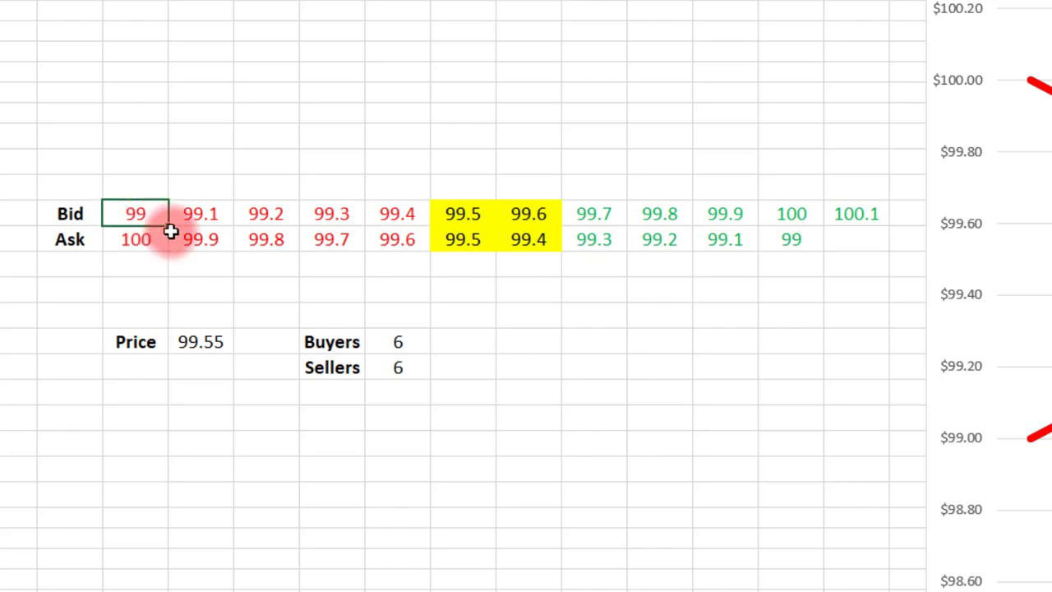
# - Select cells D12 through O13, covering both the Bid and Ask price rows
pyautogui.moveTo(135, 213); pyautogui.dragTo(857, 239)
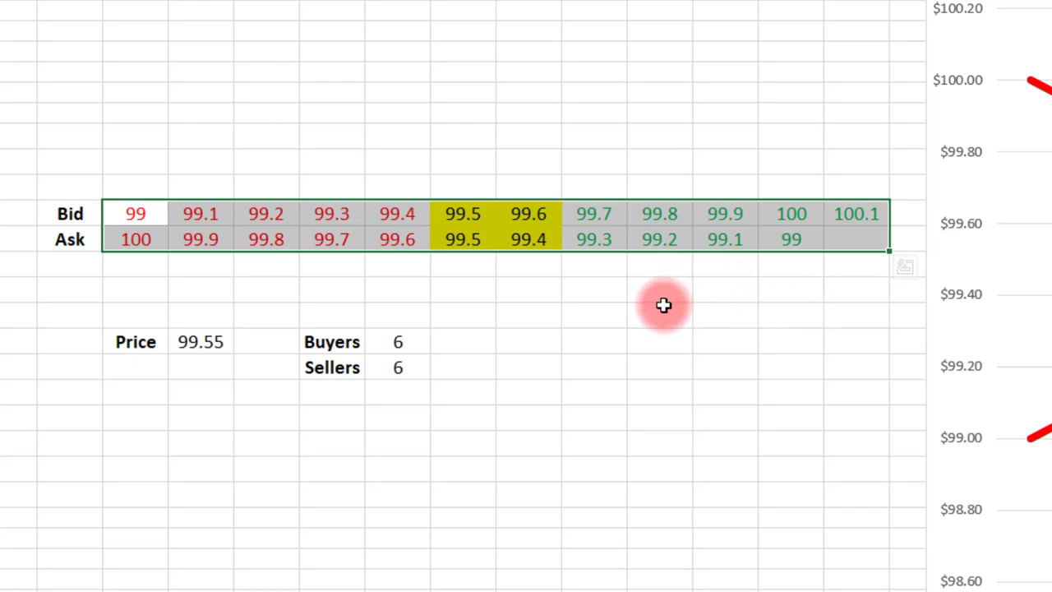
pyautogui.moveTo(656, 321)
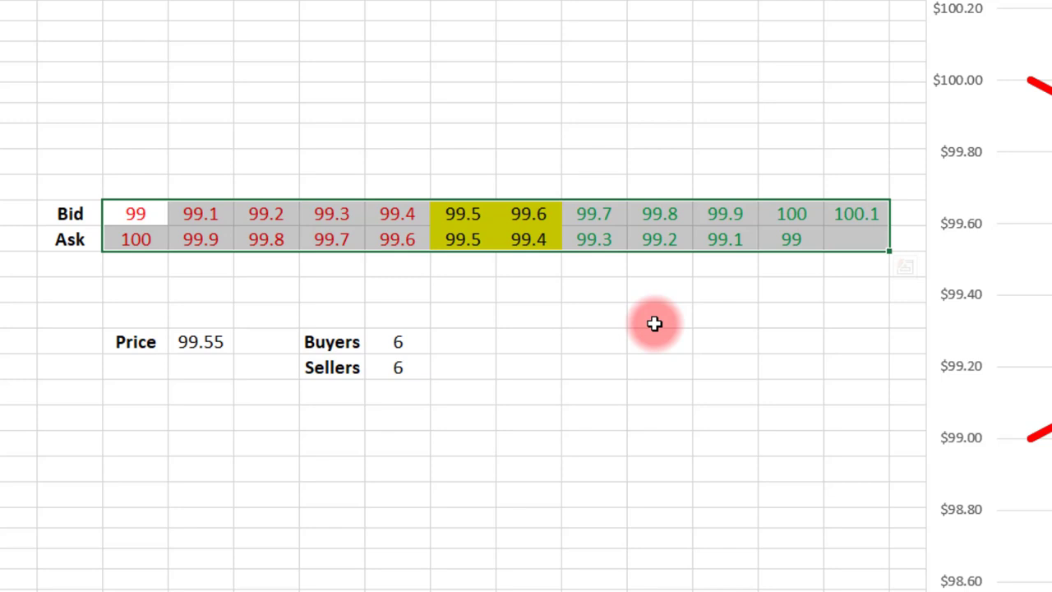
pyautogui.moveTo(654, 328)
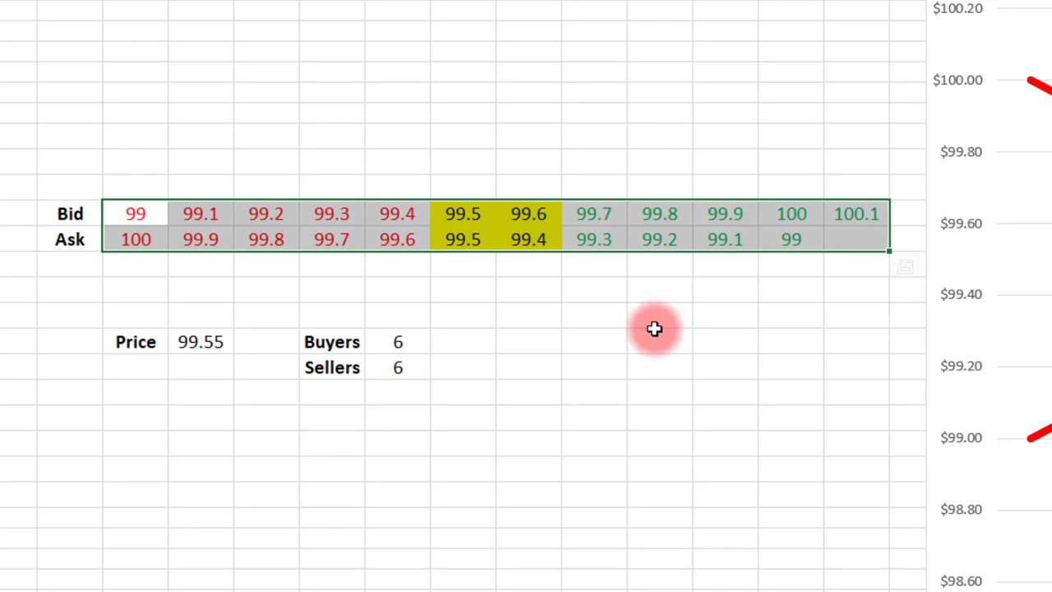
pyautogui.moveTo(168, 255)
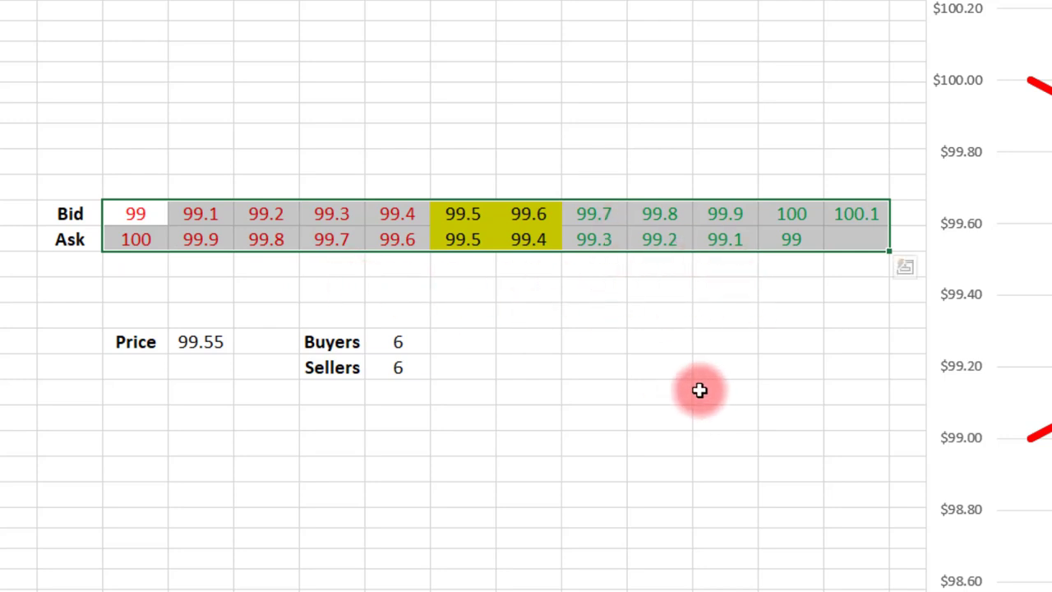
pyautogui.moveTo(381, 294)
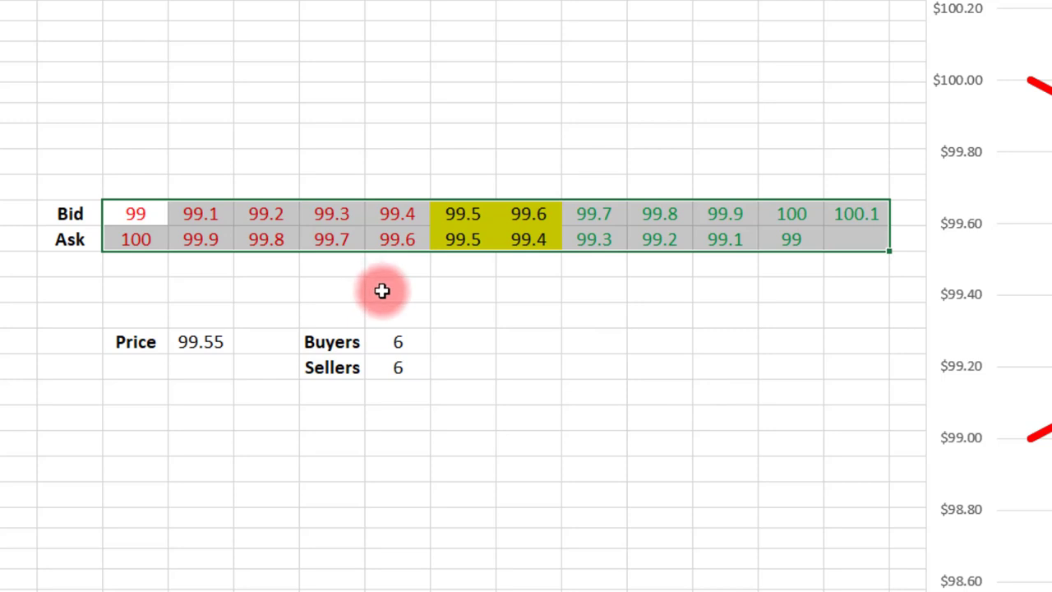
pyautogui.moveTo(382, 299)
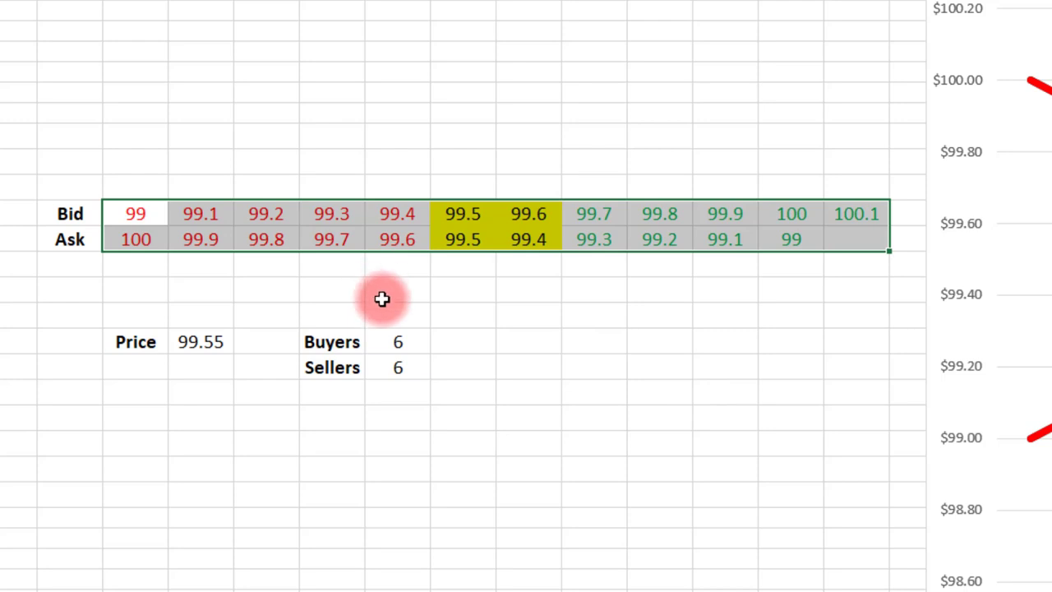
pyautogui.click(382, 288)
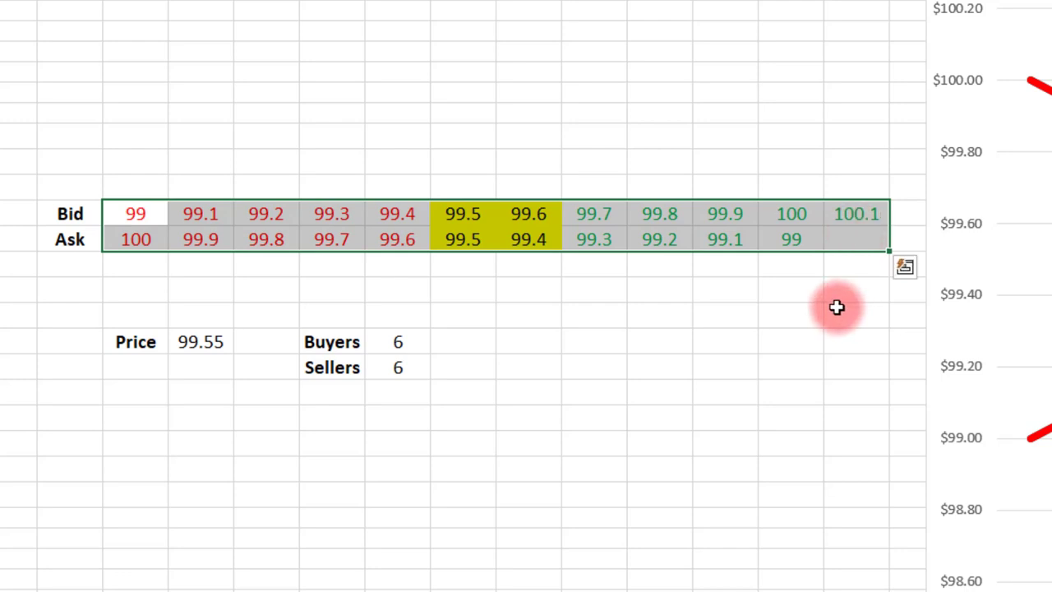
pyautogui.moveTo(828, 307)
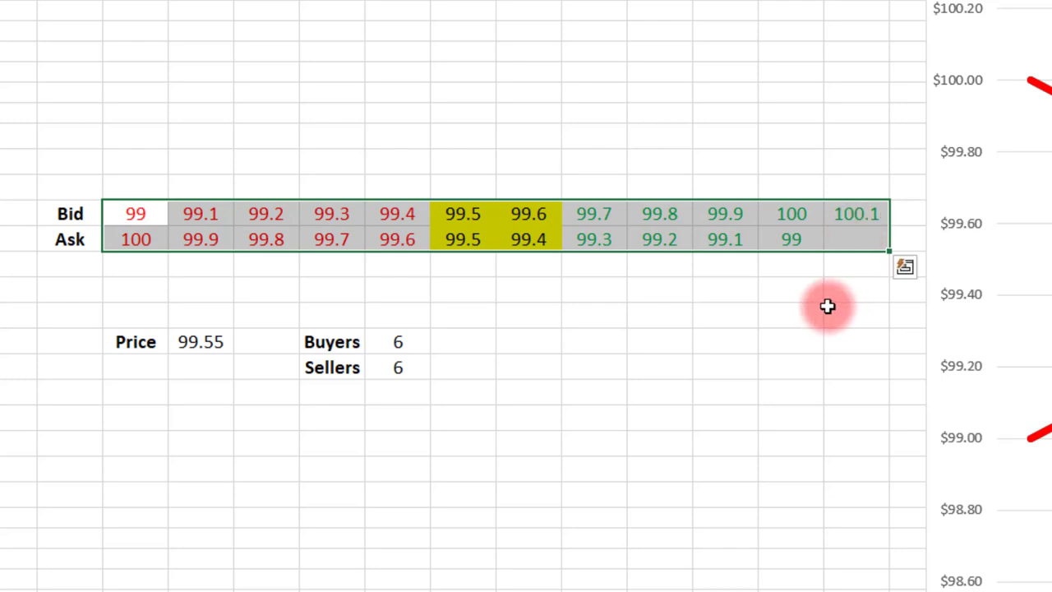
pyautogui.moveTo(824, 301)
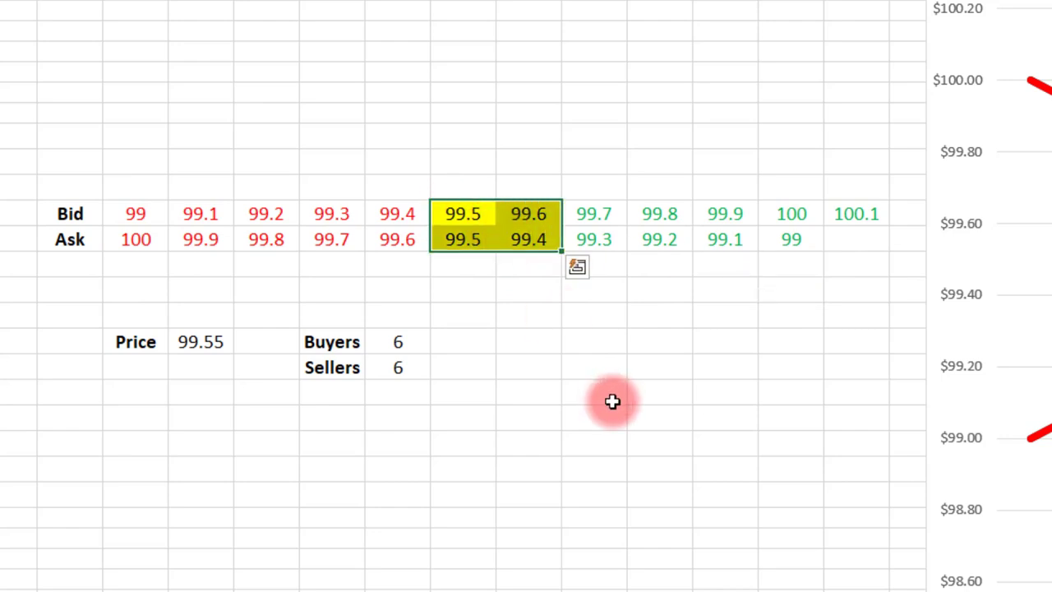
pyautogui.moveTo(609, 399)
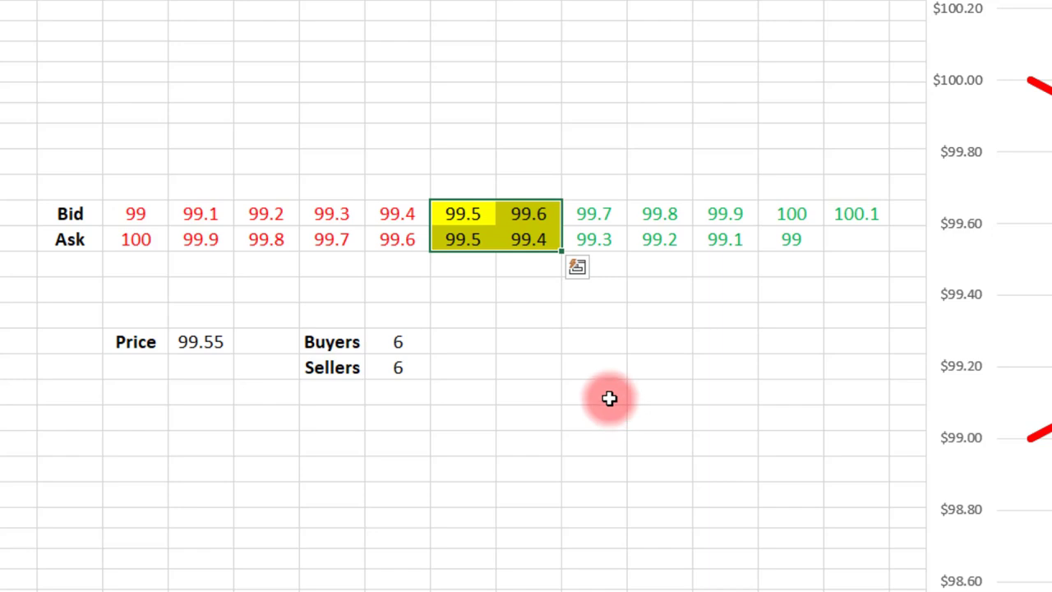
pyautogui.moveTo(566, 395)
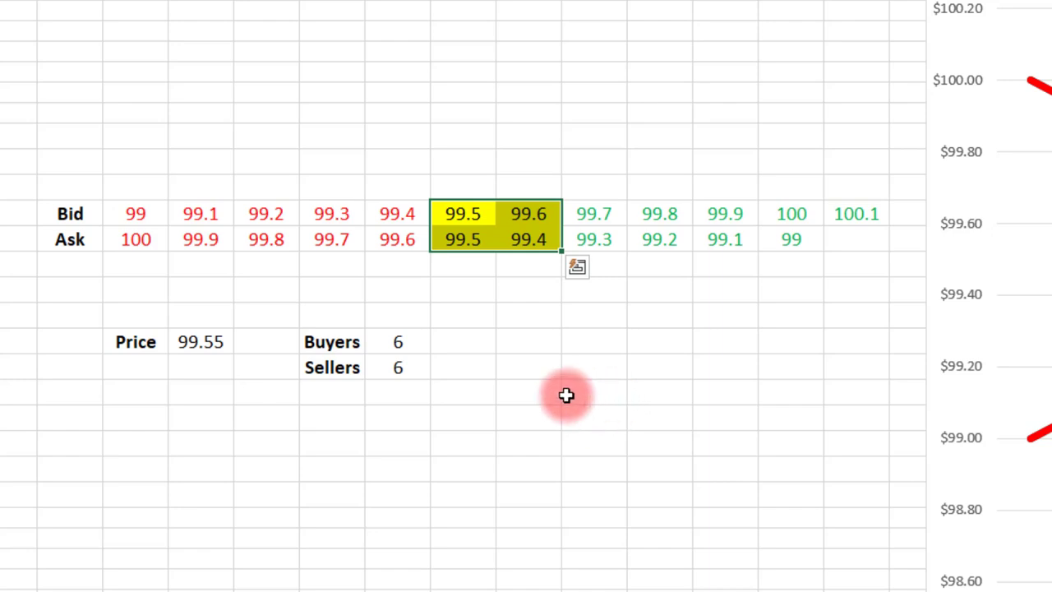
pyautogui.click(595, 392)
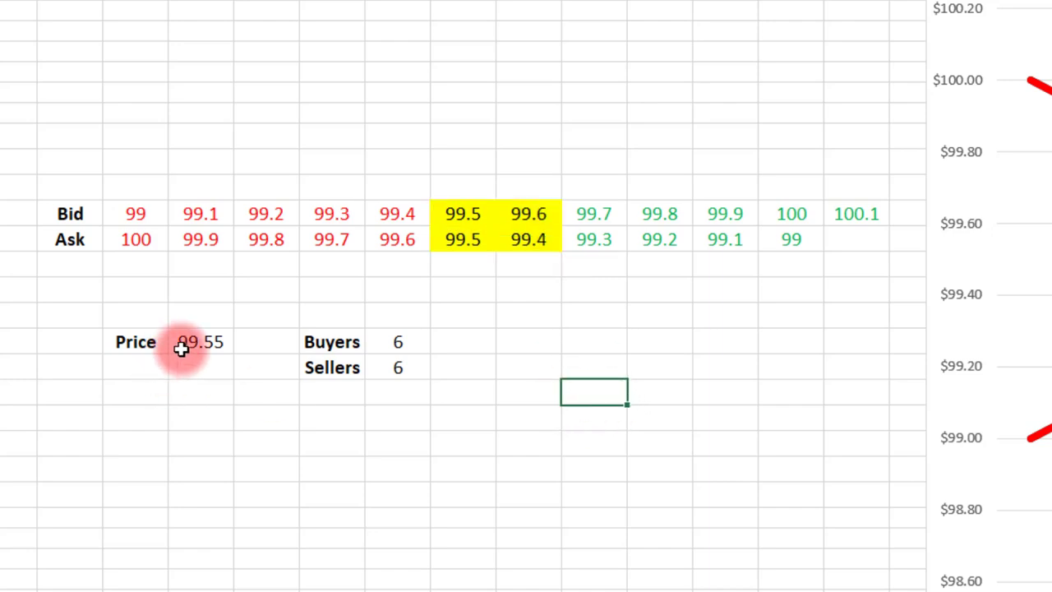
pyautogui.click(199, 341)
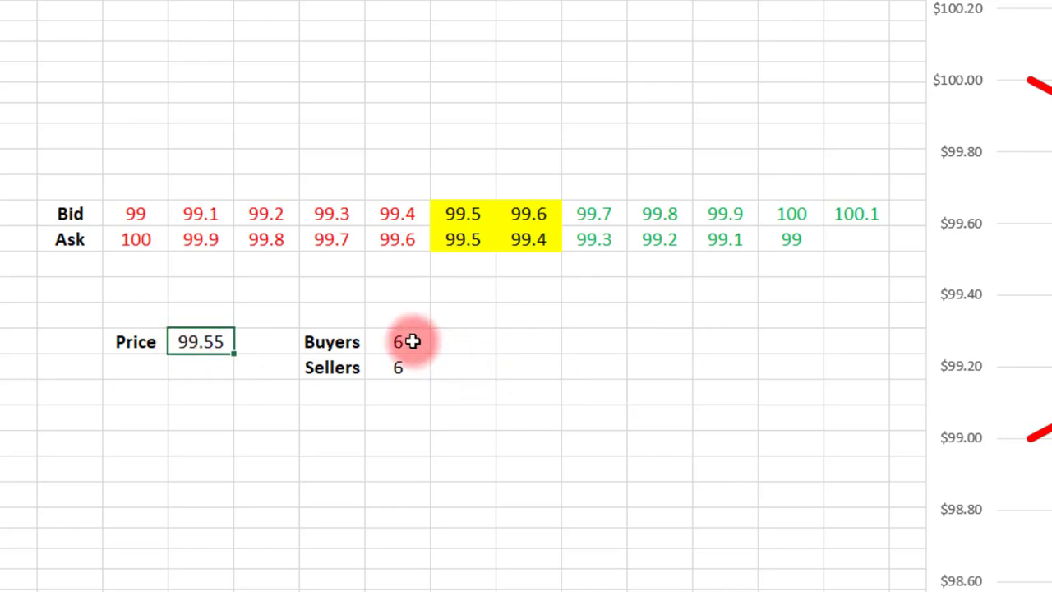
pyautogui.click(402, 341)
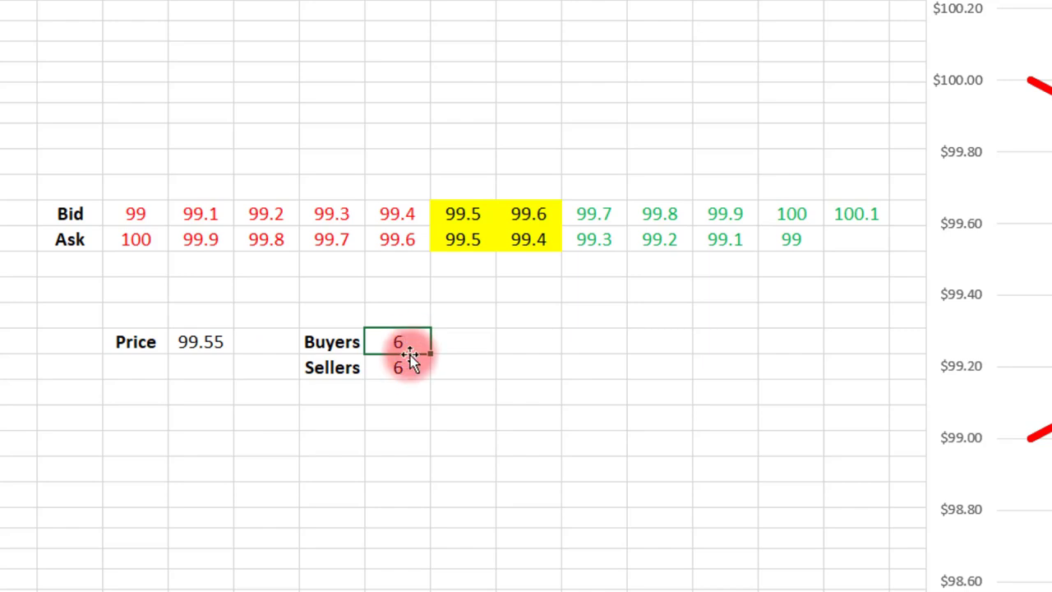
pyautogui.click(398, 367)
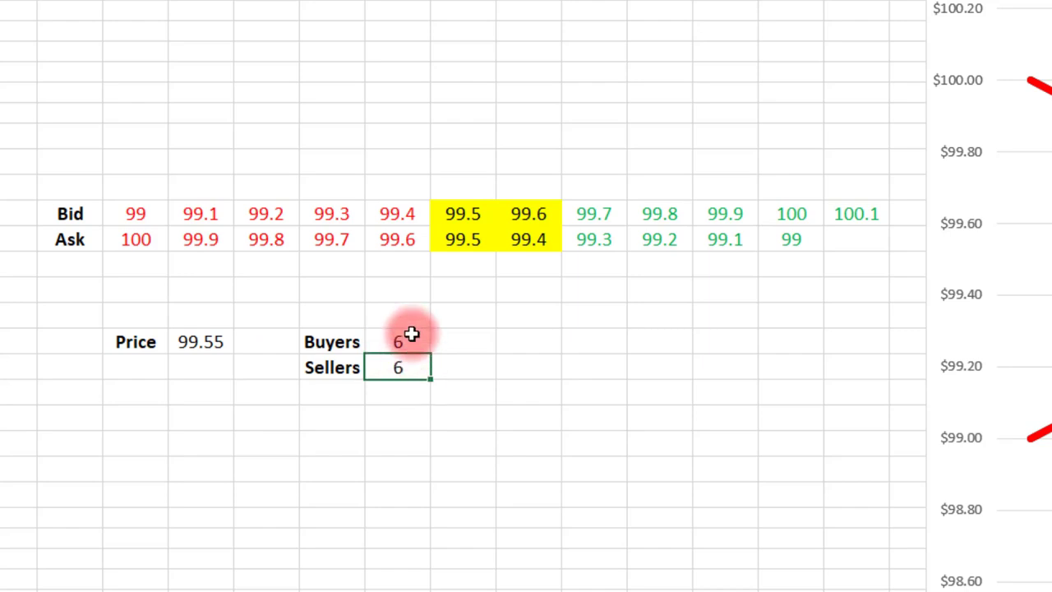
pyautogui.click(410, 367)
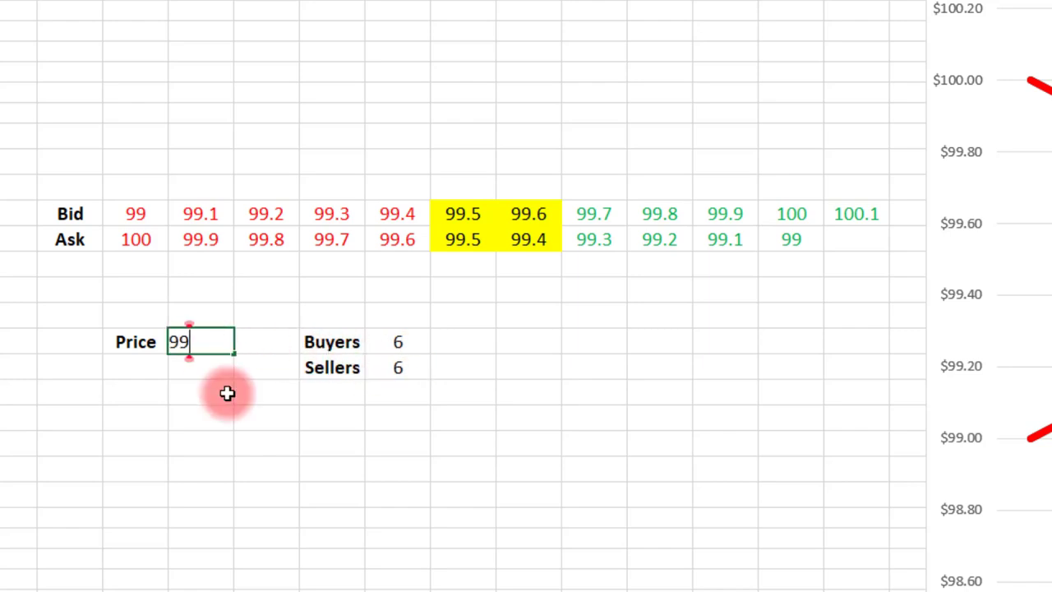
pyautogui.write('99.51')
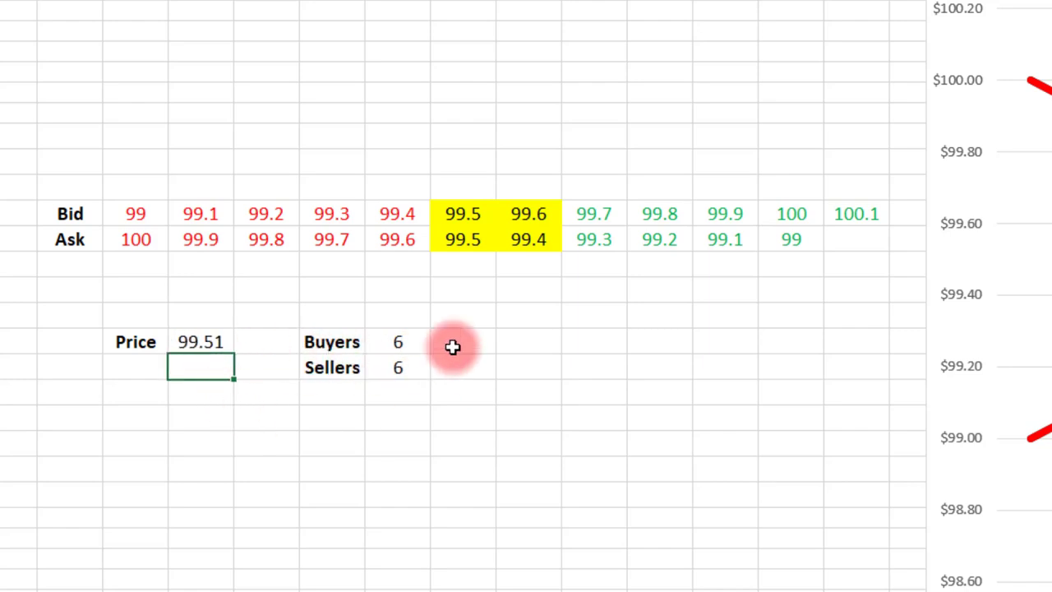
pyautogui.click(200, 341)
pyautogui.write('99.52')
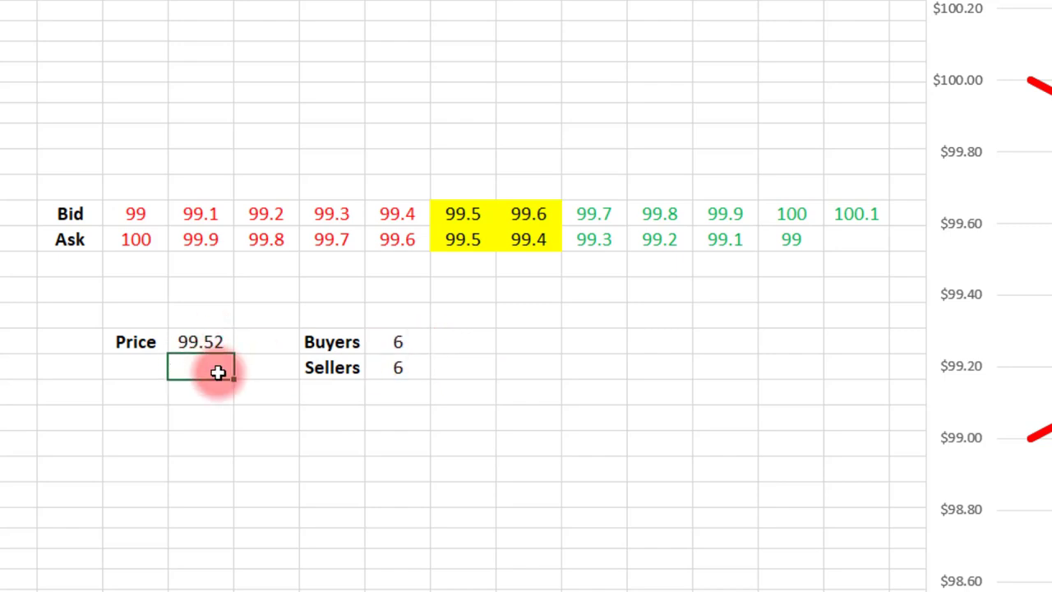
pyautogui.click(203, 342)
pyautogui.write('99.6')
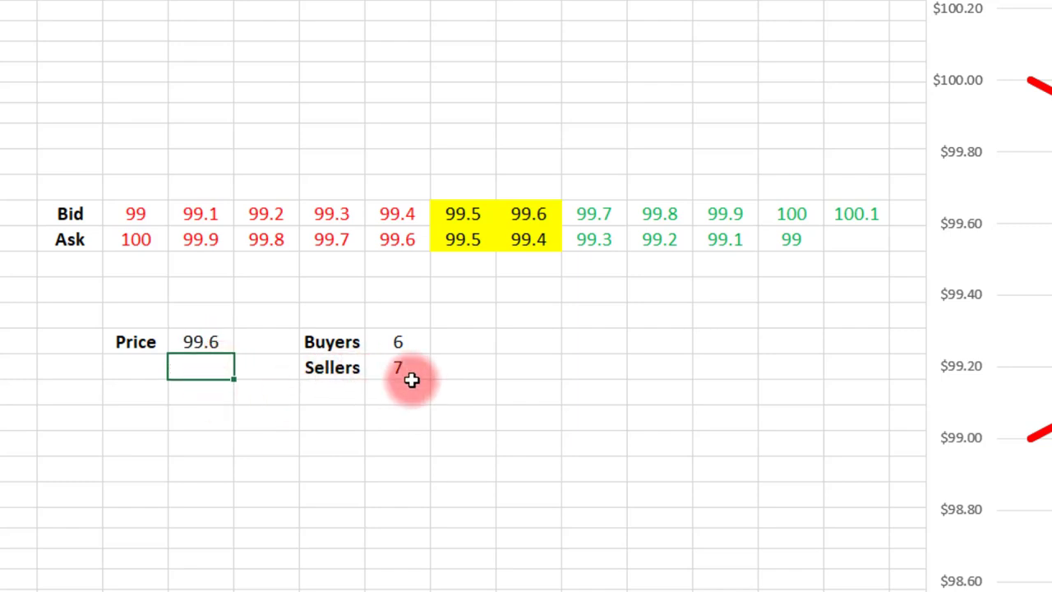
pyautogui.moveTo(422, 321)
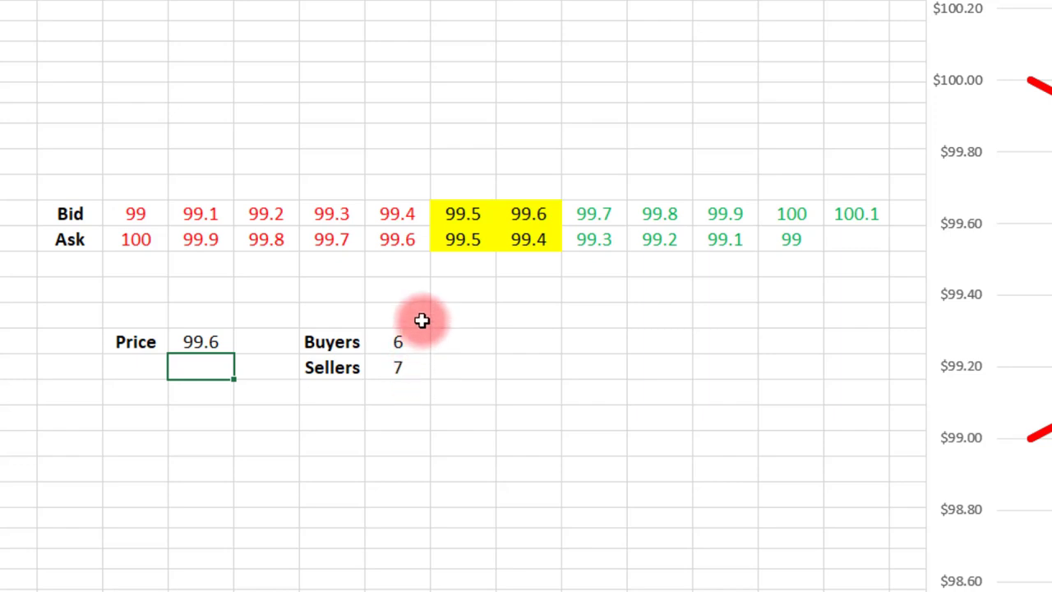
pyautogui.moveTo(401, 244)
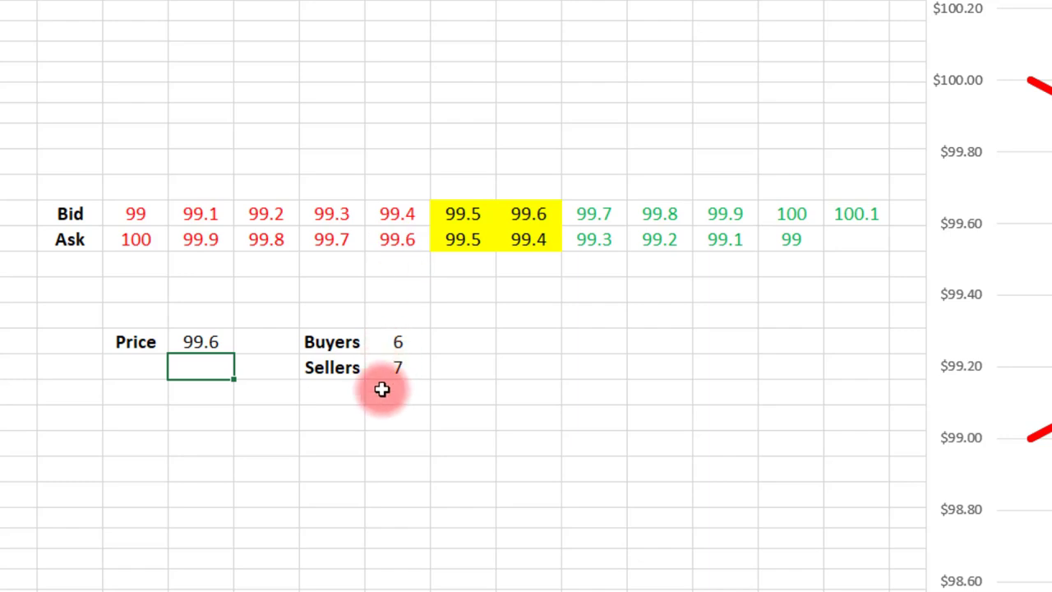
pyautogui.moveTo(635, 261)
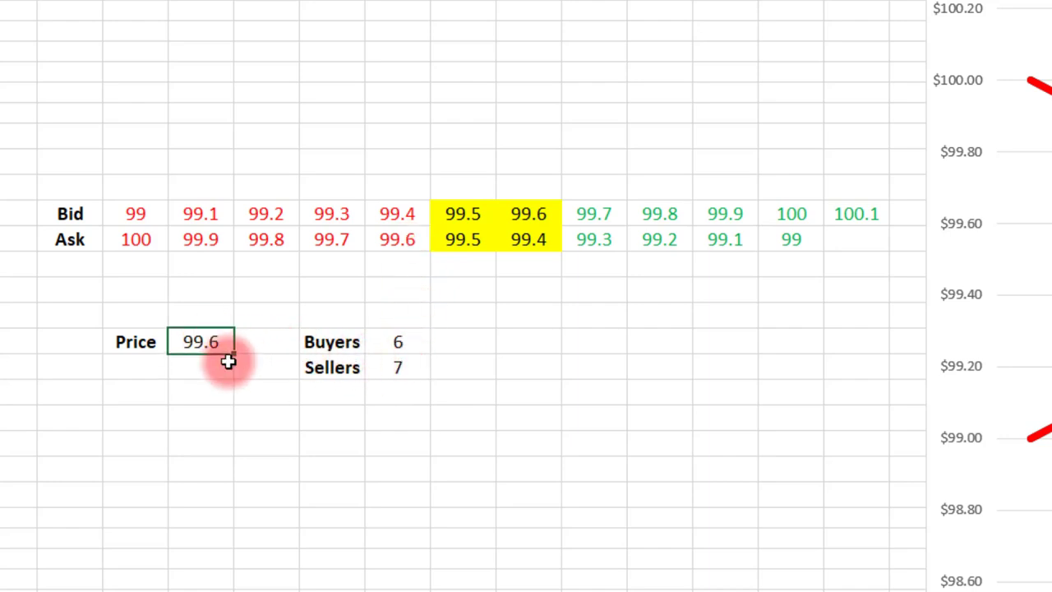
pyautogui.write('99.50')
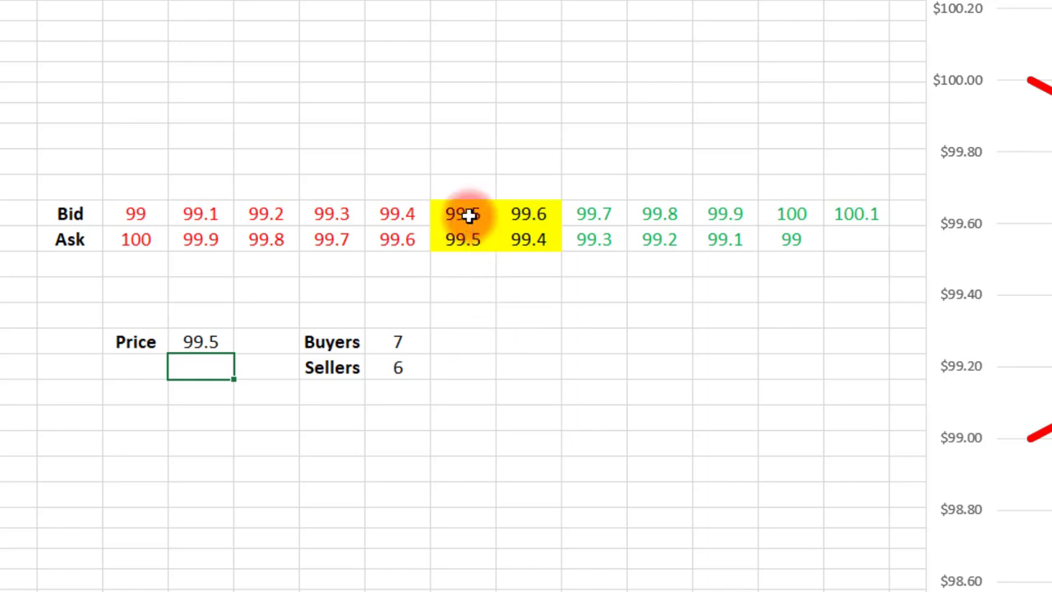
pyautogui.moveTo(877, 218)
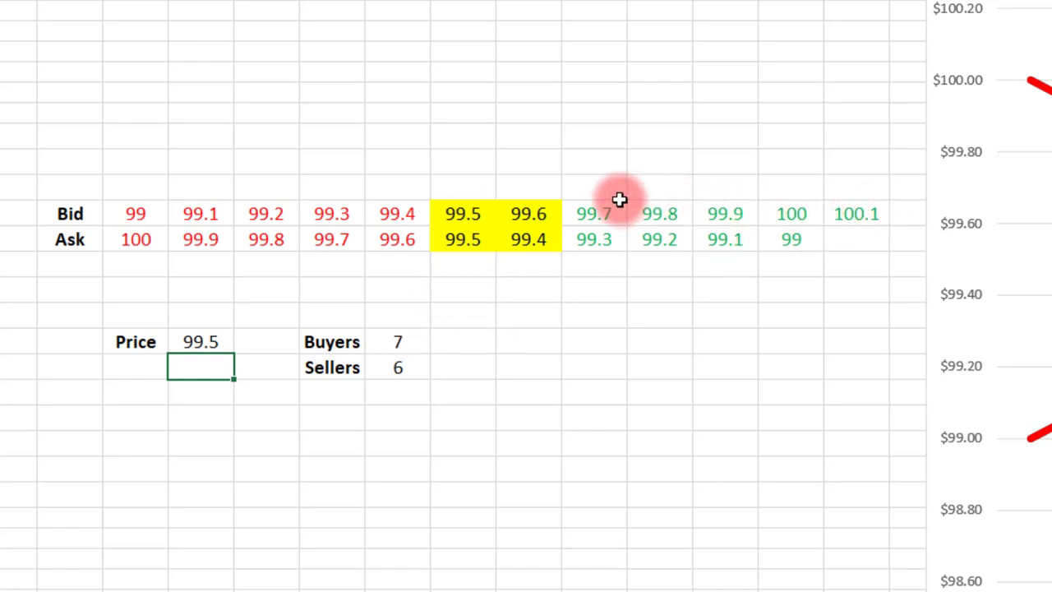
pyautogui.moveTo(495, 225)
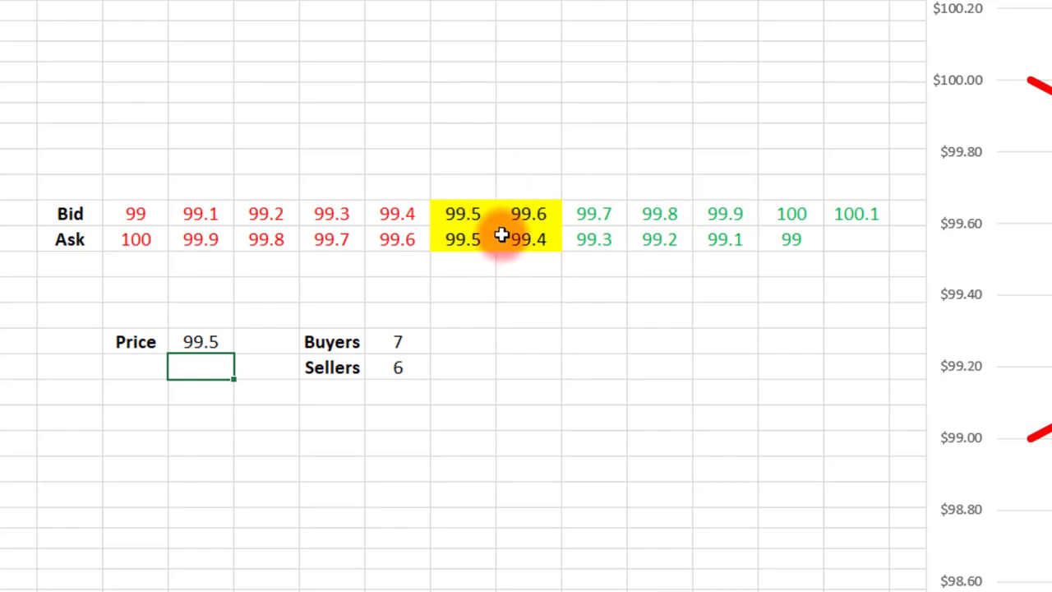
pyautogui.moveTo(241, 353)
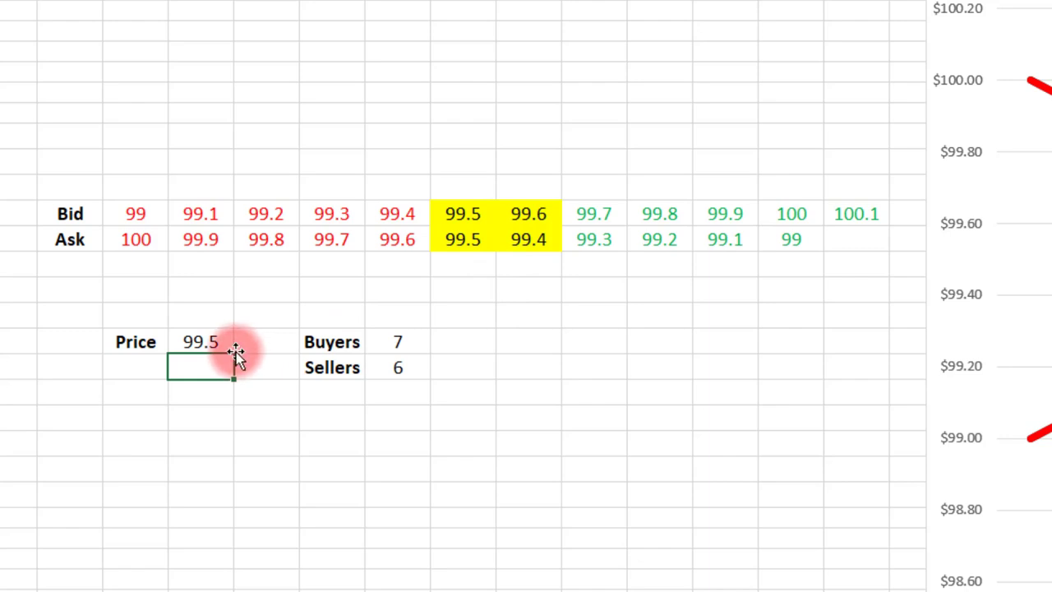
pyautogui.click(200, 341)
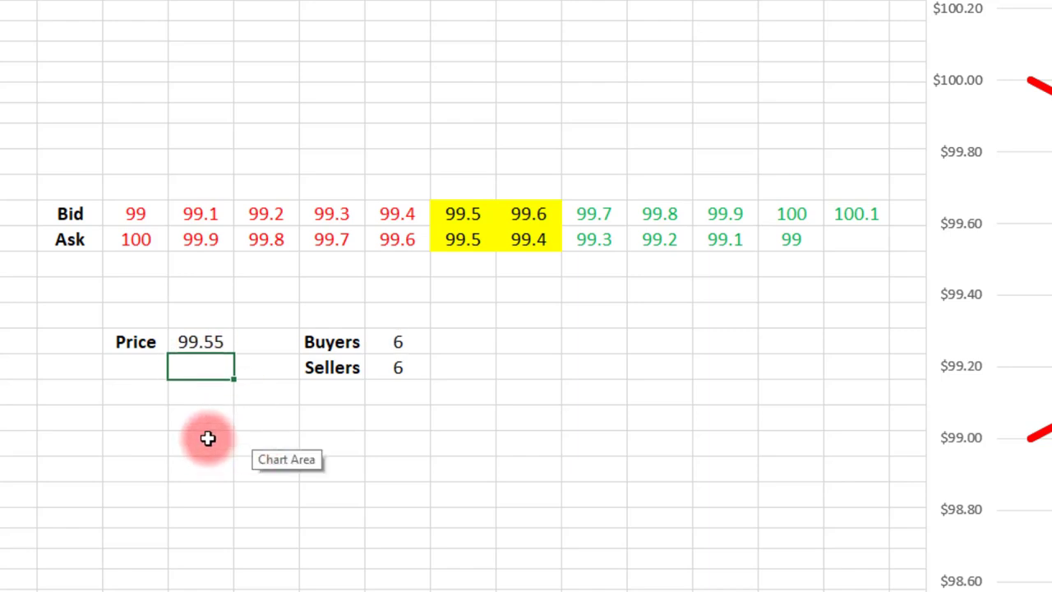
pyautogui.moveTo(538, 344)
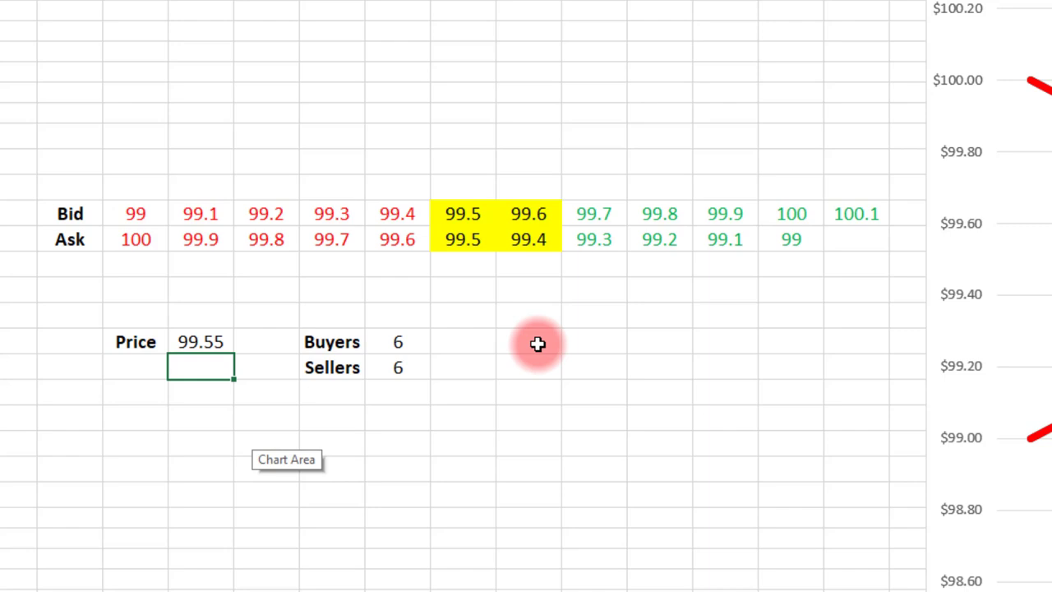
pyautogui.moveTo(414, 366)
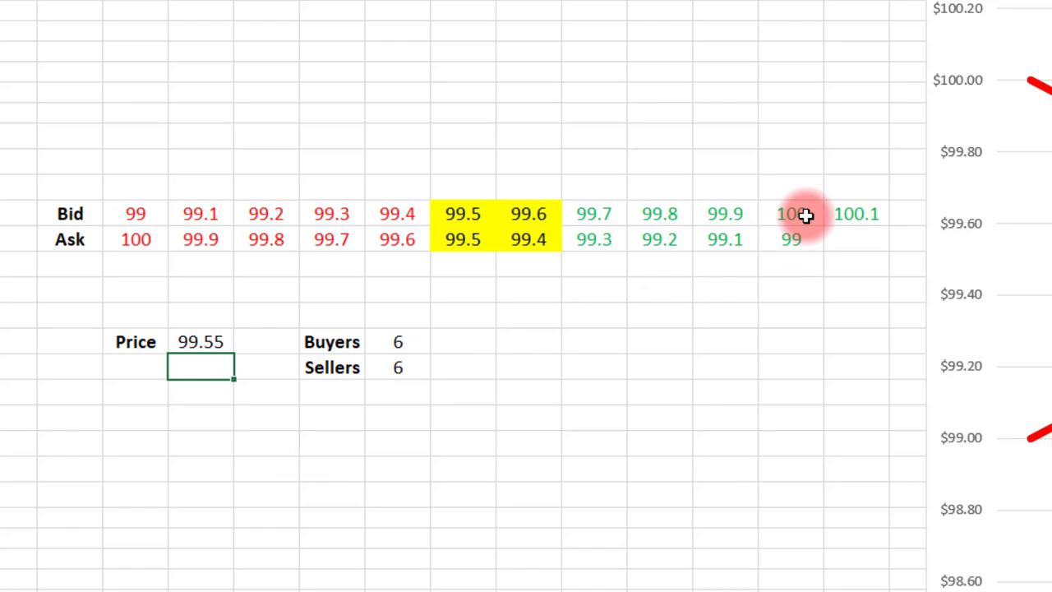
pyautogui.moveTo(514, 431)
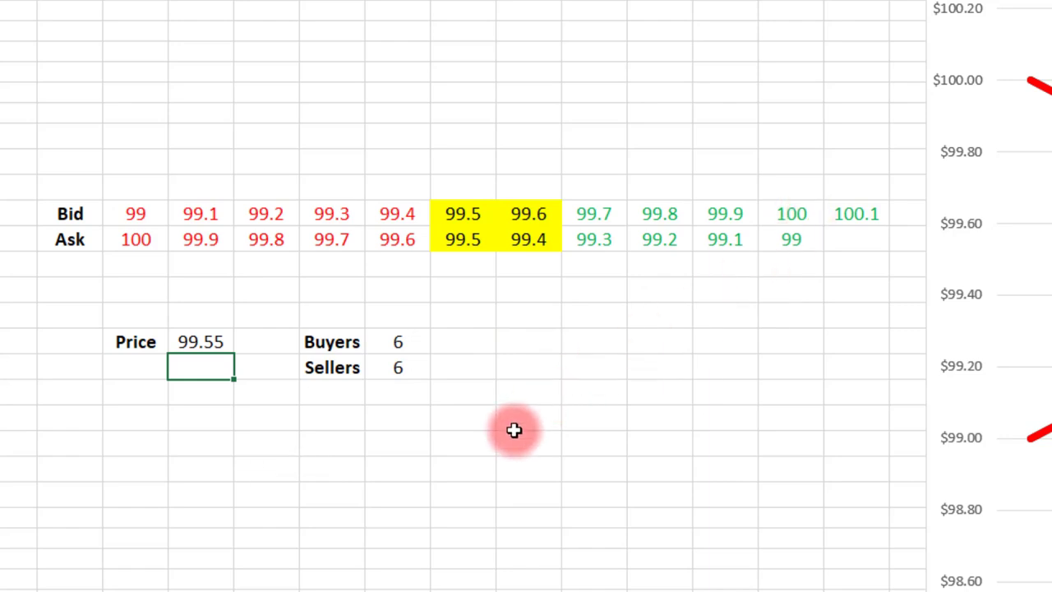
pyautogui.moveTo(453, 383)
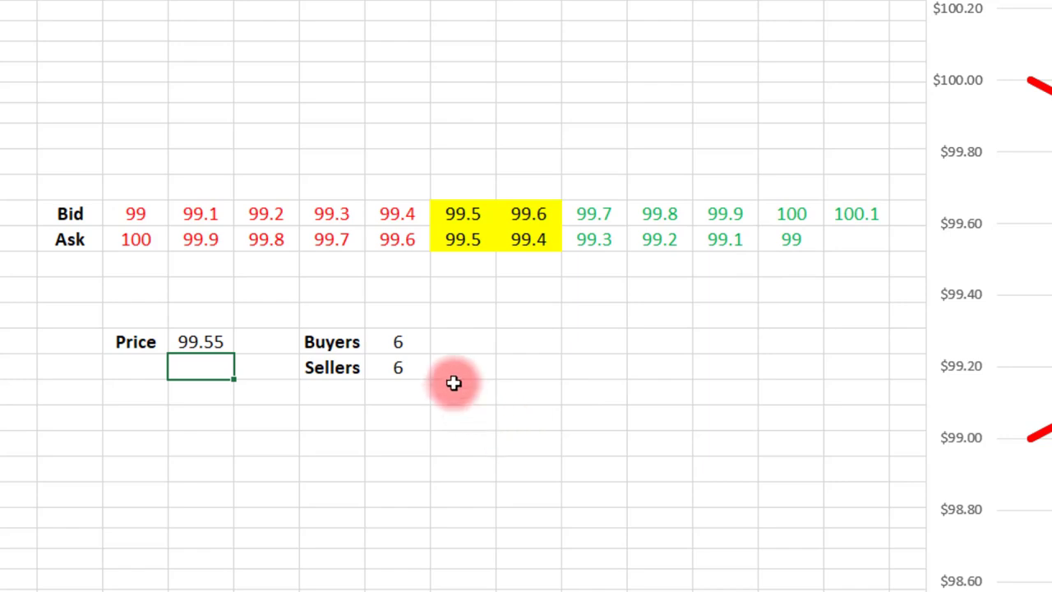
pyautogui.moveTo(444, 371)
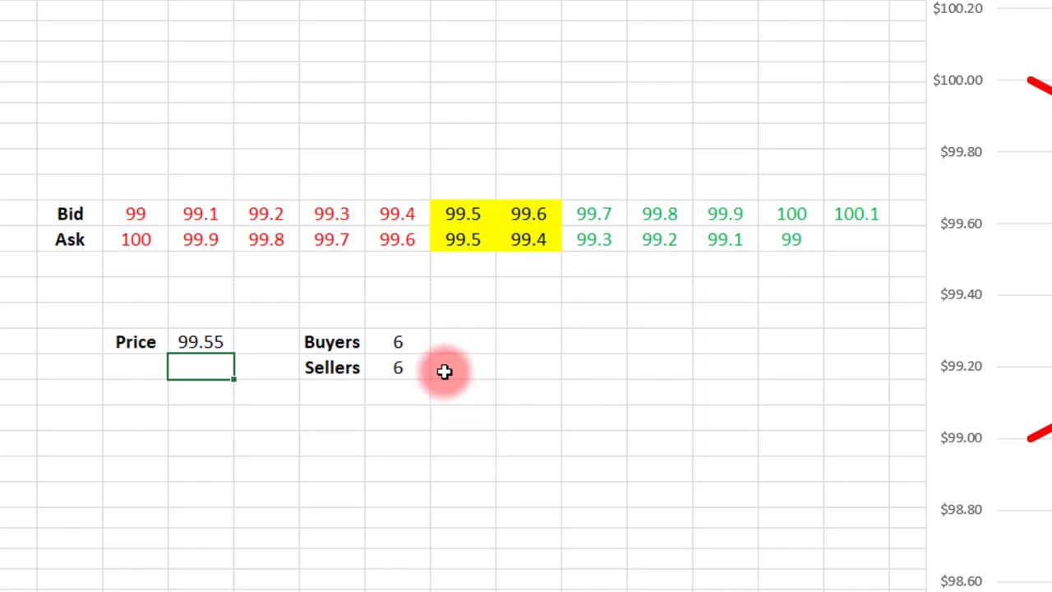
pyautogui.click(396, 342)
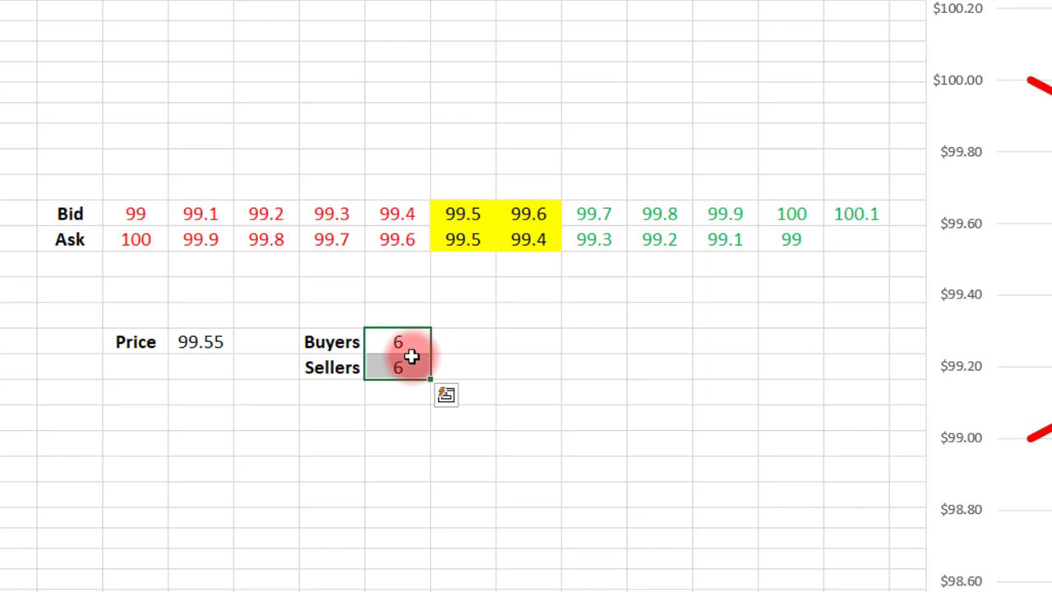
pyautogui.moveTo(448, 395)
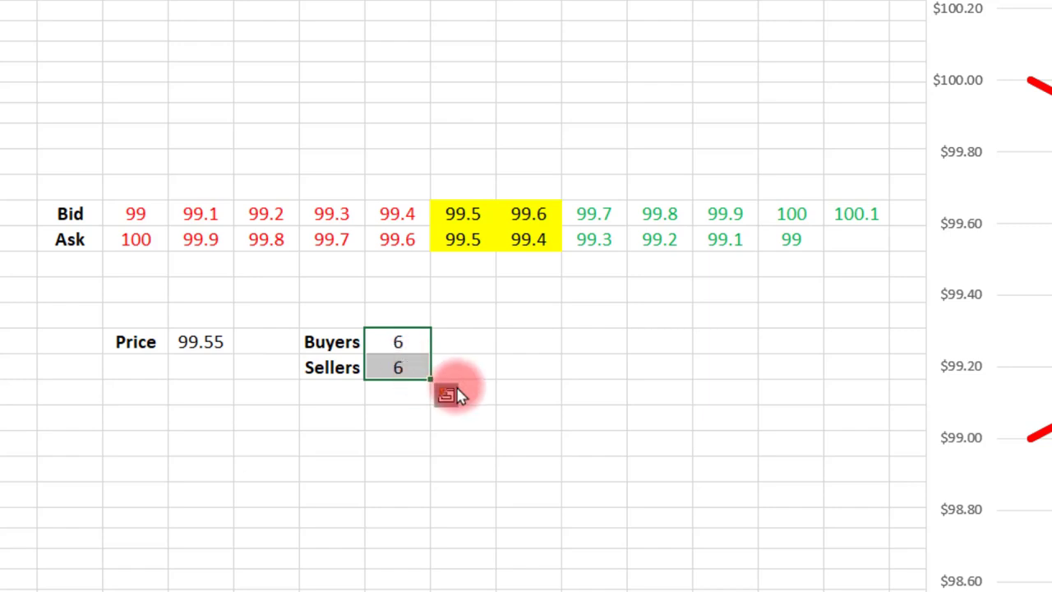
pyautogui.moveTo(509, 503)
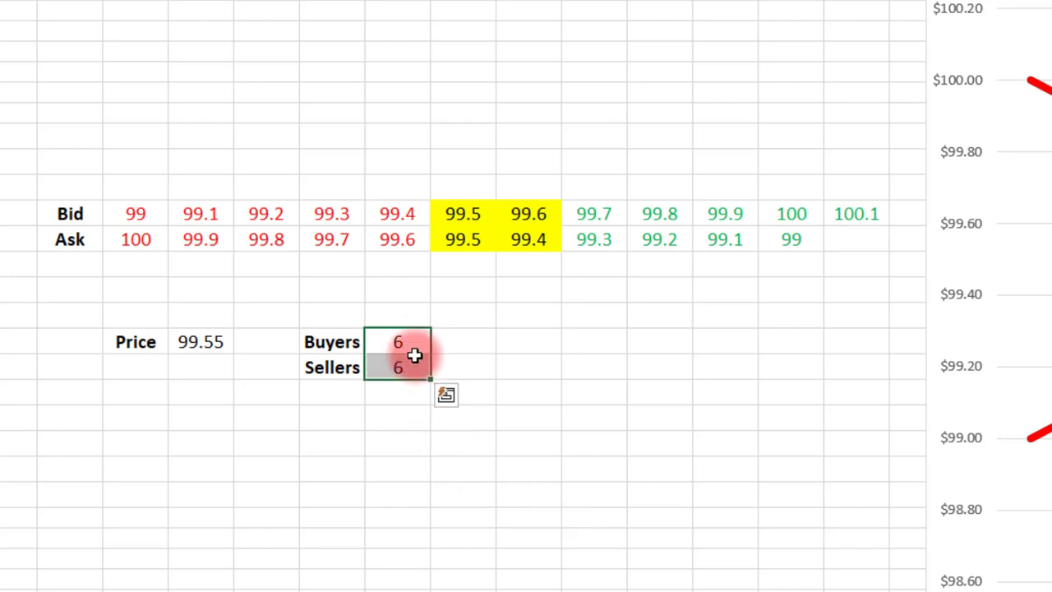
pyautogui.moveTo(481, 365)
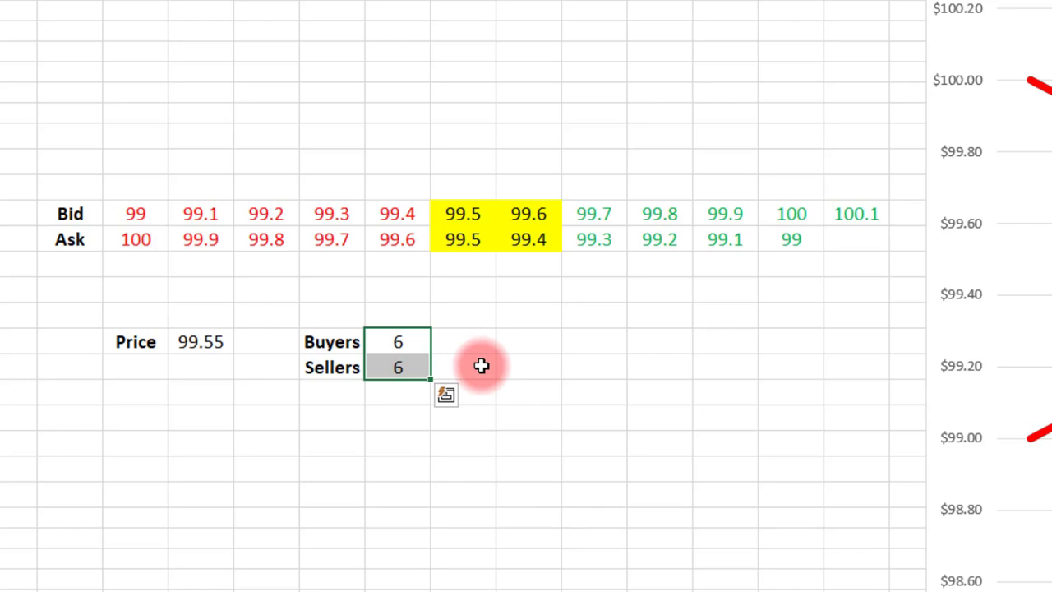
pyautogui.moveTo(486, 369)
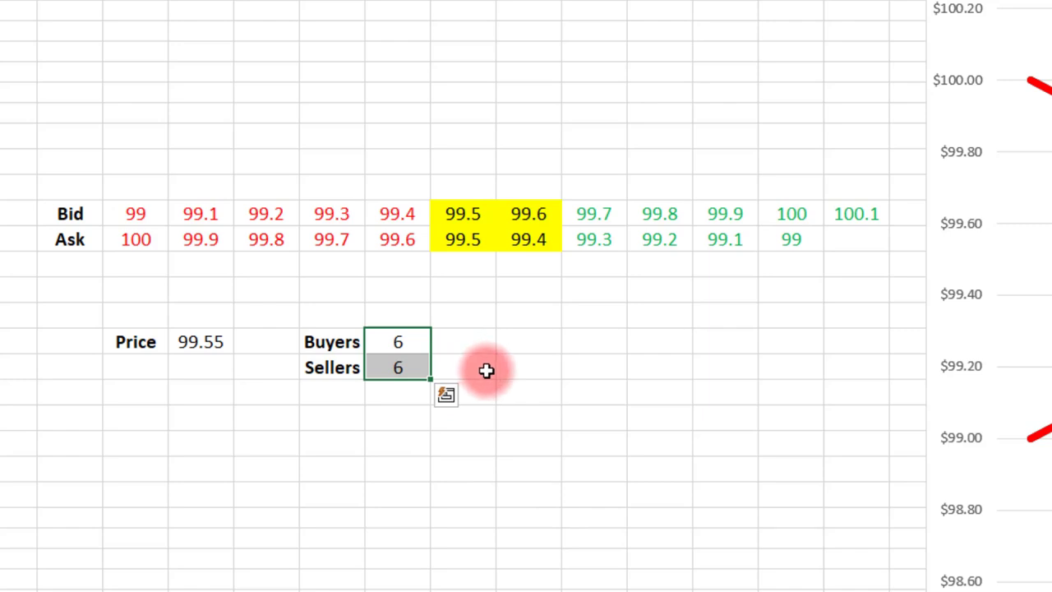
pyautogui.click(462, 213)
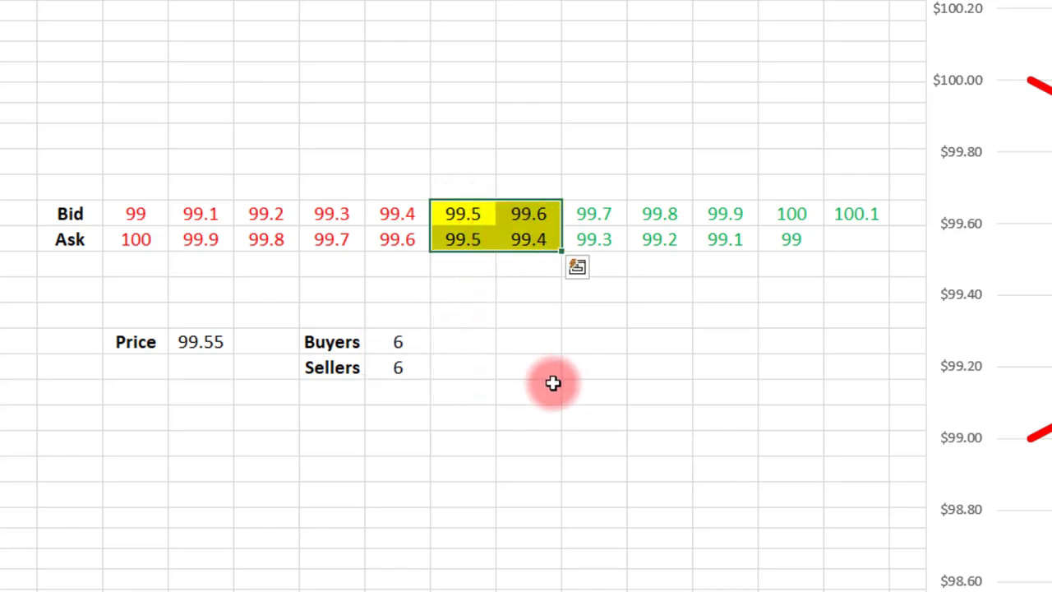
pyautogui.moveTo(504, 345)
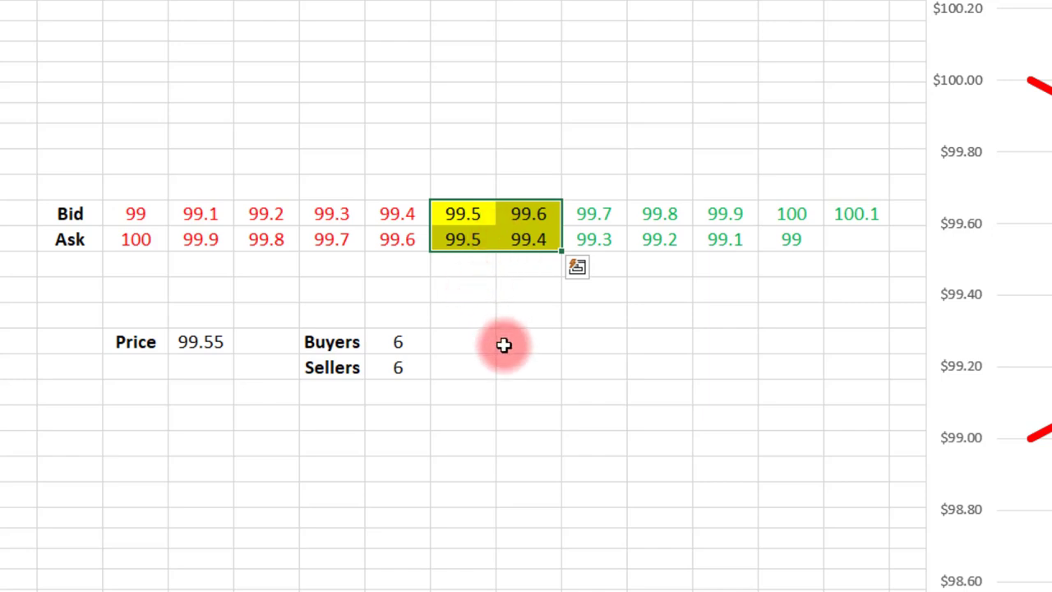
pyautogui.moveTo(542, 345)
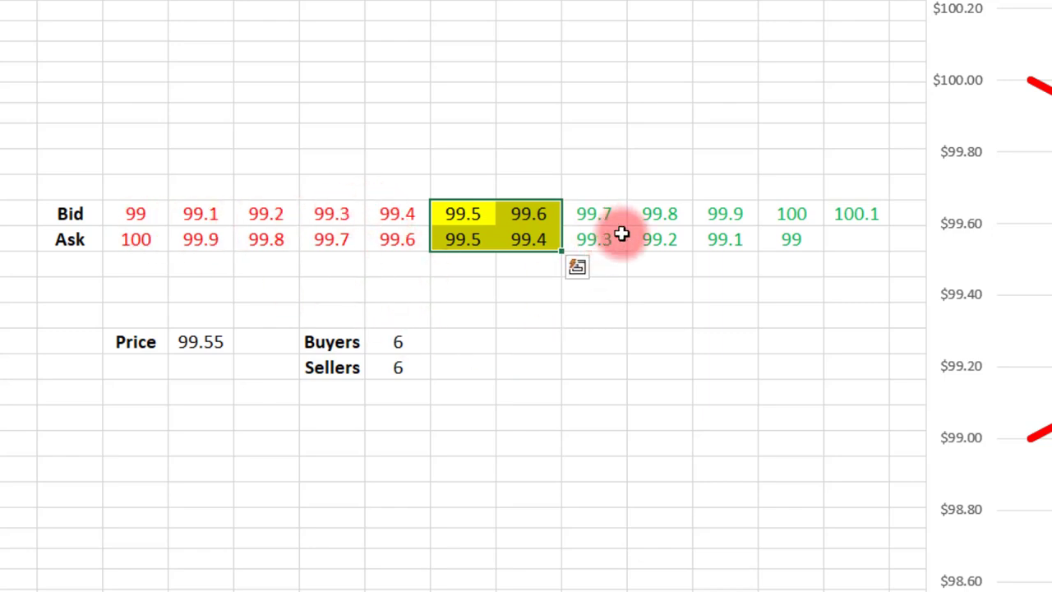
pyautogui.moveTo(442, 421)
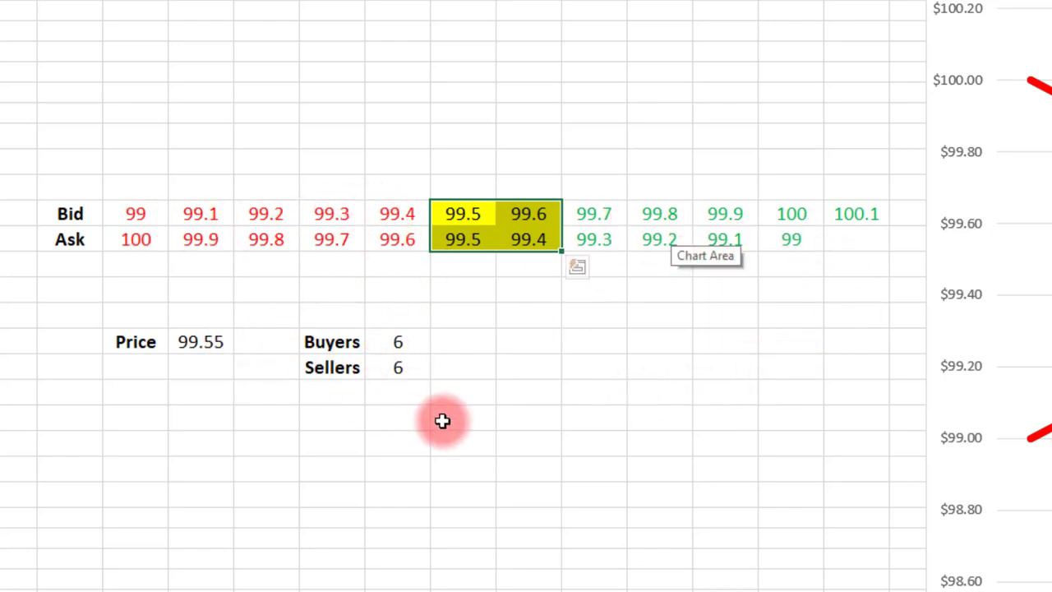
pyautogui.moveTo(479, 183)
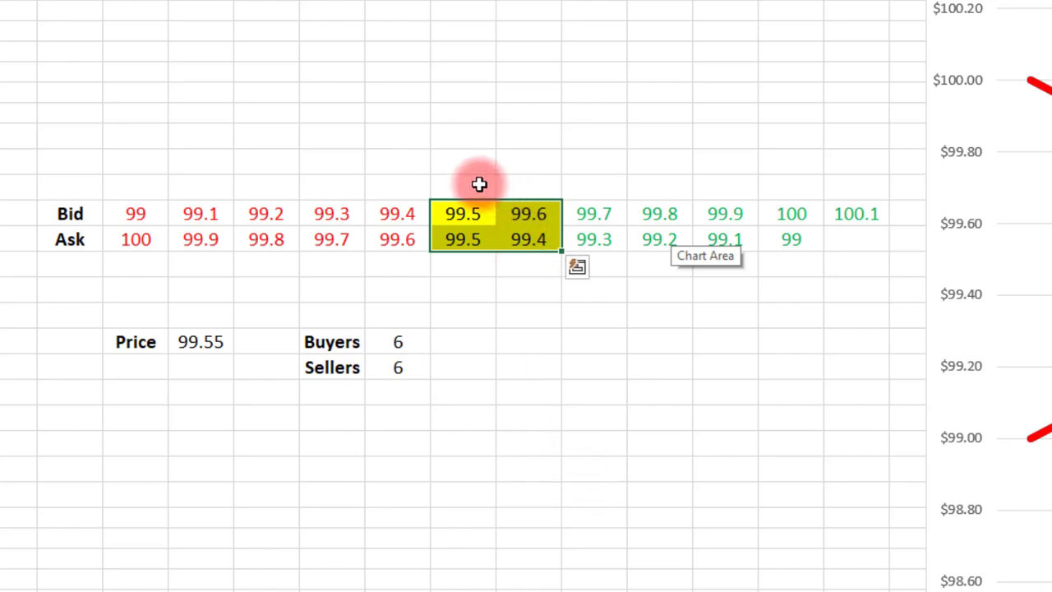
pyautogui.click(535, 287)
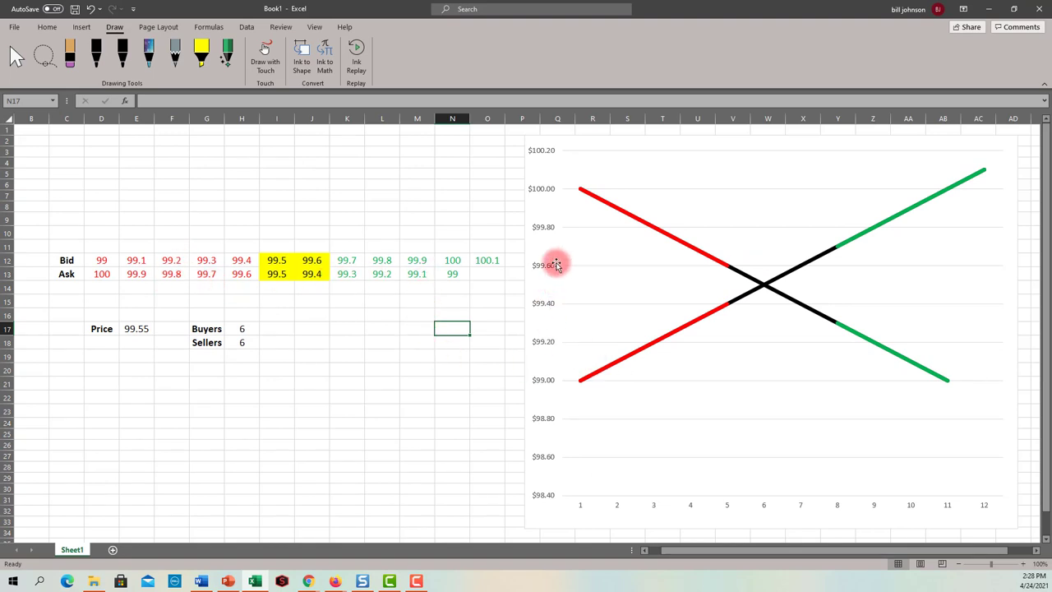
pyautogui.moveTo(804, 527)
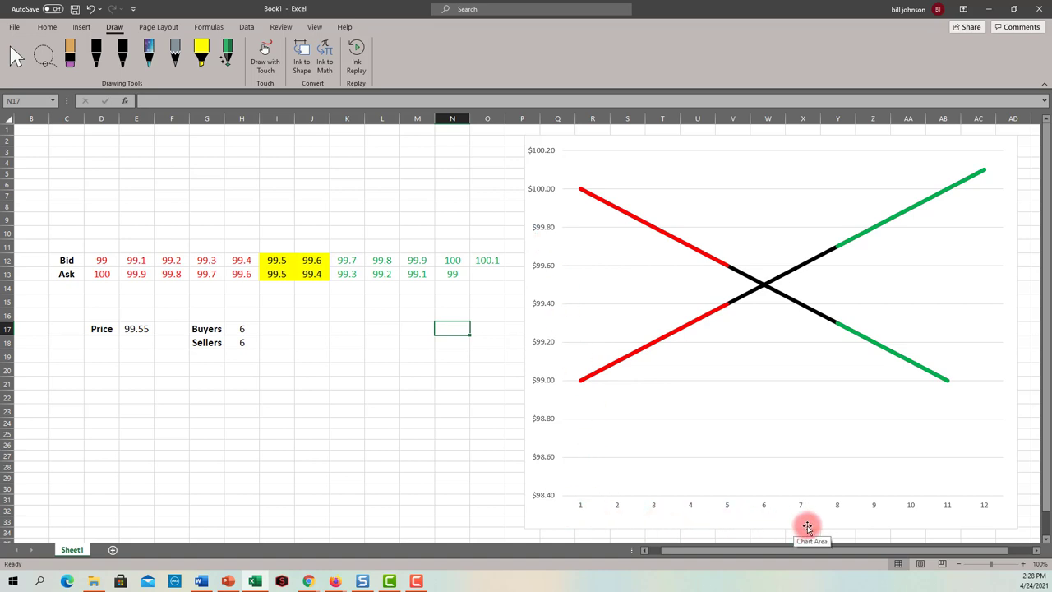
pyautogui.moveTo(991, 517)
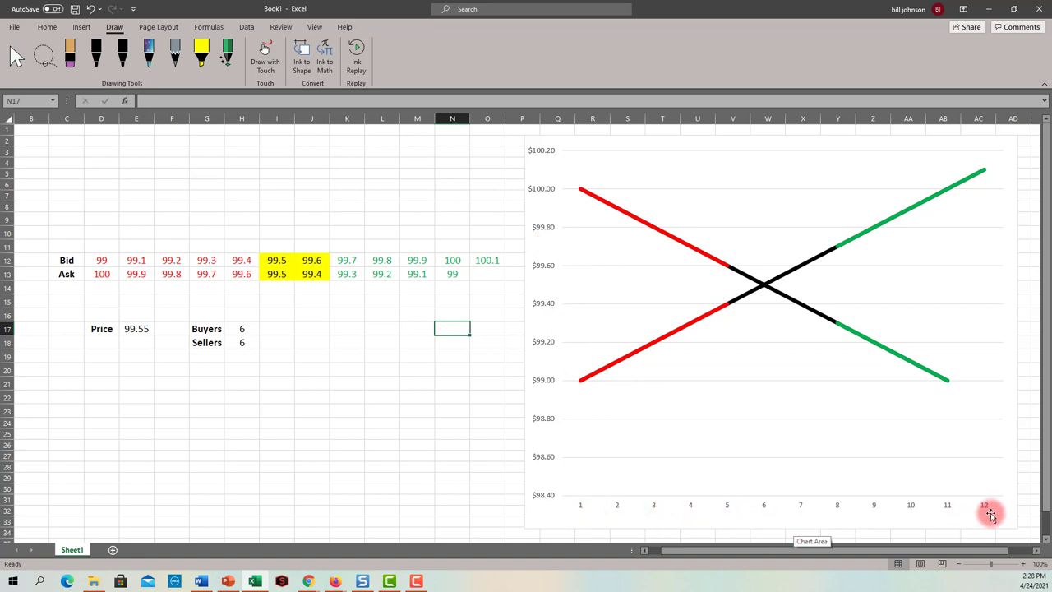
pyautogui.moveTo(844, 261)
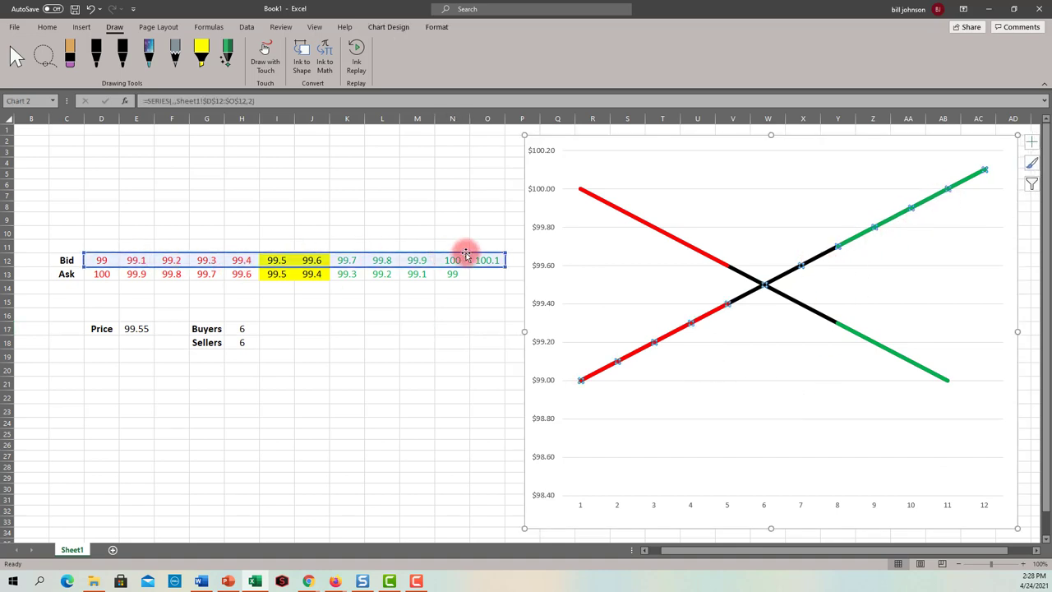
pyautogui.moveTo(791, 303)
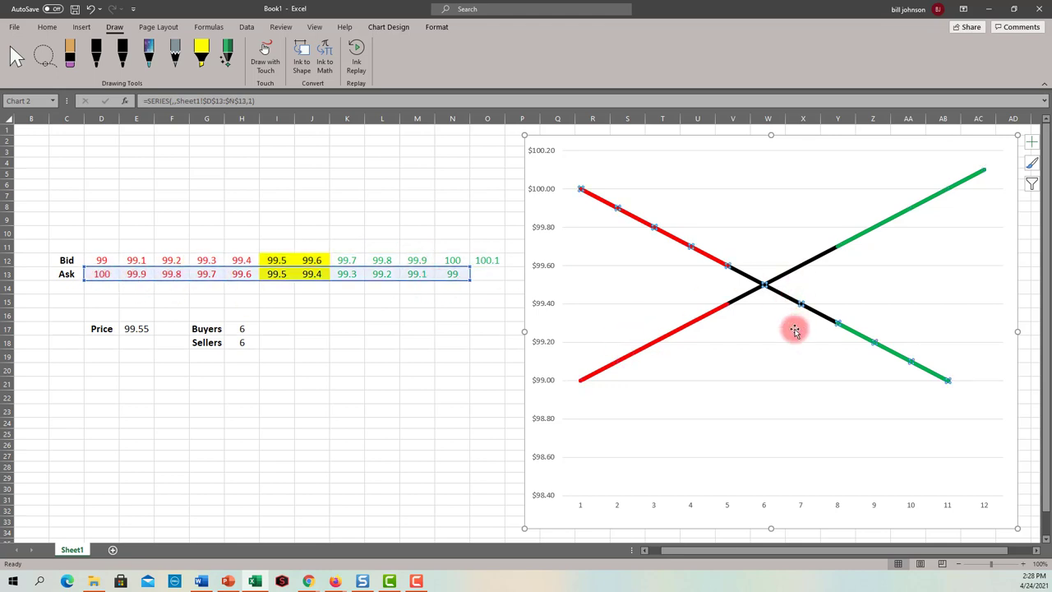
pyautogui.moveTo(806, 368)
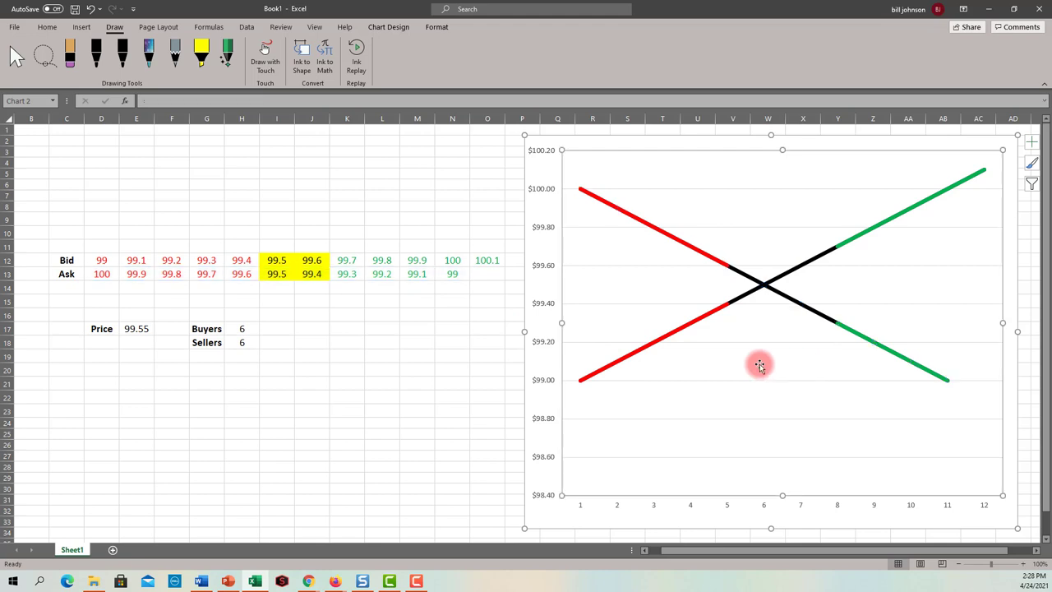
pyautogui.click(452, 372)
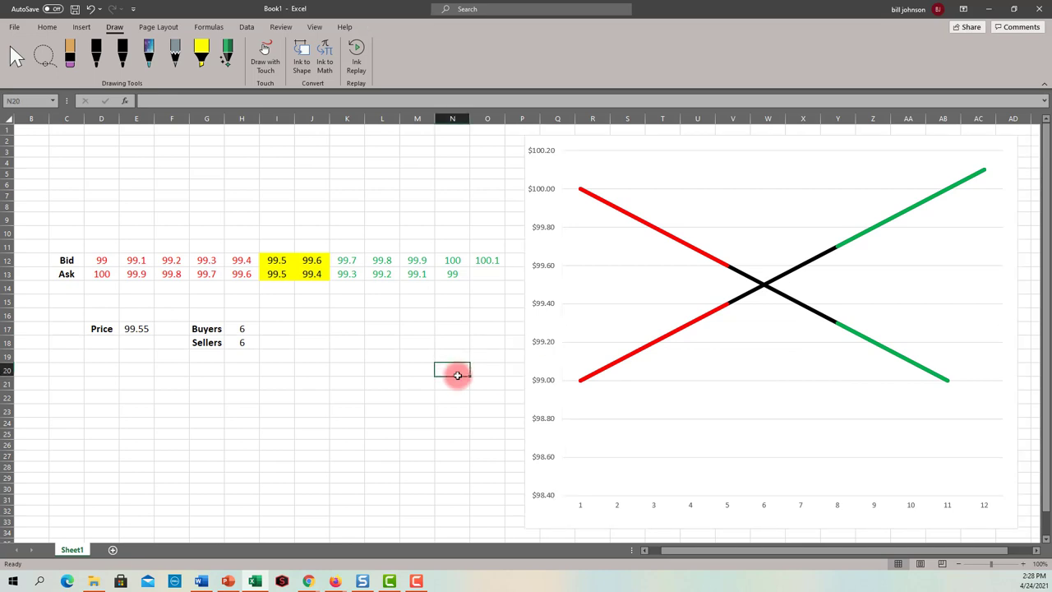
pyautogui.moveTo(767, 282)
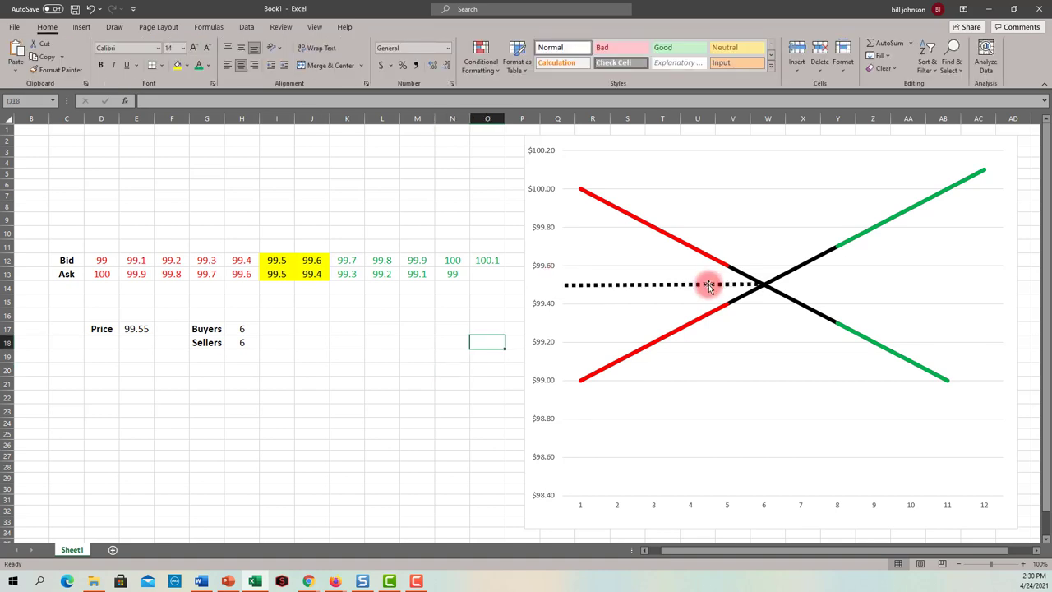
pyautogui.moveTo(754, 290)
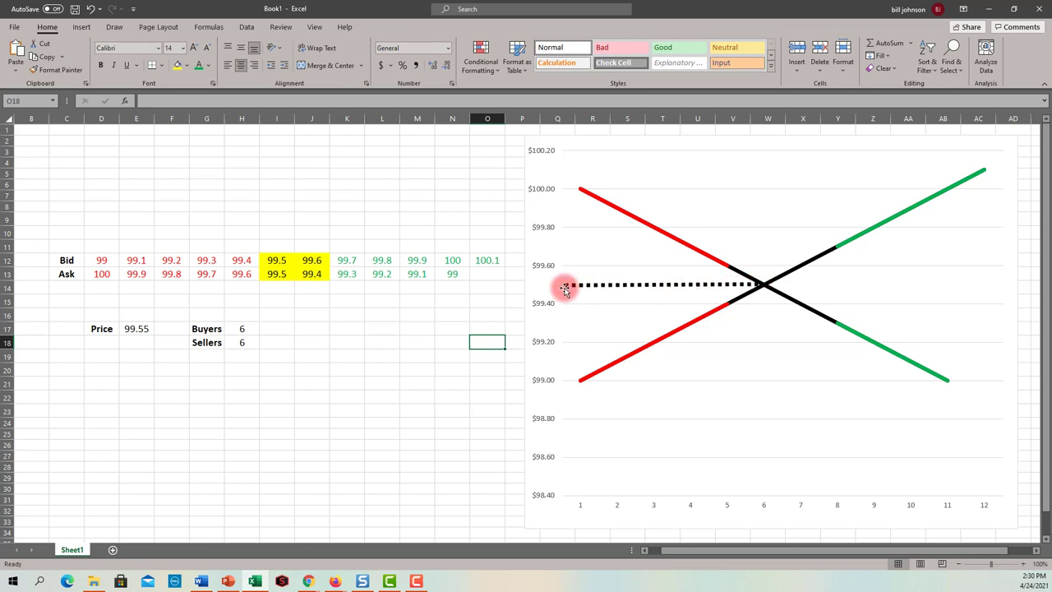
pyautogui.moveTo(616, 285)
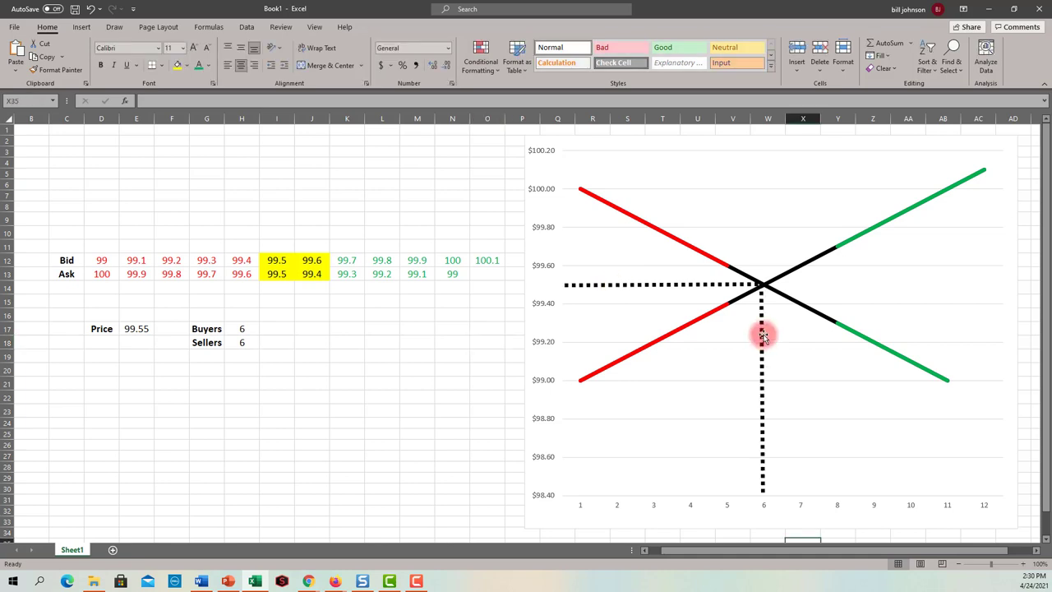
pyautogui.moveTo(765, 508)
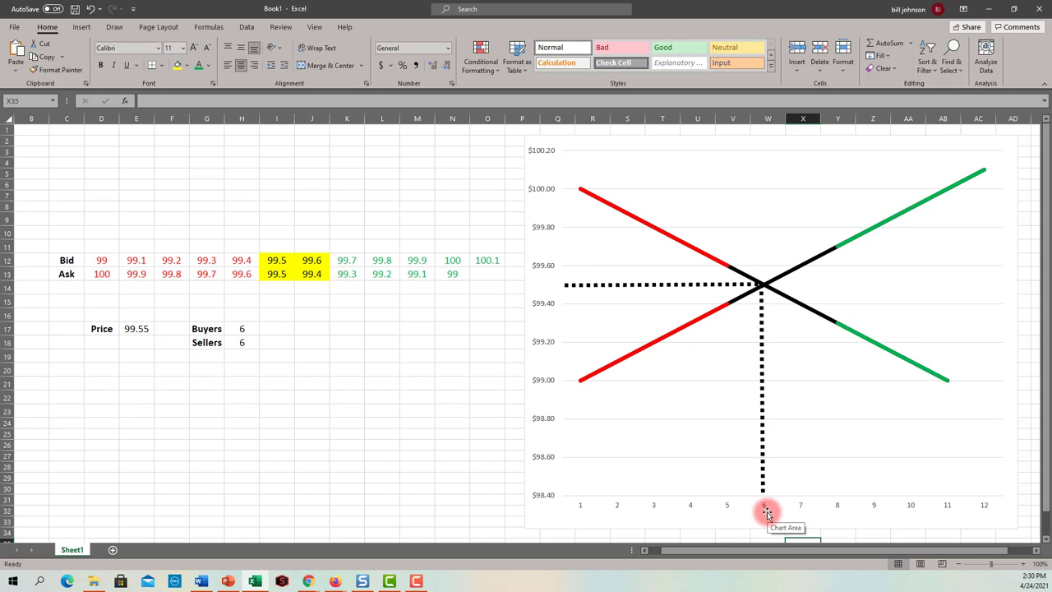
pyautogui.moveTo(746, 381)
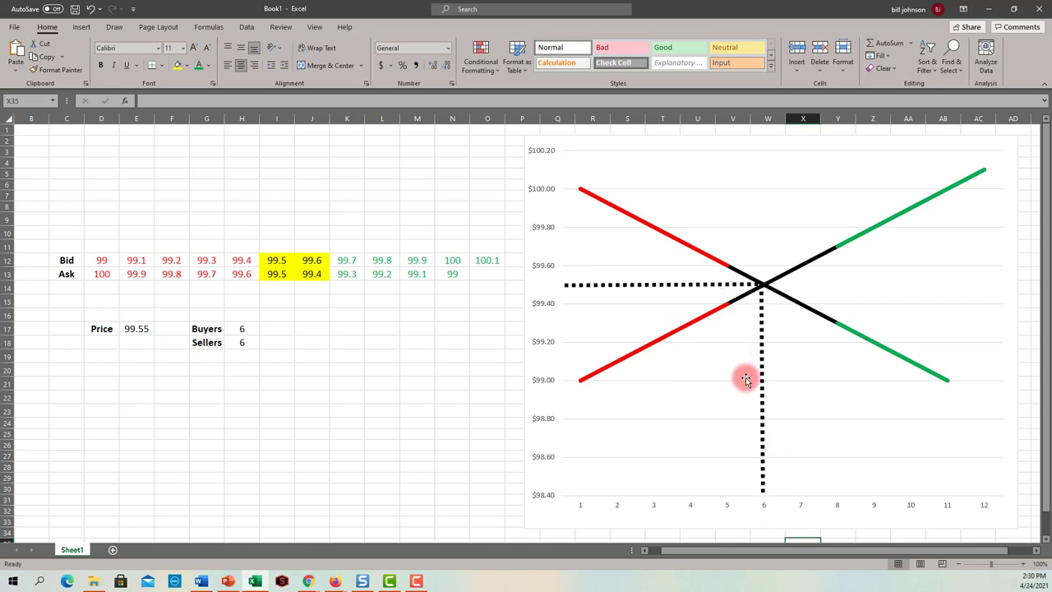
pyautogui.moveTo(726, 282)
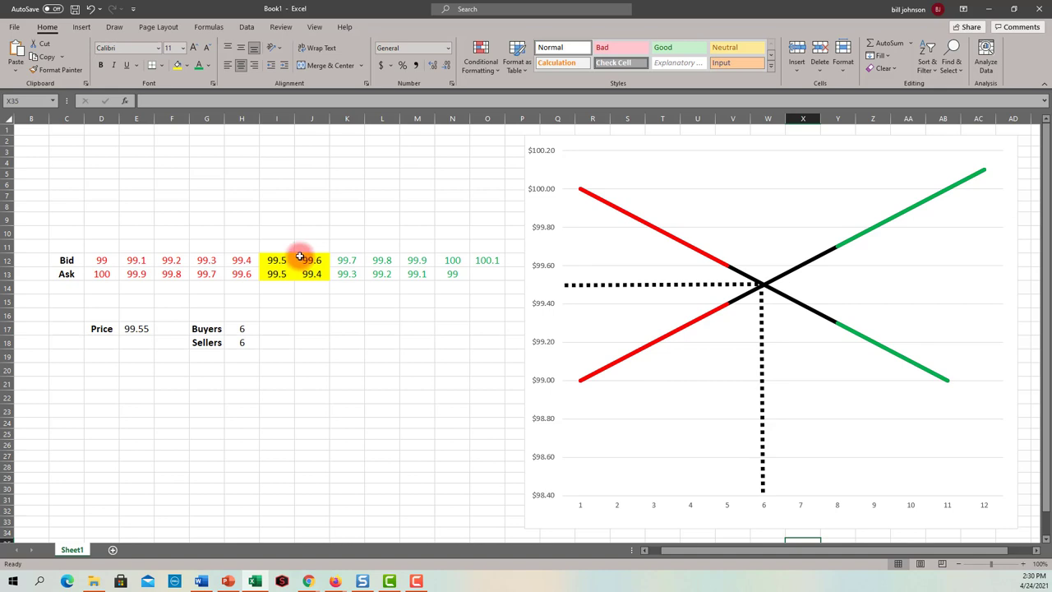
pyautogui.moveTo(726, 327)
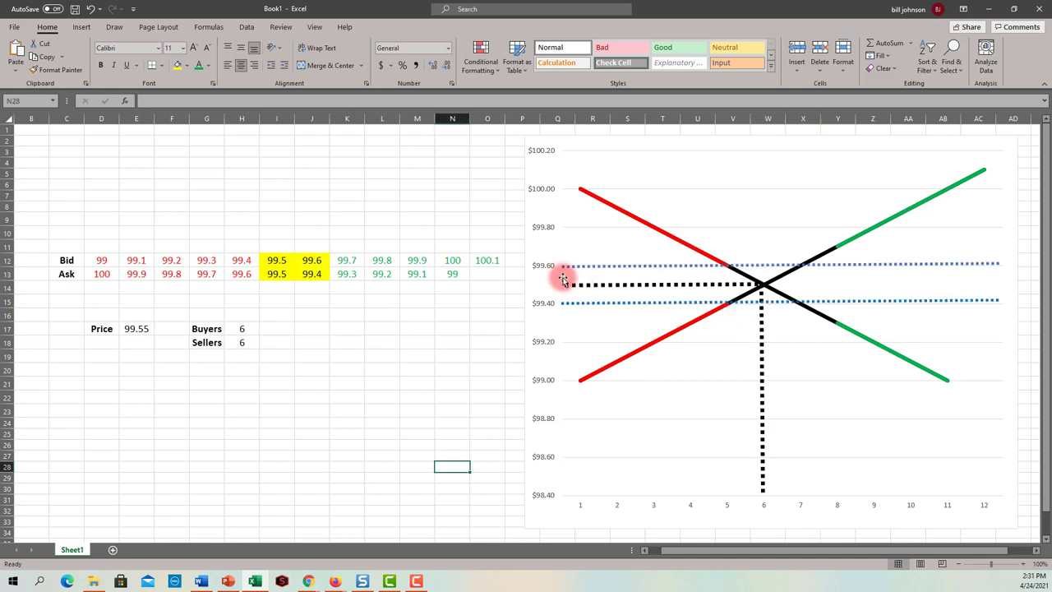
pyautogui.moveTo(619, 313)
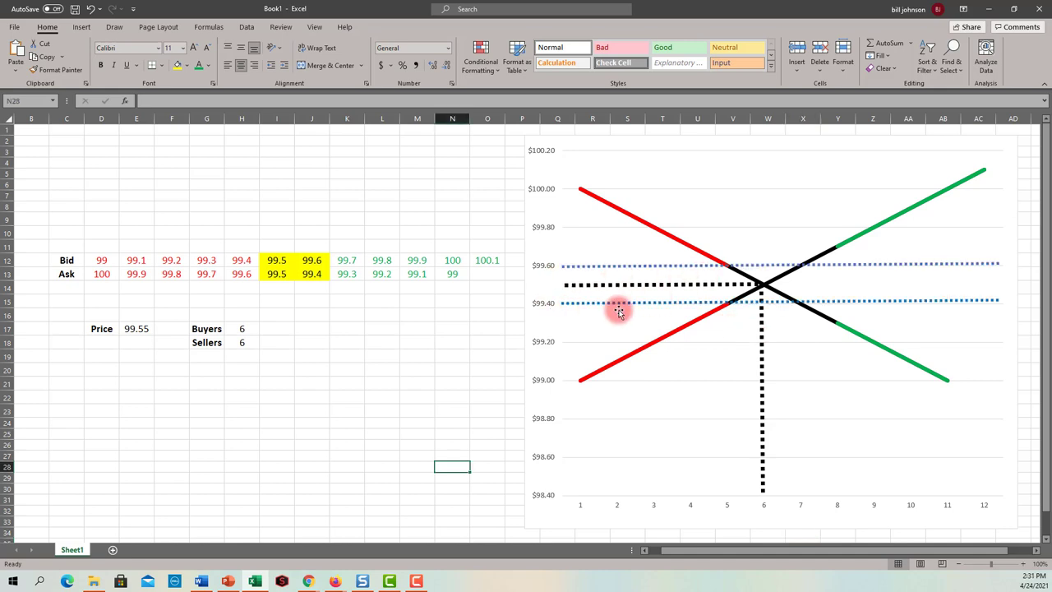
pyautogui.moveTo(643, 269)
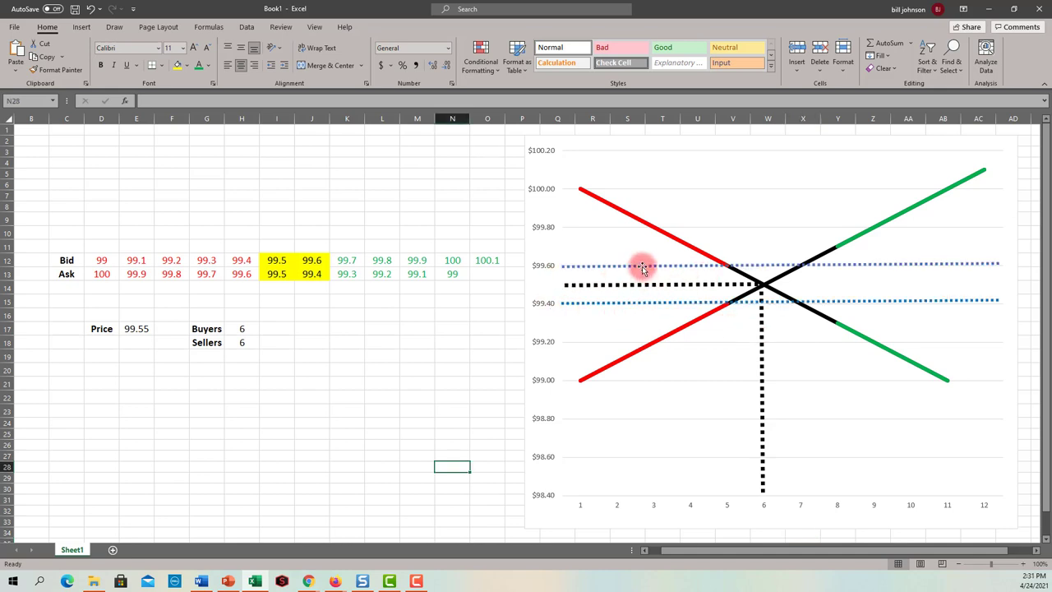
pyautogui.moveTo(644, 275)
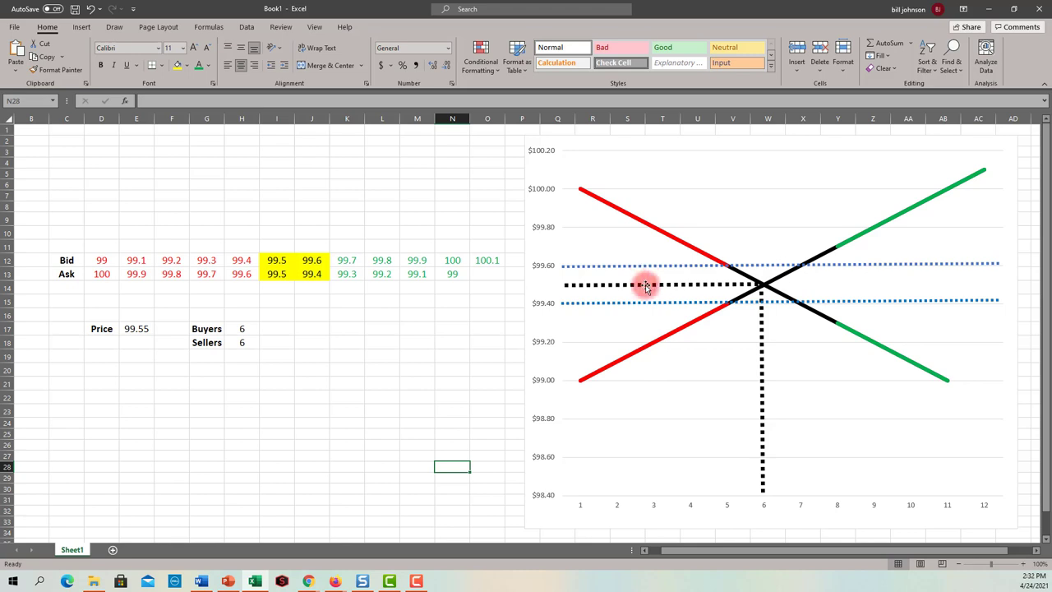
pyautogui.moveTo(651, 304)
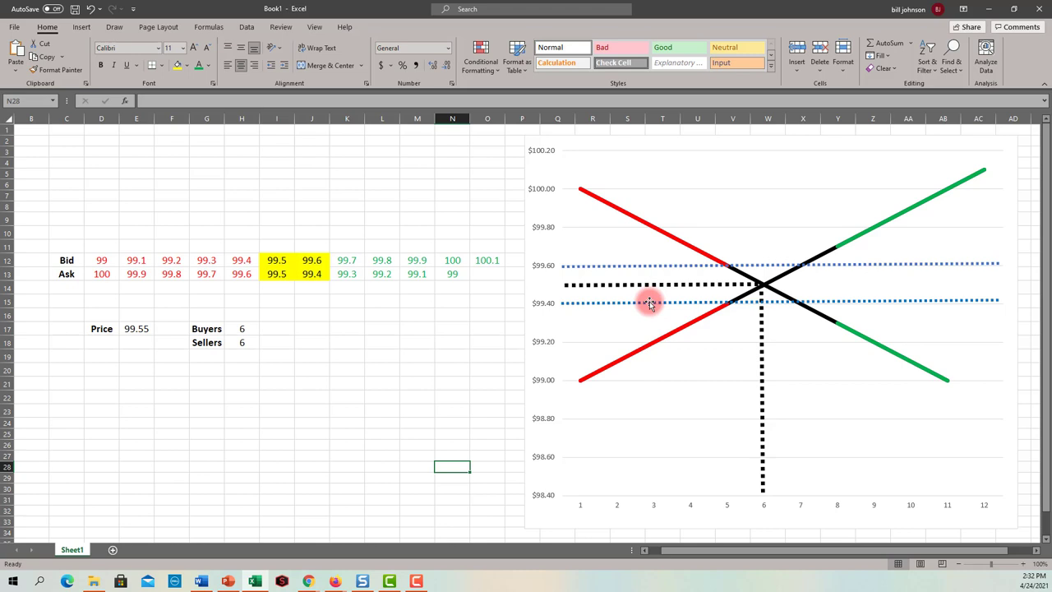
pyautogui.moveTo(626, 268)
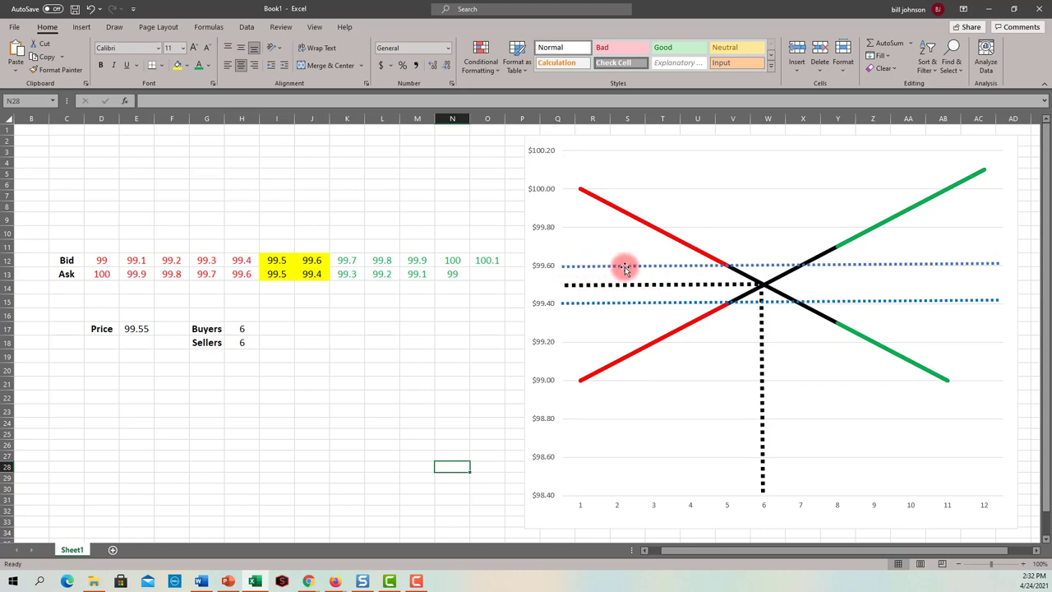
pyautogui.moveTo(614, 317)
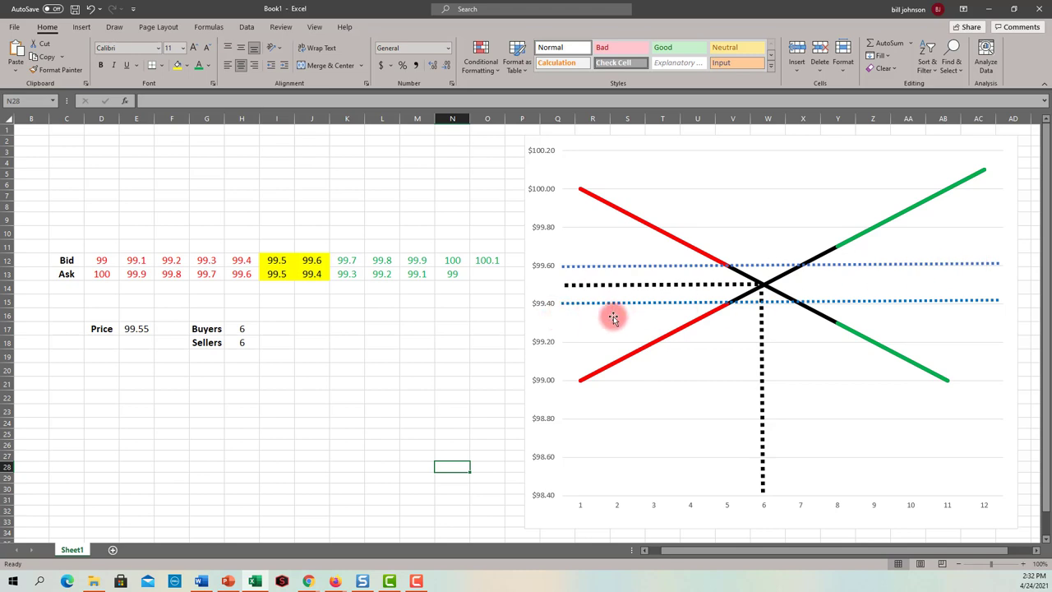
pyautogui.moveTo(864, 311)
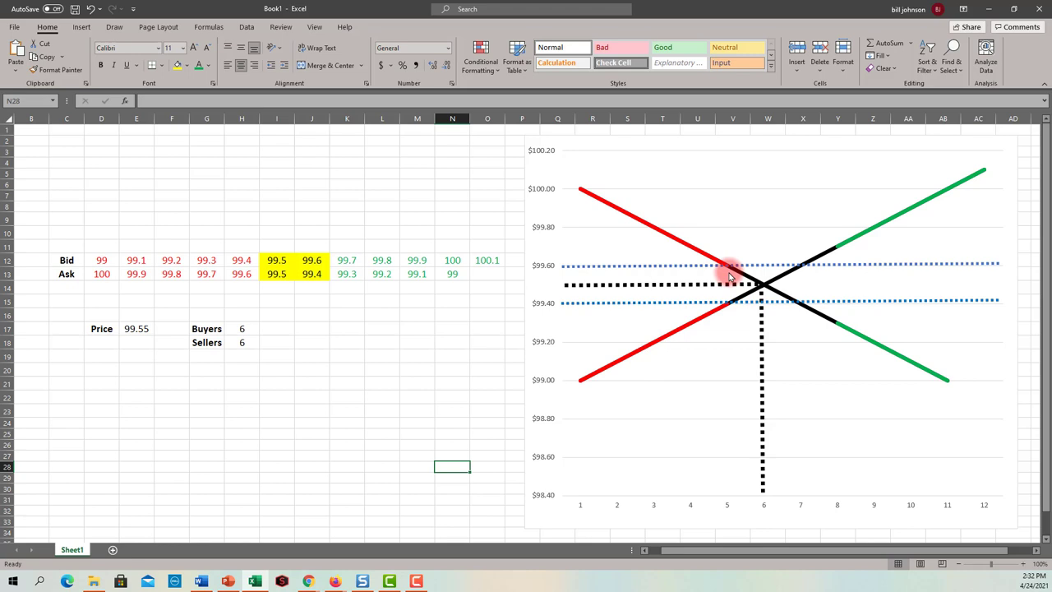
# - Switch to the blue pen and circle quantities 5 and 6 on the chart axis
pyautogui.click(113, 27)
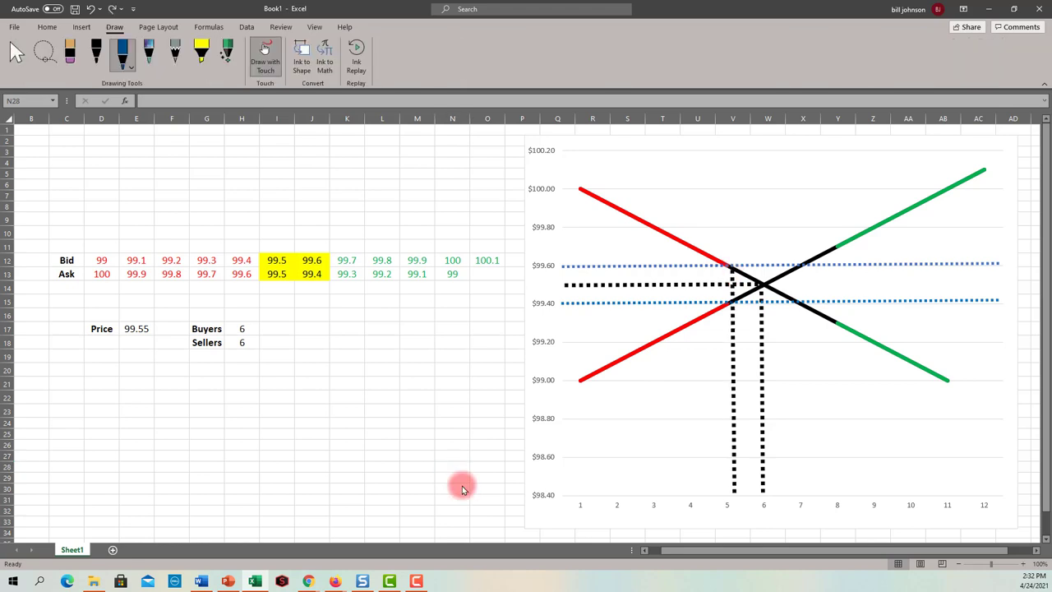
pyautogui.moveTo(748, 401); pyautogui.dragTo(761, 401)
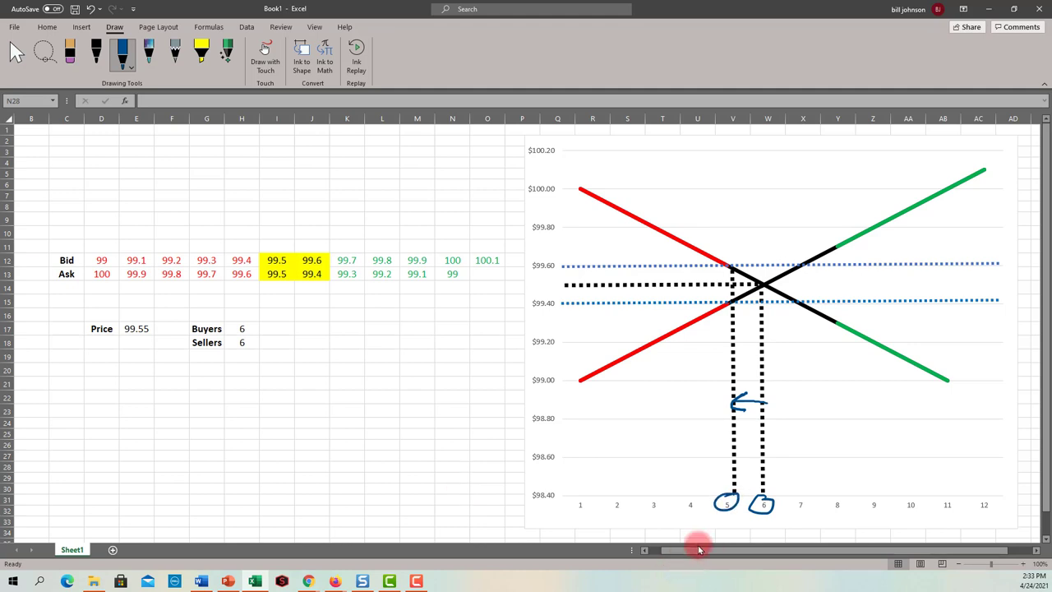
pyautogui.moveTo(715, 548)
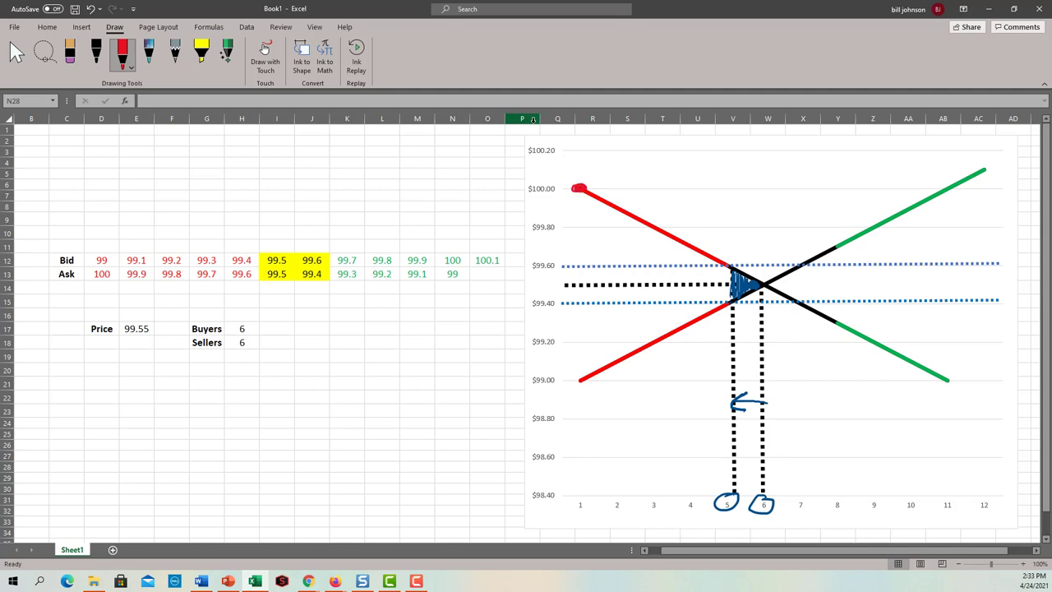
# - Draw a red arrow at the 100 ask, hatch above and below the red lines, and bracket prices
pyautogui.moveTo(86, 308); pyautogui.dragTo(90, 283)
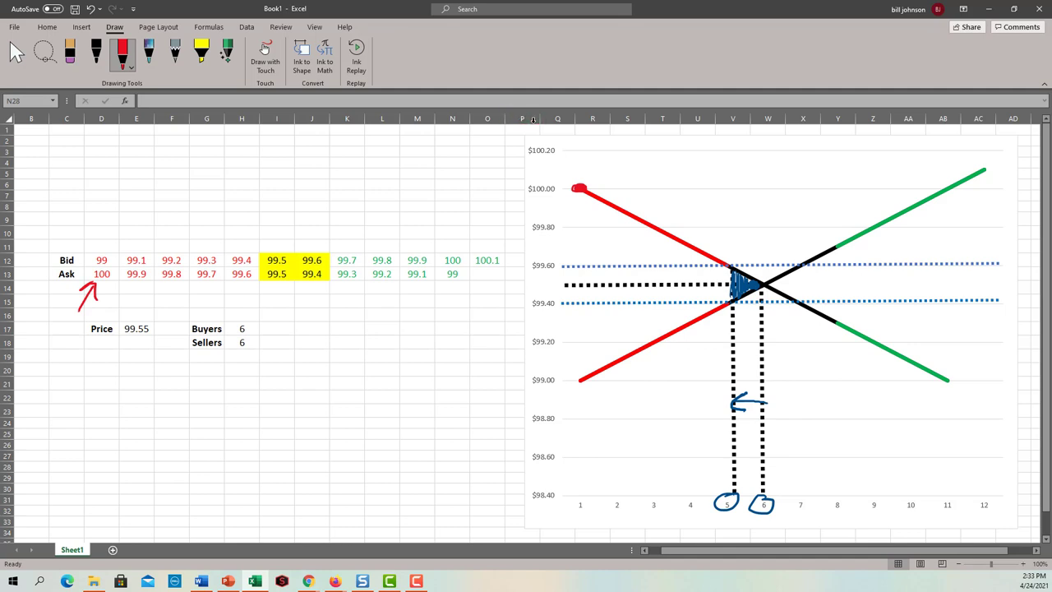
pyautogui.moveTo(579, 201); pyautogui.dragTo(612, 218)
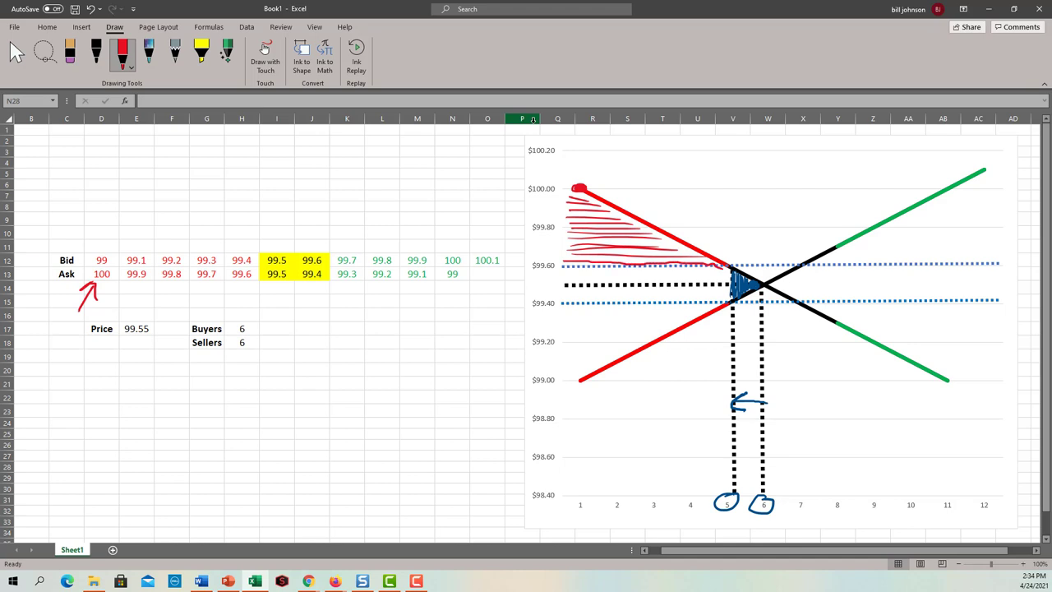
pyautogui.moveTo(83, 292); pyautogui.dragTo(197, 292)
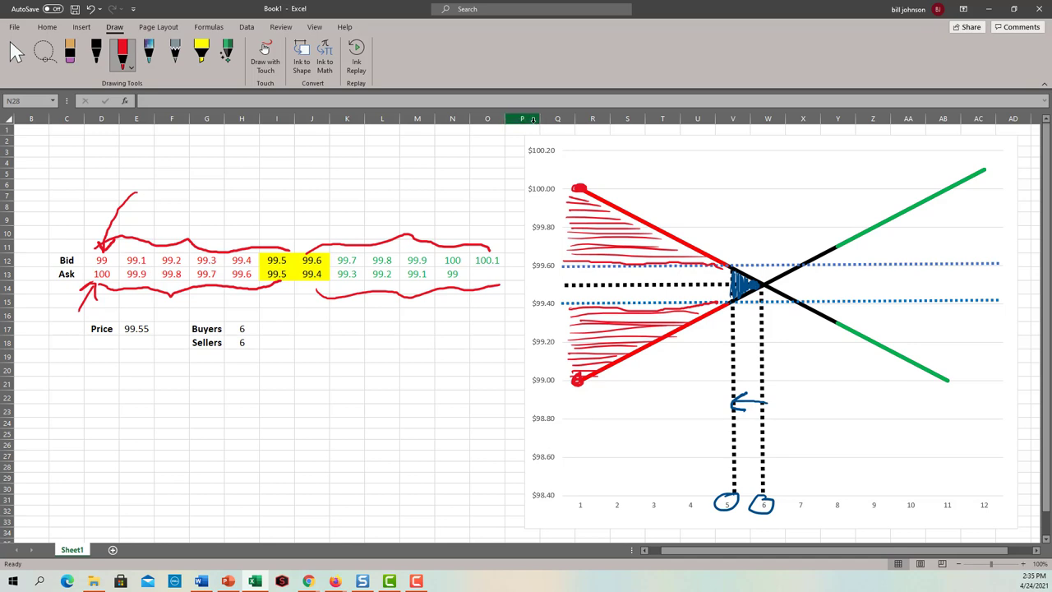
# - Scribble red ink over the green bid and ask values in columns K–O, rows 12–13
pyautogui.moveTo(867, 243); pyautogui.dragTo(859, 345)
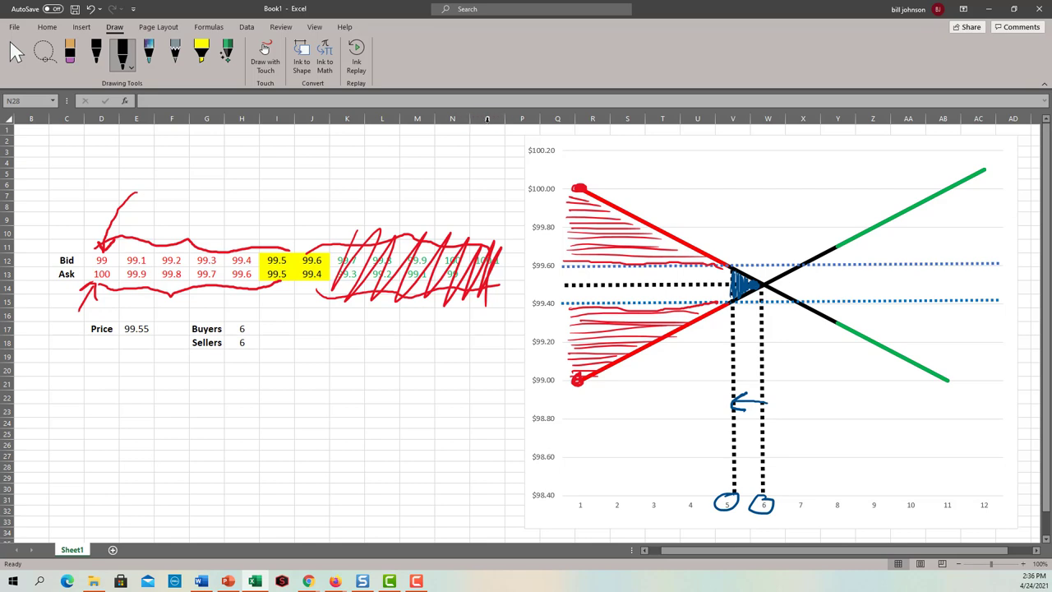
pyautogui.click(487, 118)
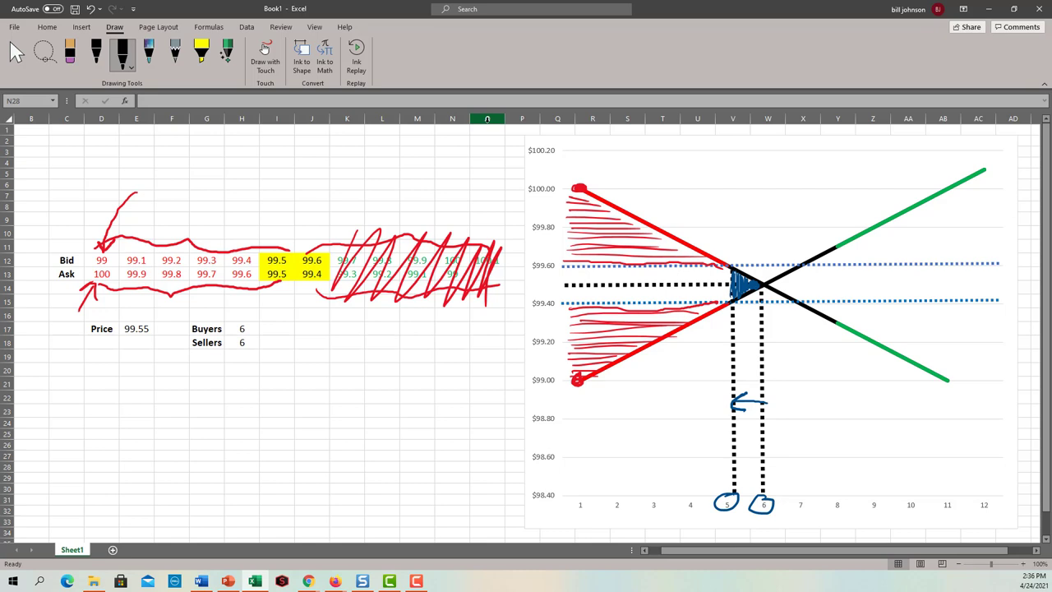
# - Handwrite $99.20 below the table, circle 99.55, and arrow from the 99.5 cells across the chart
pyautogui.moveTo(320, 365); pyautogui.dragTo(337, 386)
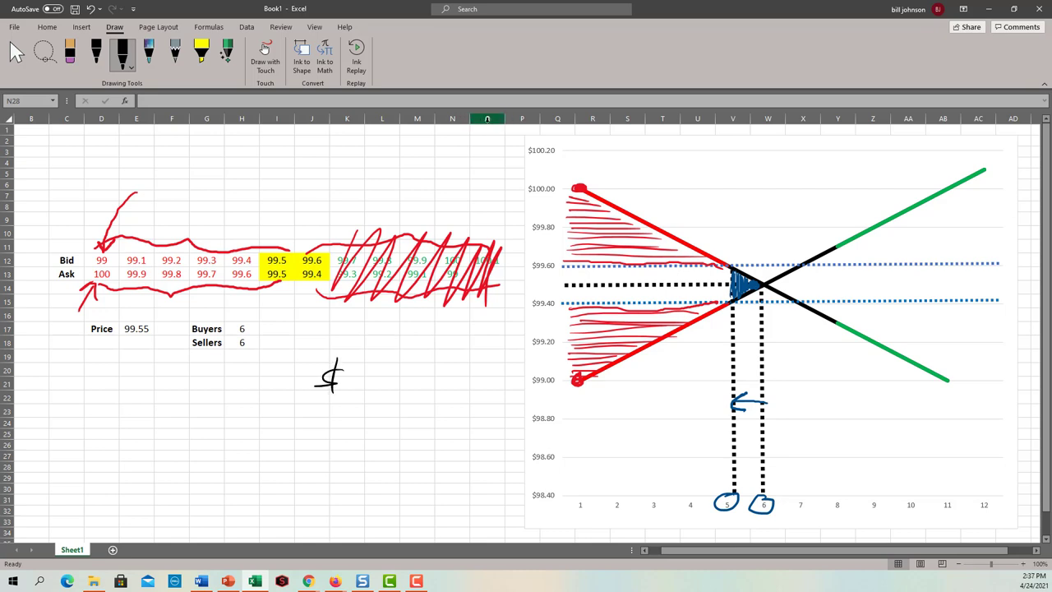
pyautogui.moveTo(324, 375); pyautogui.dragTo(423, 379)
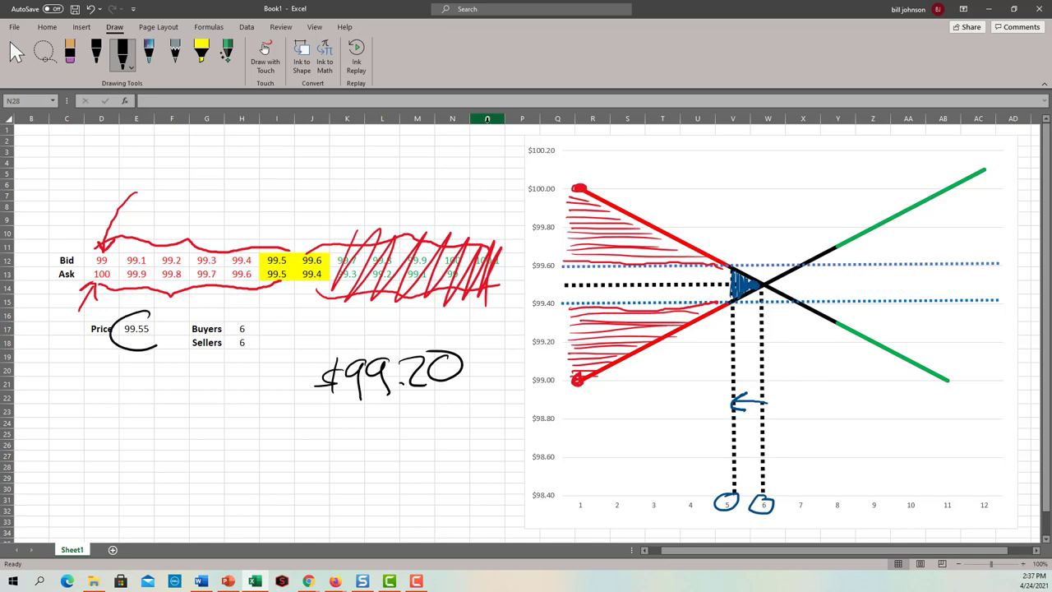
pyautogui.moveTo(123, 316); pyautogui.dragTo(173, 341)
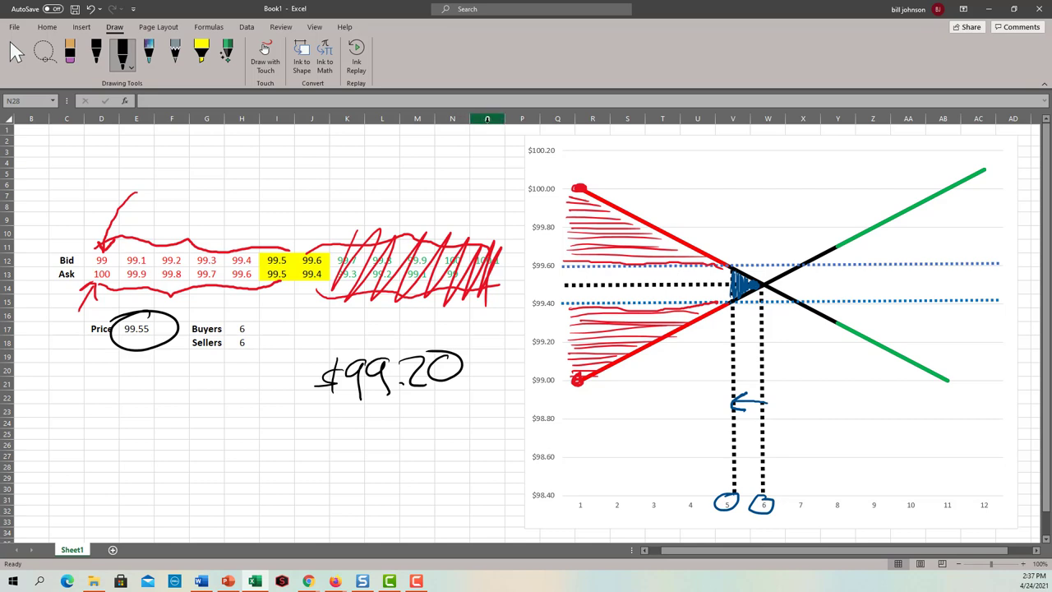
pyautogui.moveTo(526, 338); pyautogui.dragTo(551, 346)
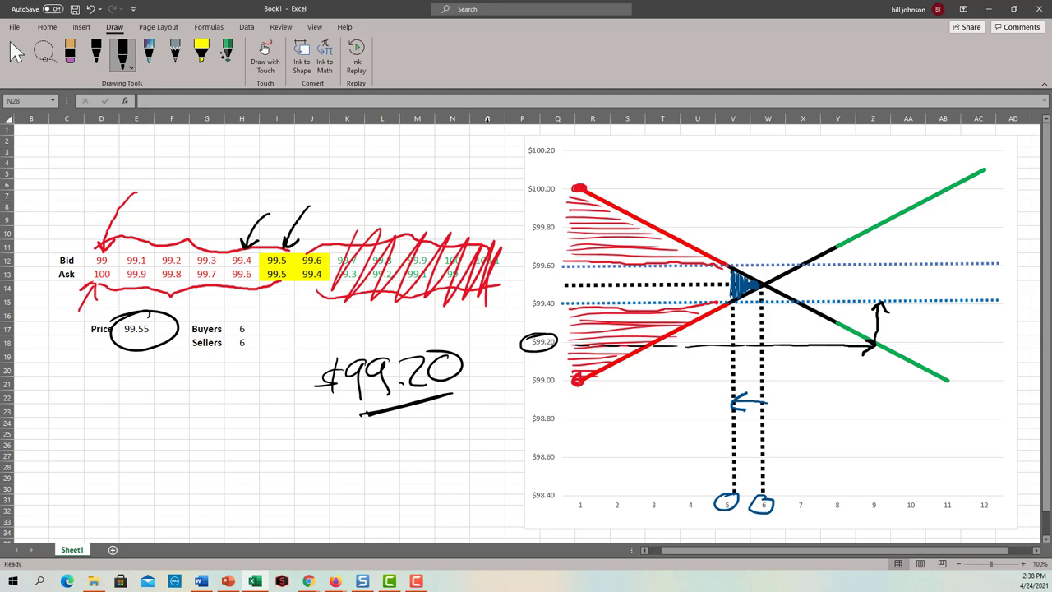
# - Handwrite NBBO beneath $99.20 with the black pen
pyautogui.click(487, 118)
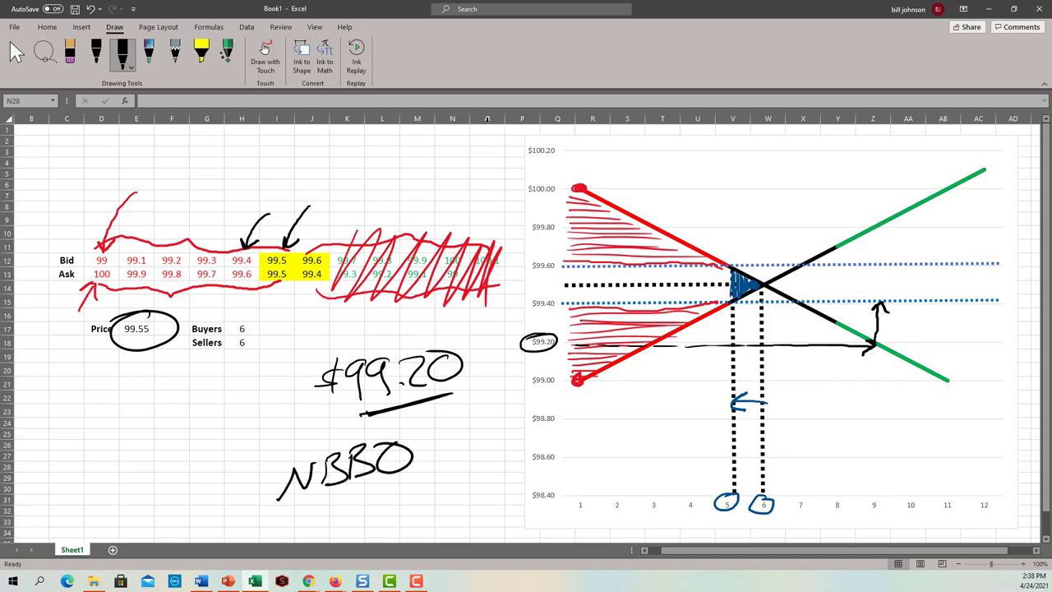
pyautogui.click(487, 119)
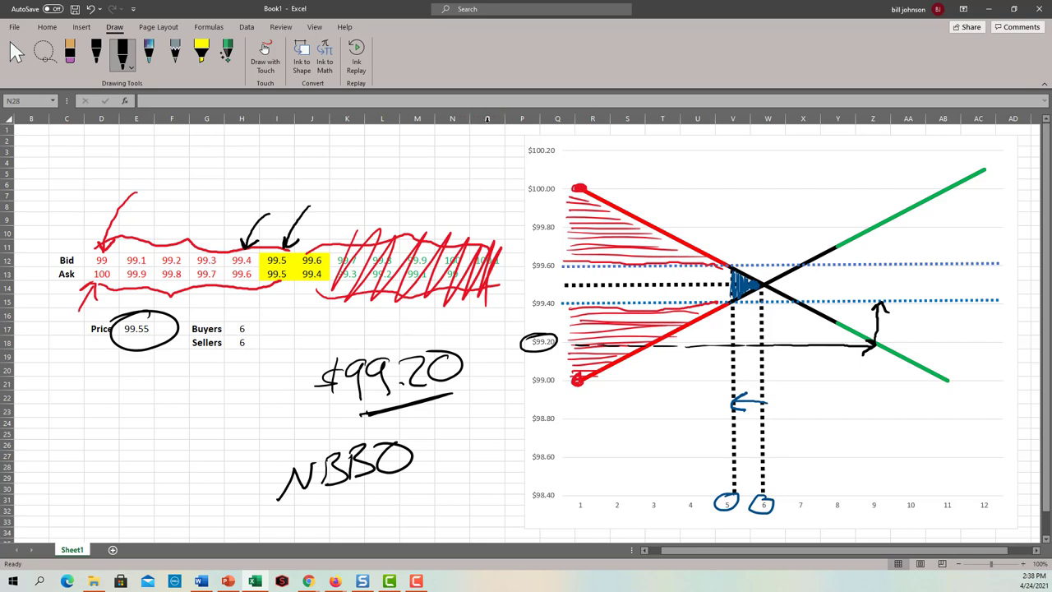
pyautogui.click(488, 118)
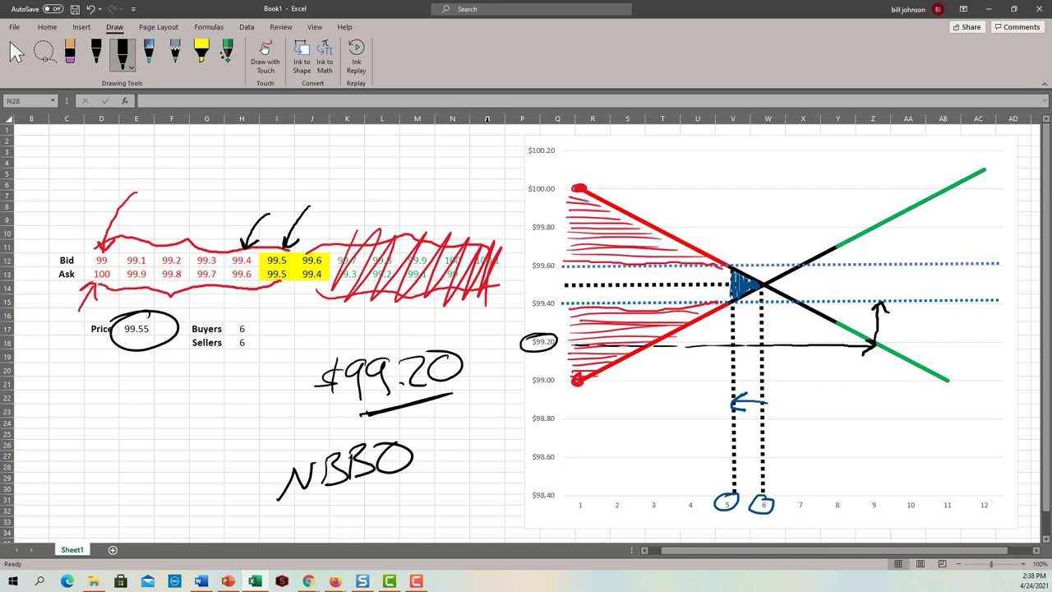
pyautogui.click(488, 117)
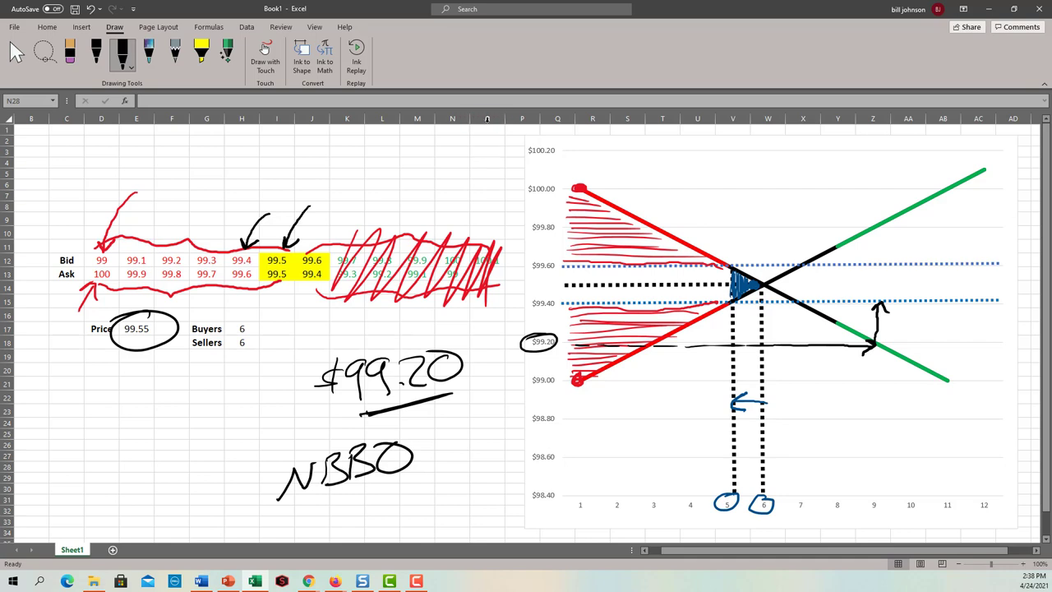
# - Add a second stroke to the arrow pointing at the 99.5 bid in cell I12
pyautogui.click(487, 117)
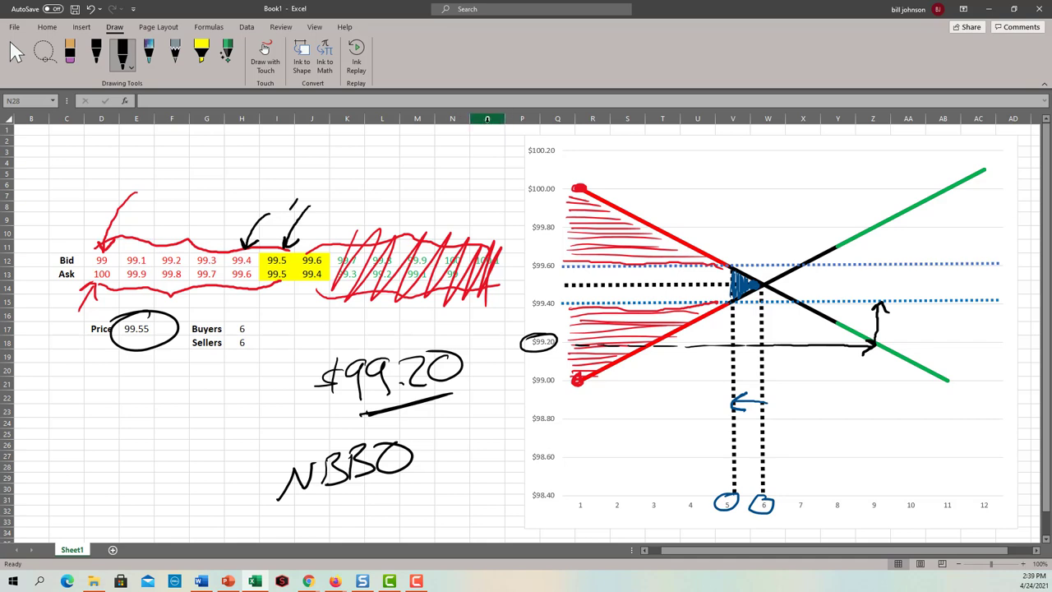
pyautogui.moveTo(292, 201); pyautogui.dragTo(296, 238)
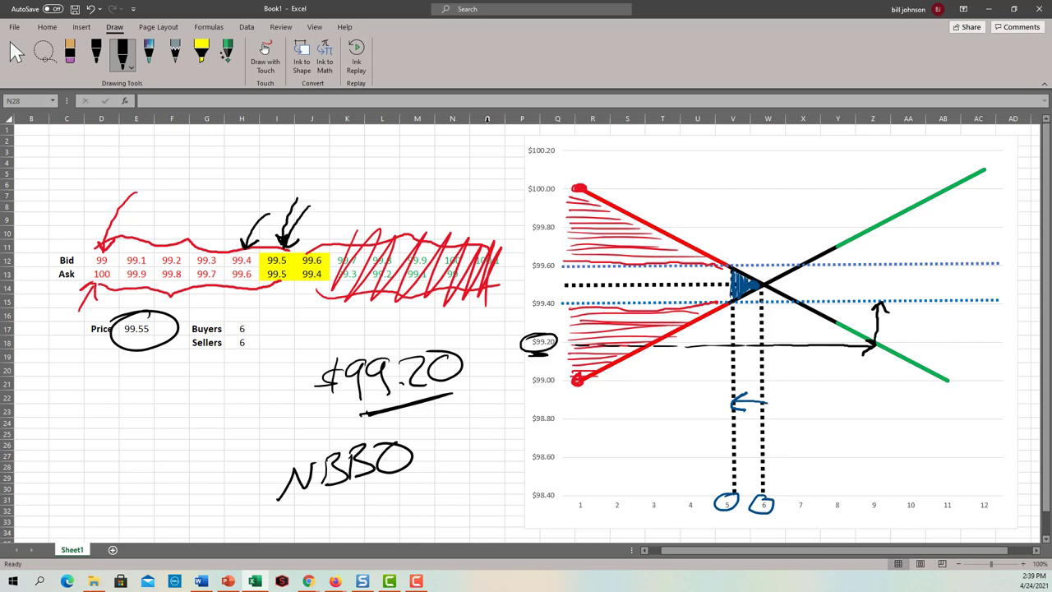
pyautogui.click(487, 118)
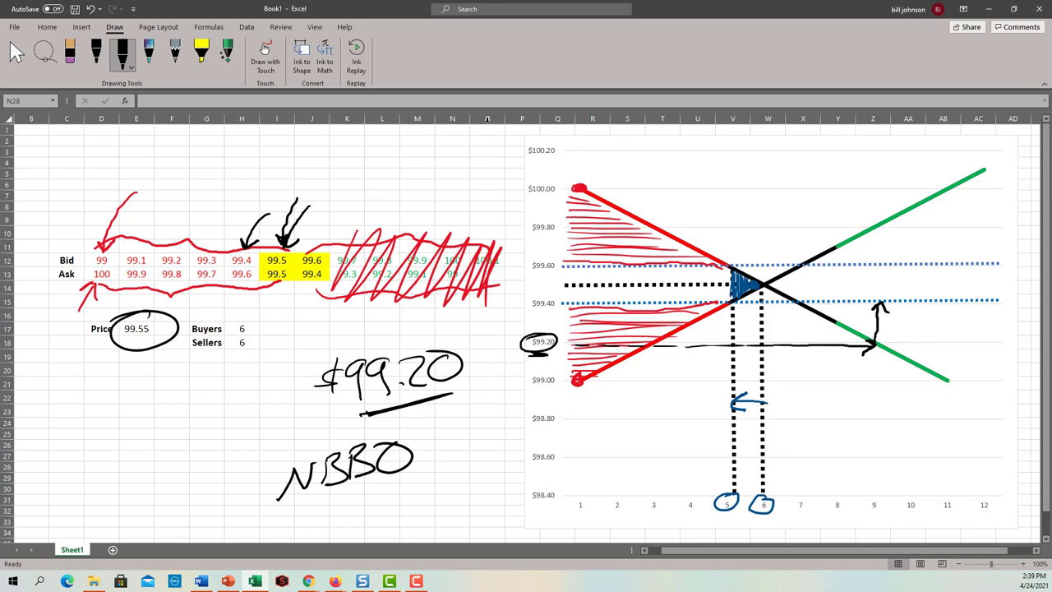
pyautogui.click(487, 118)
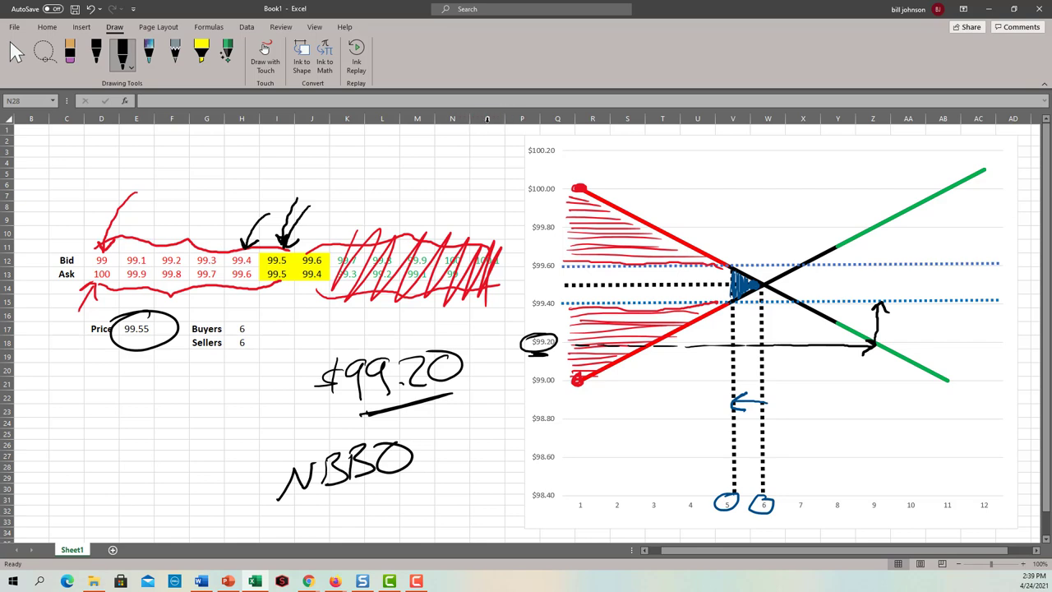
# - Zigzag black ink over the chart's right side and draw an arrow toward the upper red line
pyautogui.click(487, 118)
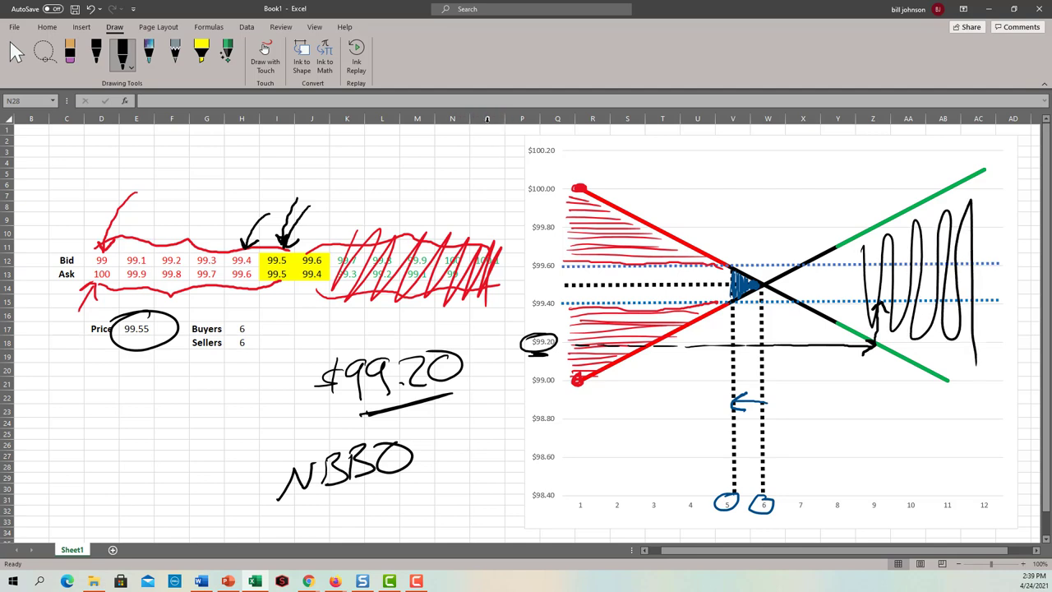
pyautogui.moveTo(736, 177); pyautogui.dragTo(678, 213)
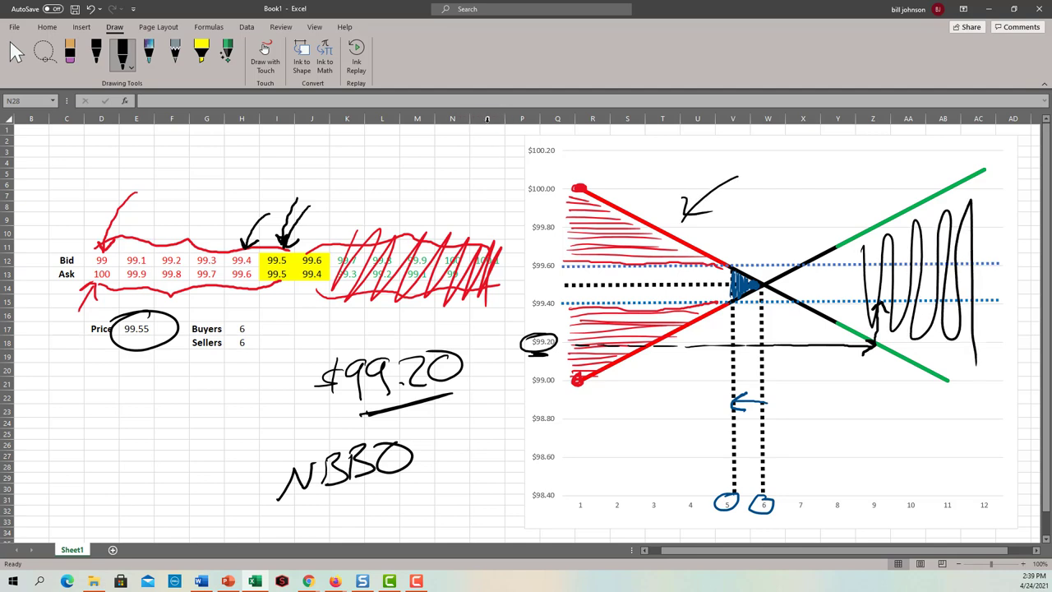